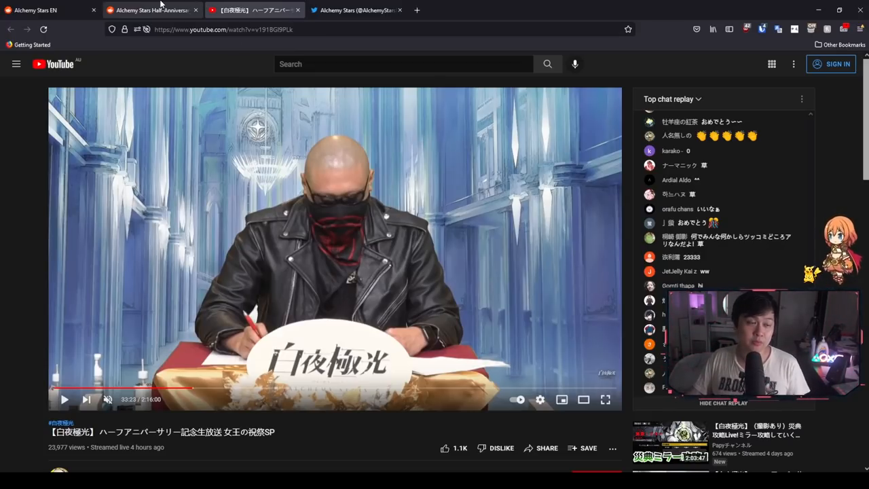
Step: Switch to the Reddit r/AlchemyStarsEN recap post and scroll to its top
left_click(150, 9)
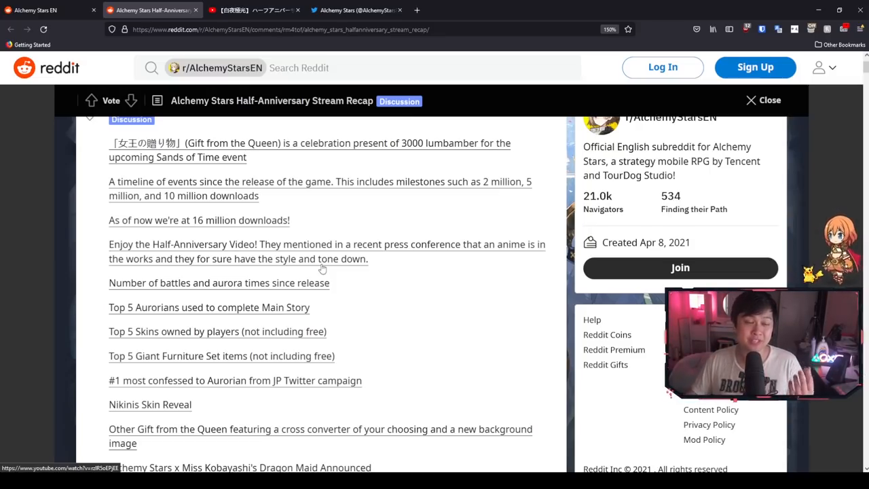
mouse_move(434, 300)
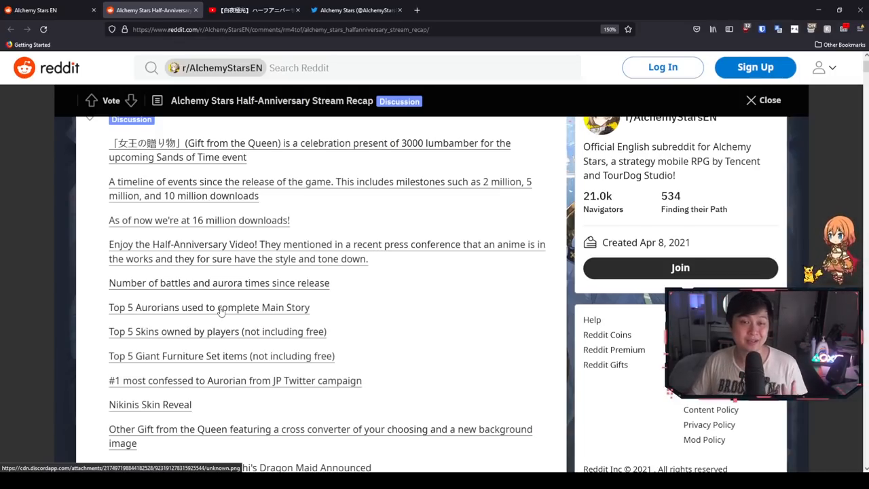
scroll("up", 3)
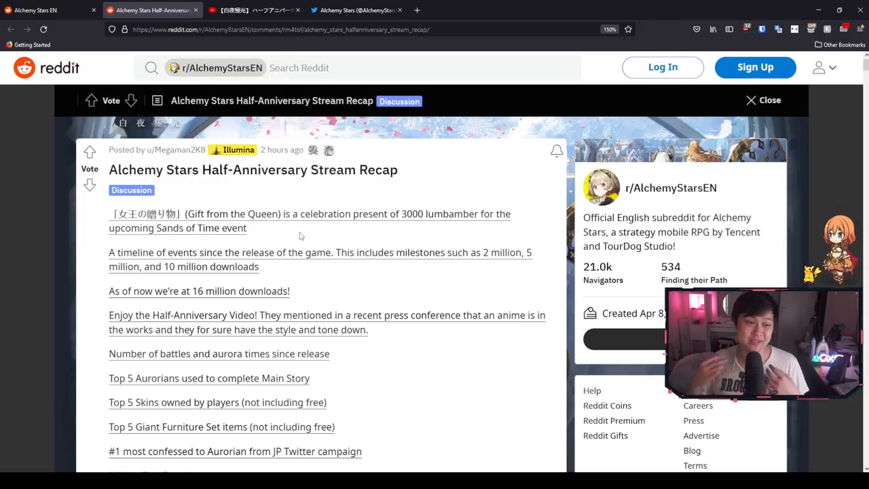
mouse_move(304, 220)
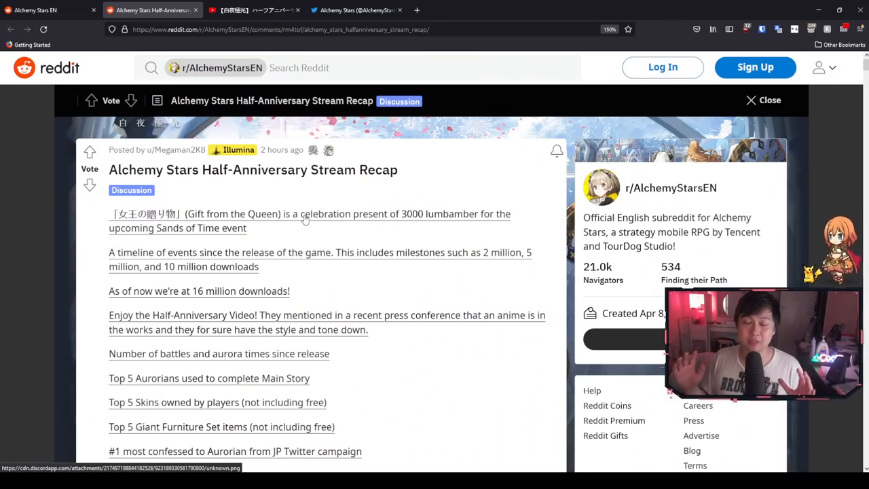
mouse_move(321, 243)
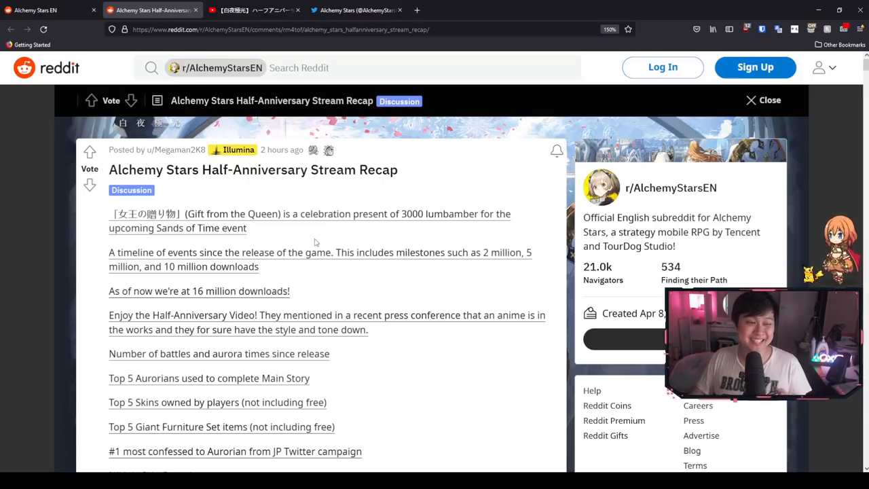
mouse_move(281, 223)
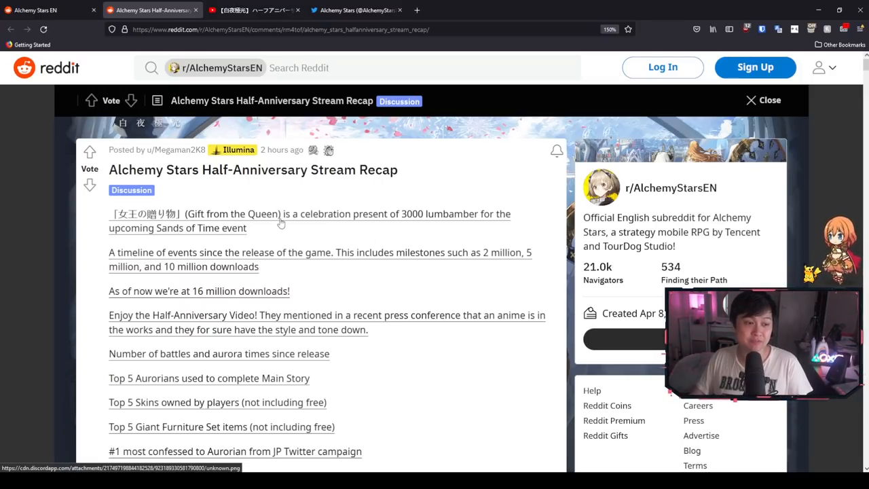
mouse_move(408, 226)
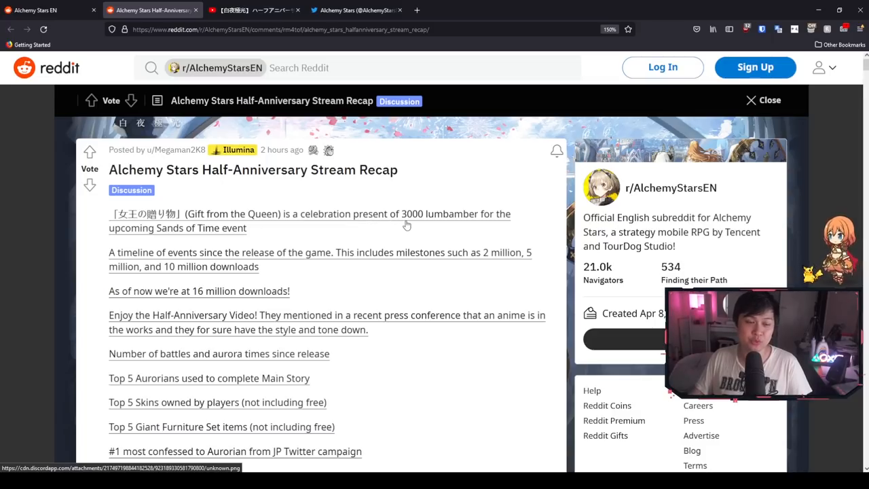
mouse_move(255, 224)
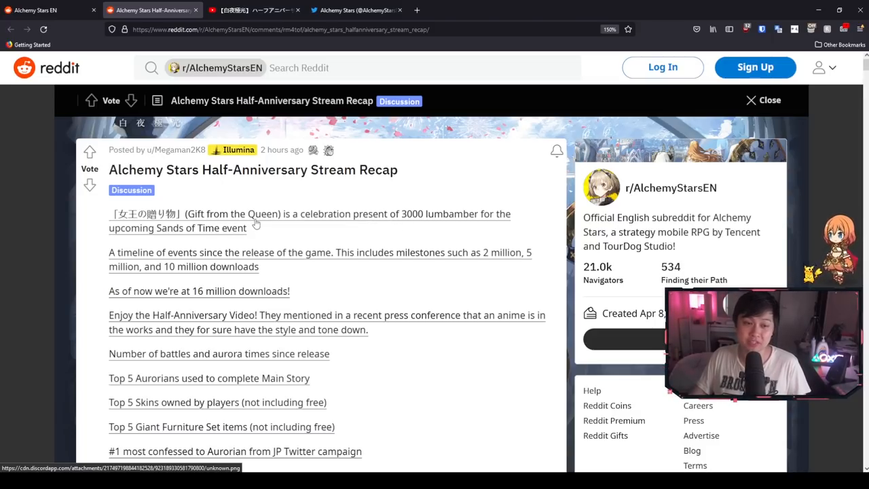
Step: View the Gift from the Queen 3000 lumbamber image in its own tab
left_click(257, 224)
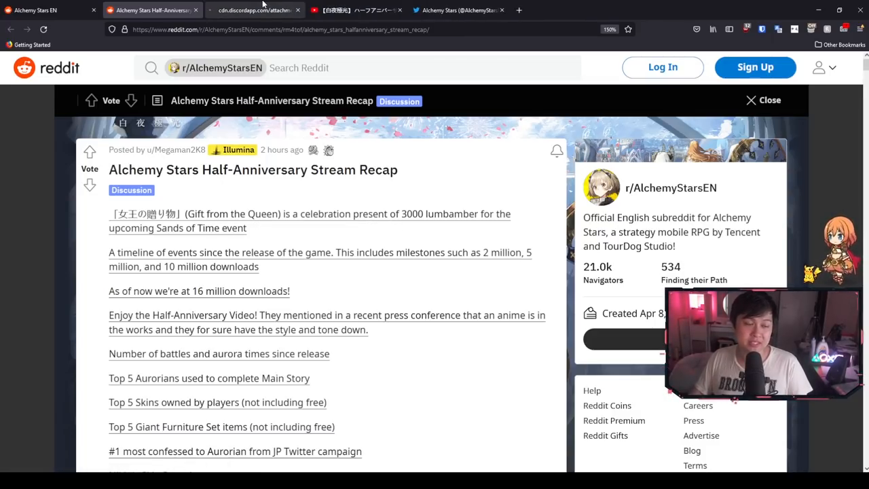
left_click(255, 10)
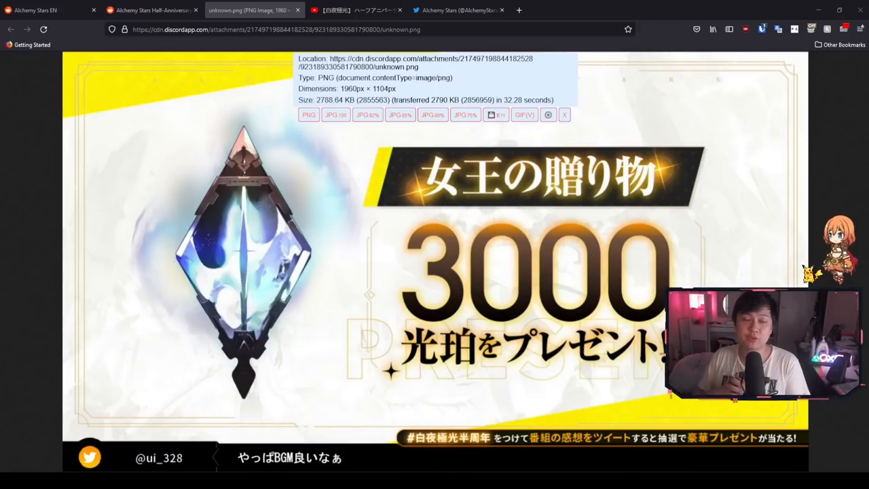
left_click(565, 114)
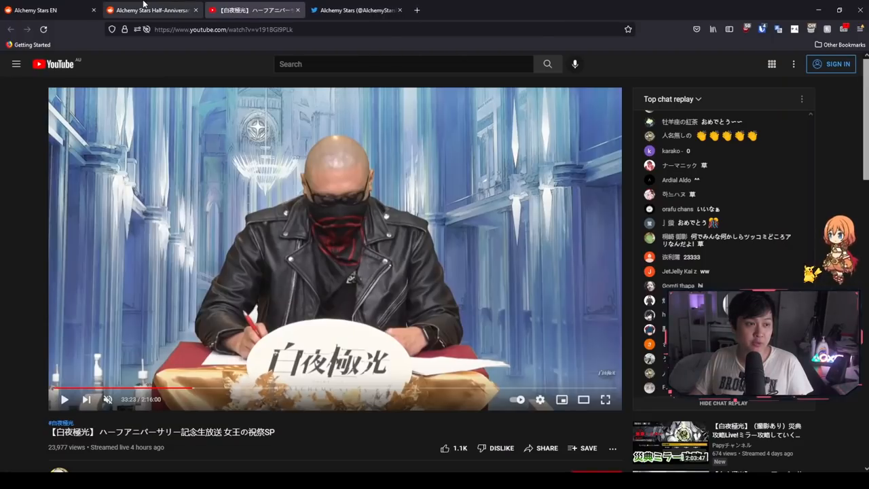
Step: Return to the recap post and view the 2021 events timeline image
left_click(149, 10)
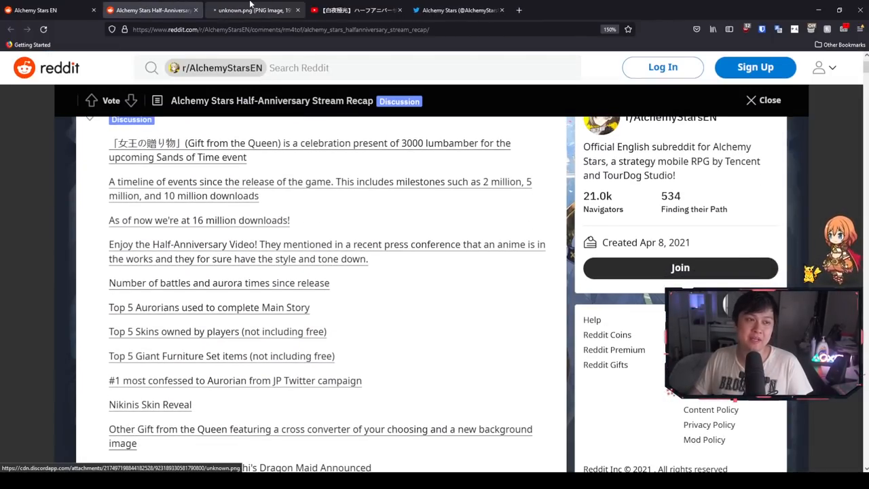
left_click(251, 9)
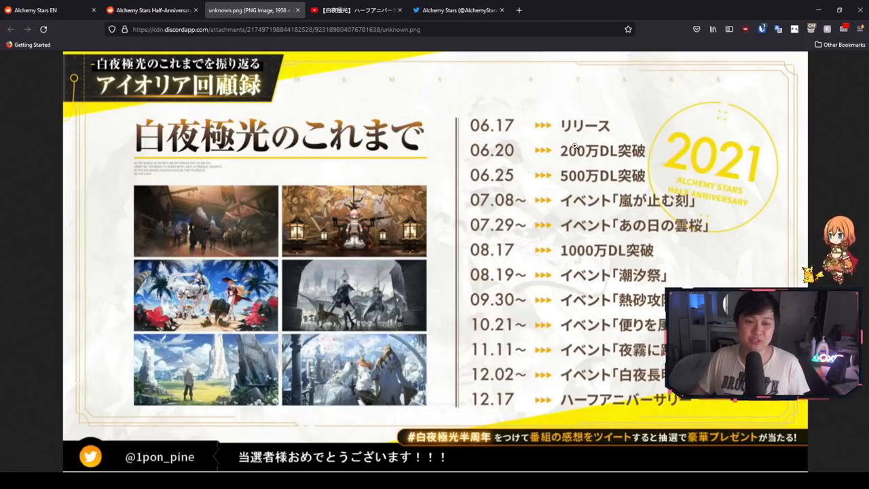
mouse_move(586, 161)
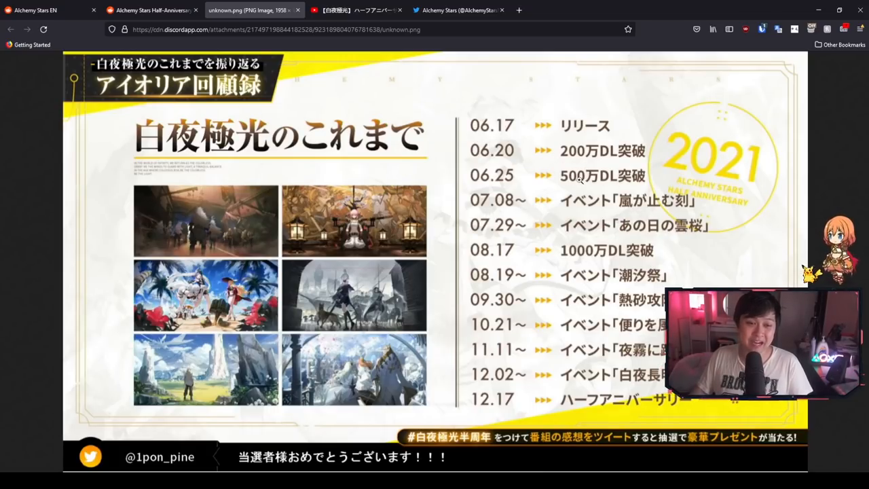
mouse_move(594, 224)
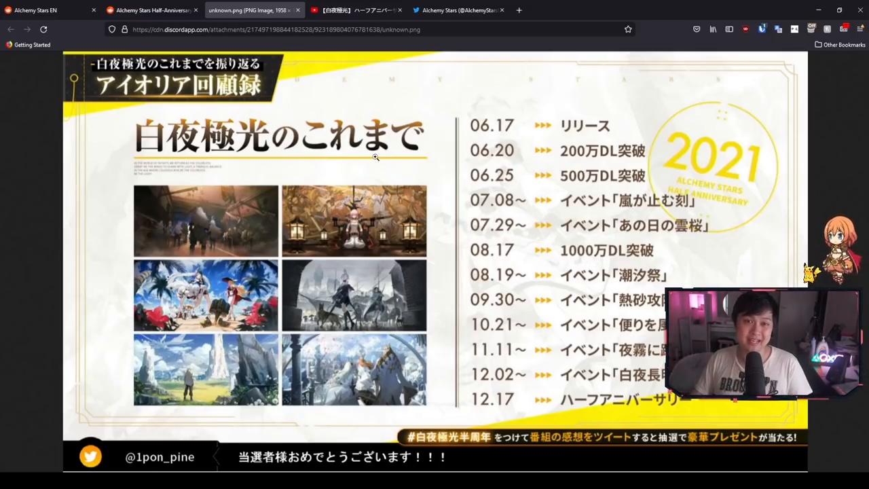
Step: View the 16 million registrations celebration image, then return to the recap post
left_click(151, 9)
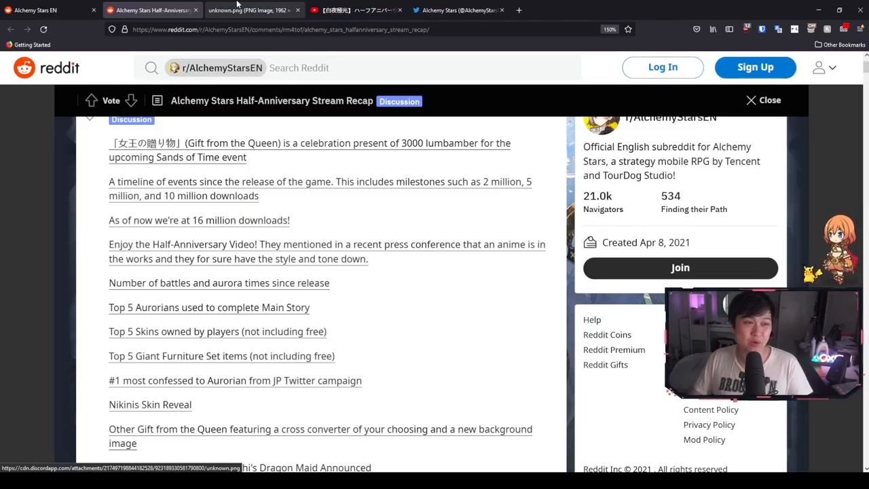
left_click(251, 10)
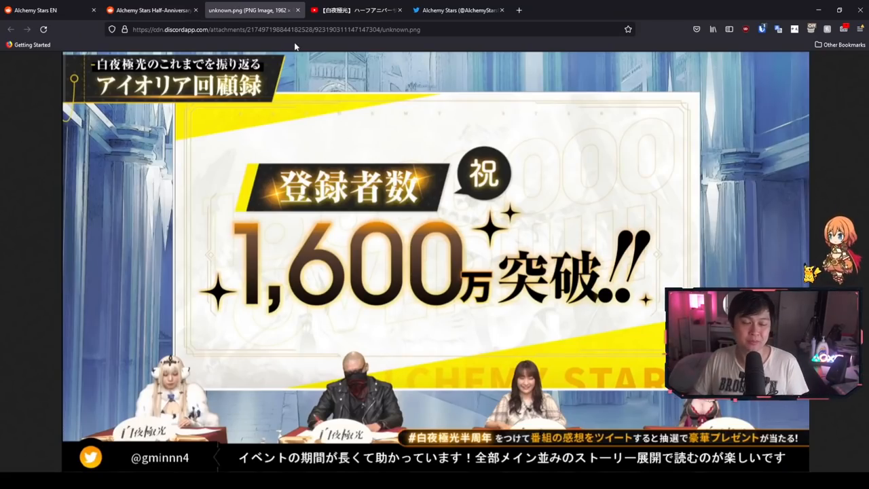
left_click(152, 9)
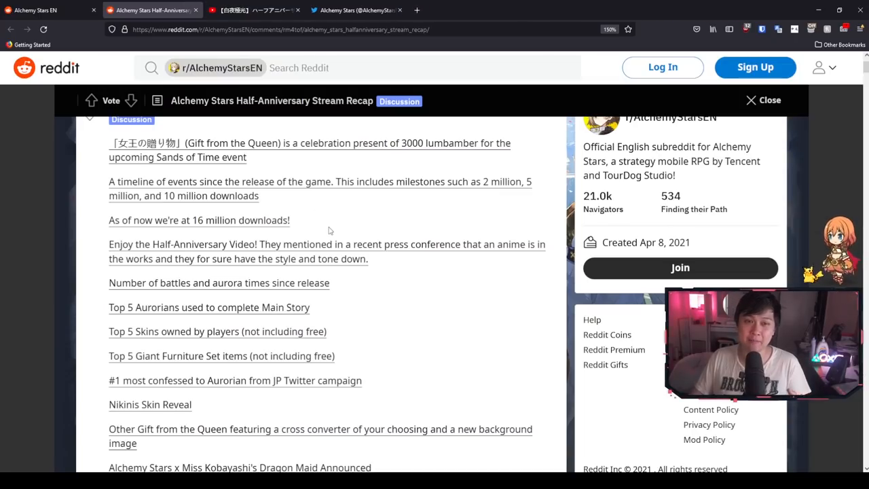
mouse_move(319, 219)
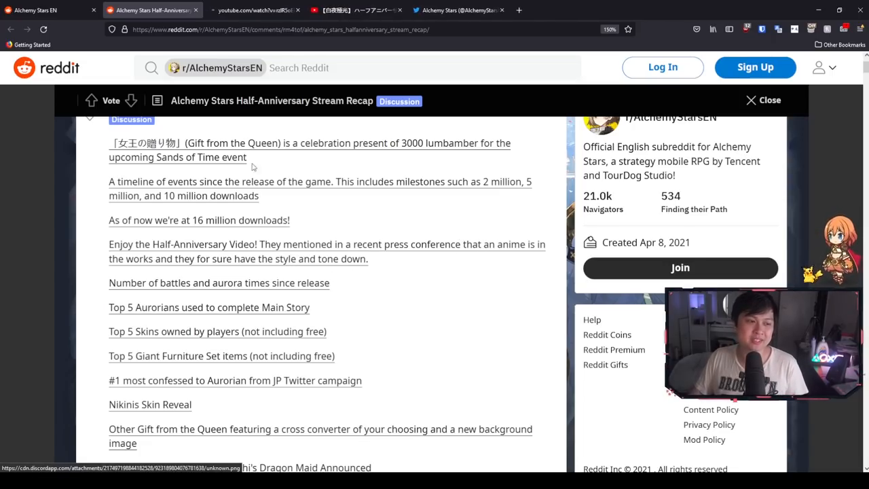
Step: Play the Alchemy Stars Half Year Anniversary YouTube video and skip ahead in it
left_click(255, 10)
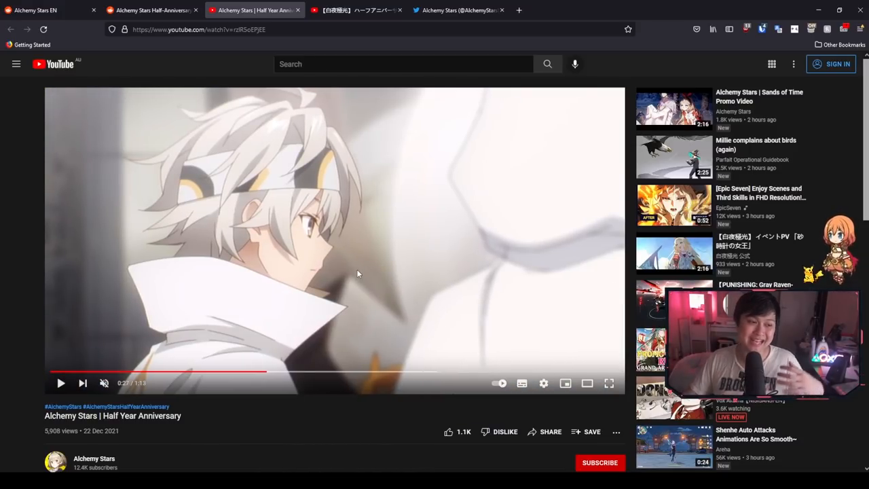
mouse_move(228, 95)
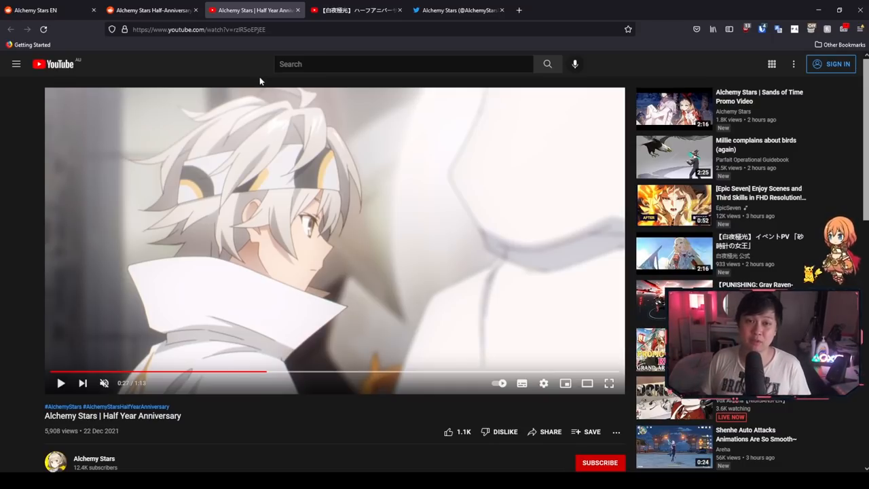
left_click(350, 371)
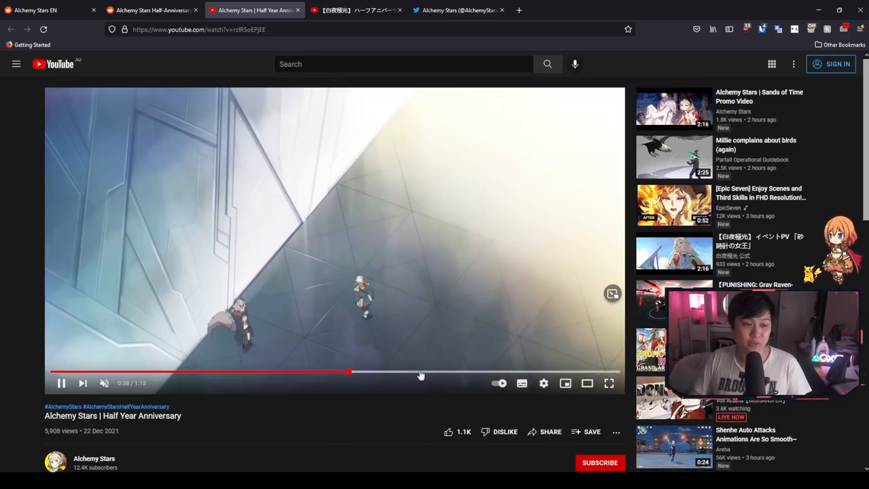
left_click(461, 372)
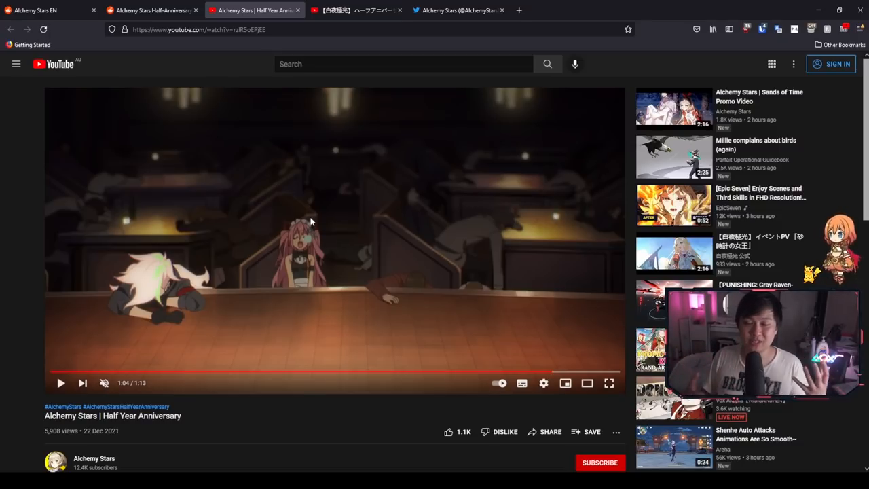
mouse_move(230, 206)
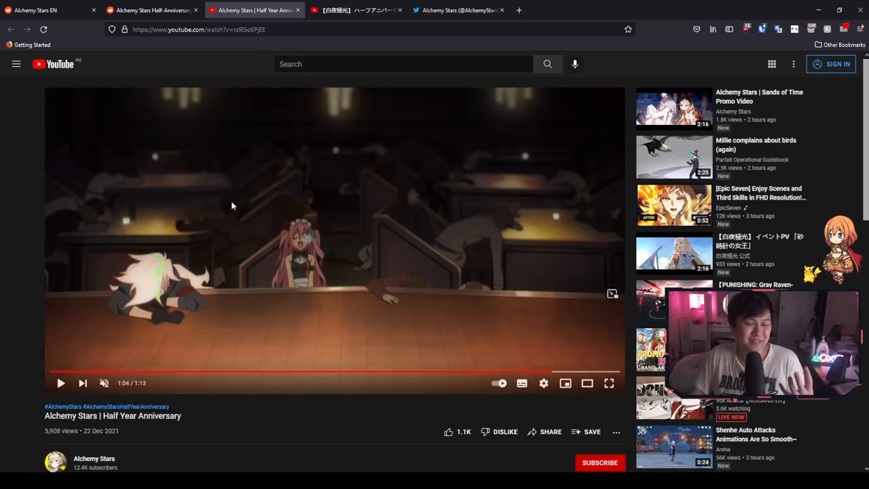
mouse_move(239, 148)
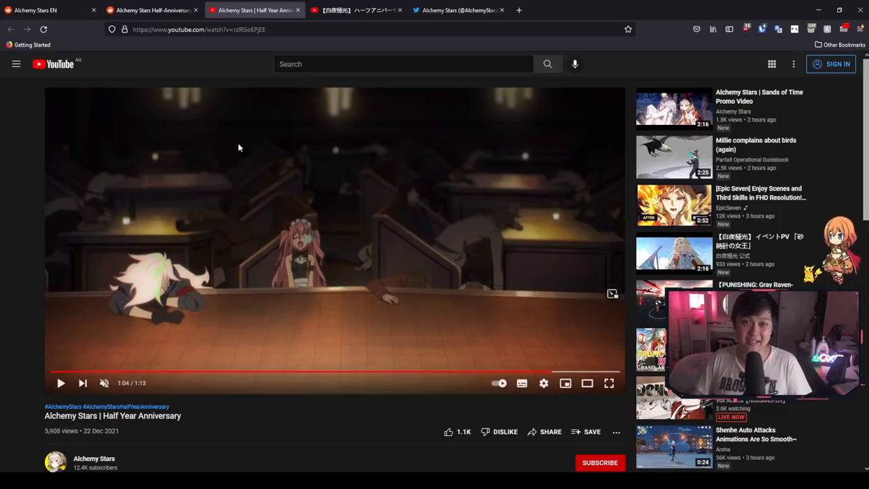
mouse_move(217, 60)
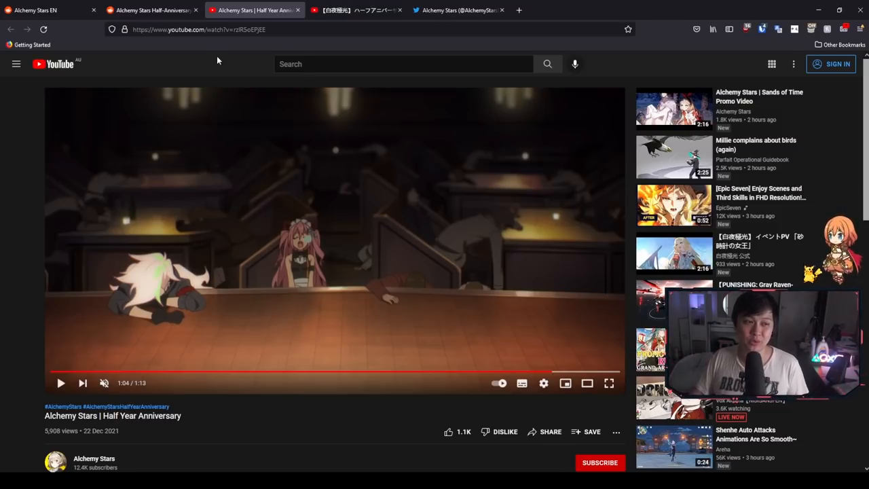
Step: Return to the recap post after the total battles and Aurora Time image and scroll further down
left_click(151, 9)
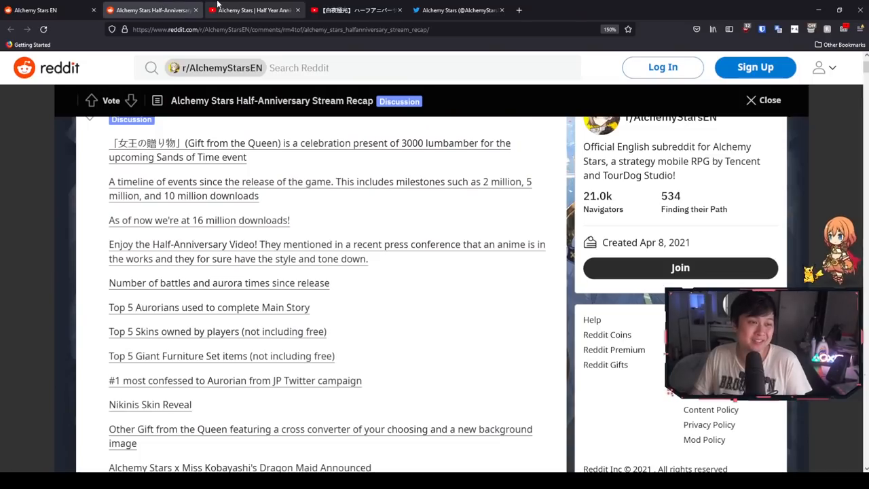
scroll("down", 3)
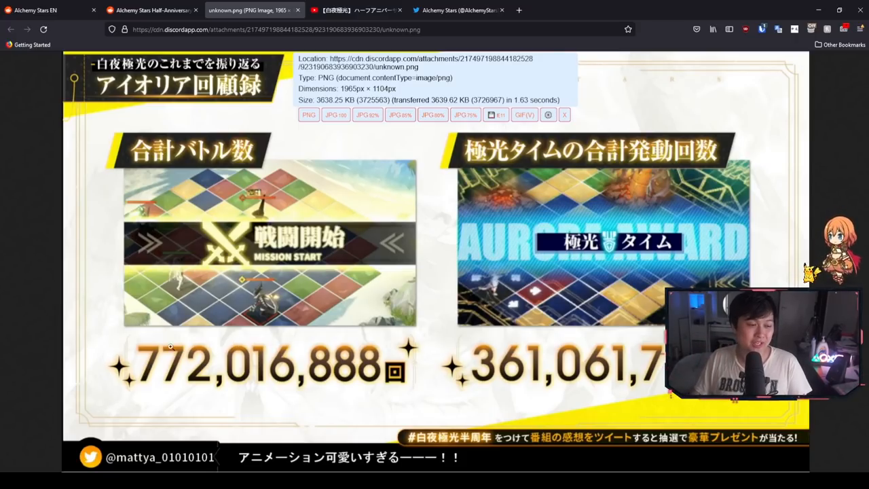
left_click(151, 9)
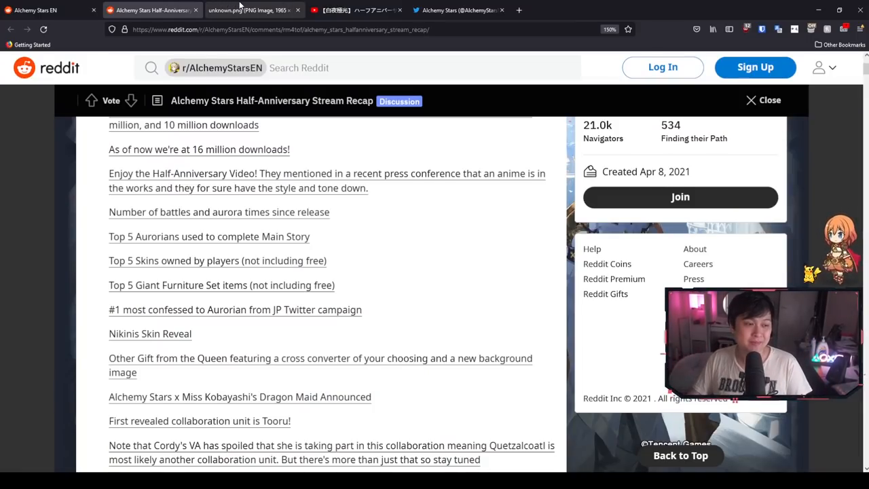
Step: View the top 5 Aurorians used to complete the Main Story image, led by Vice and Sariel
left_click(298, 11)
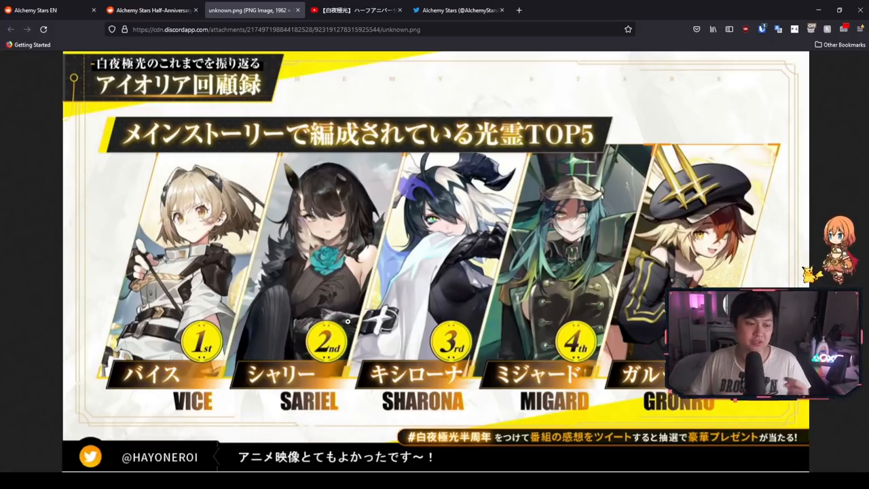
mouse_move(353, 337)
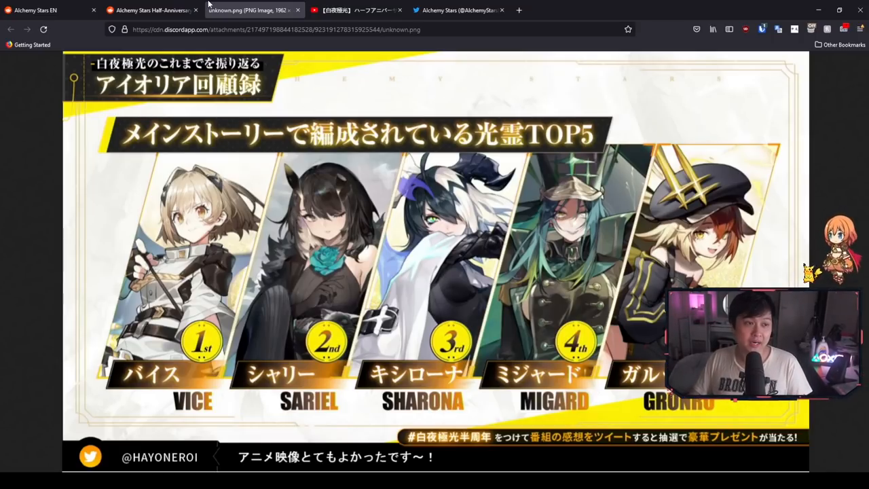
Step: From the recap post, view the top 5 owned skins image topped by Vice's Ray of Sunshine
left_click(150, 11)
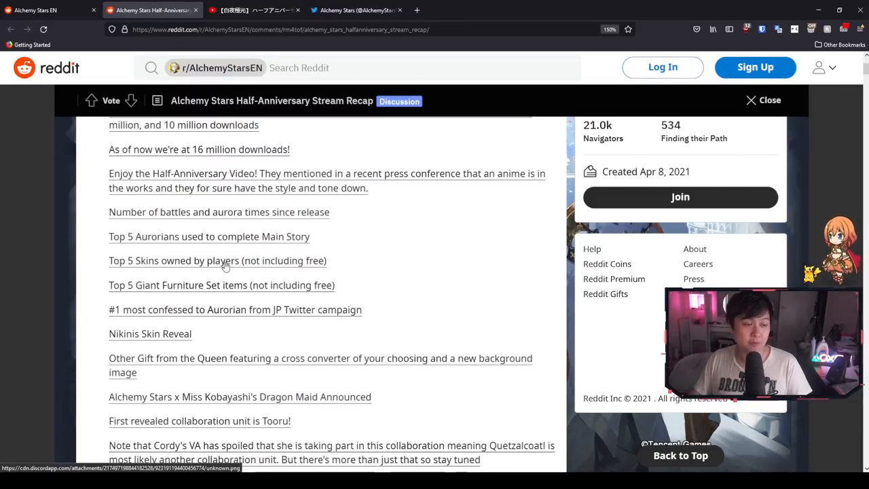
left_click(224, 265)
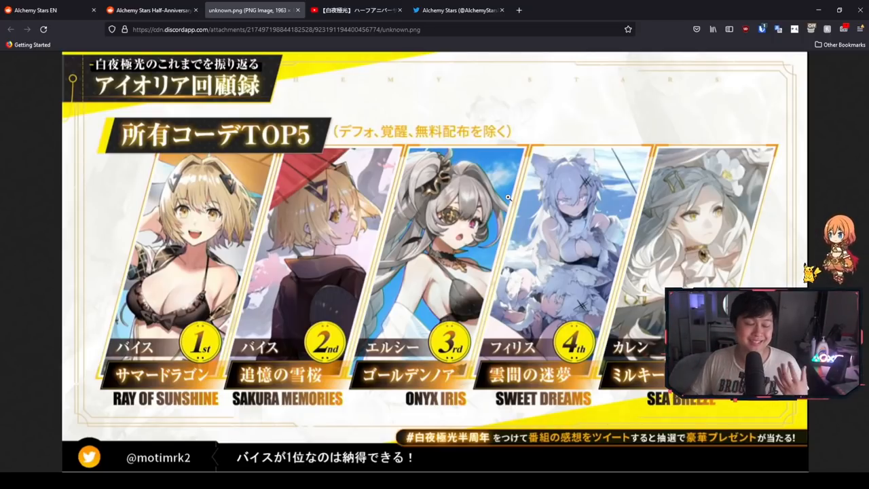
mouse_move(165, 207)
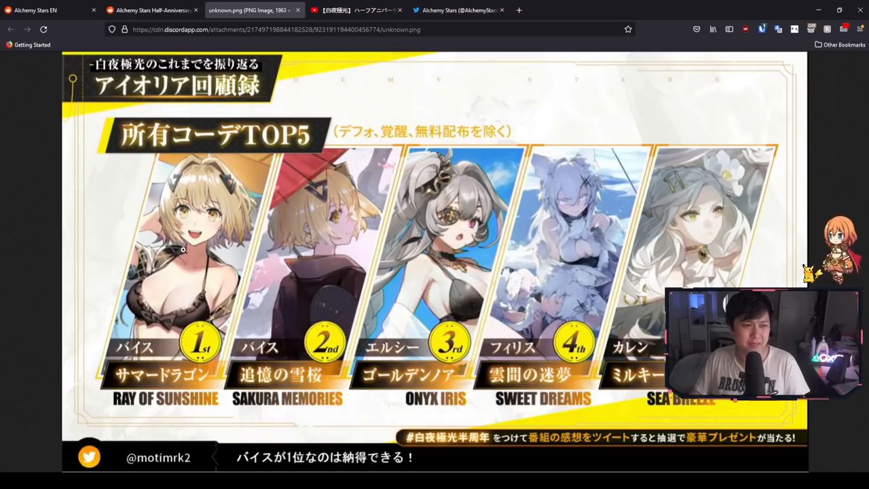
mouse_move(586, 214)
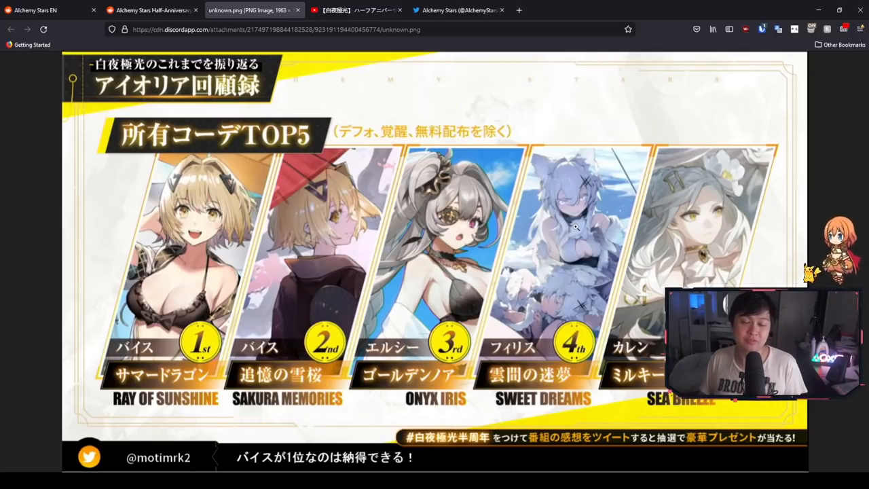
mouse_move(461, 207)
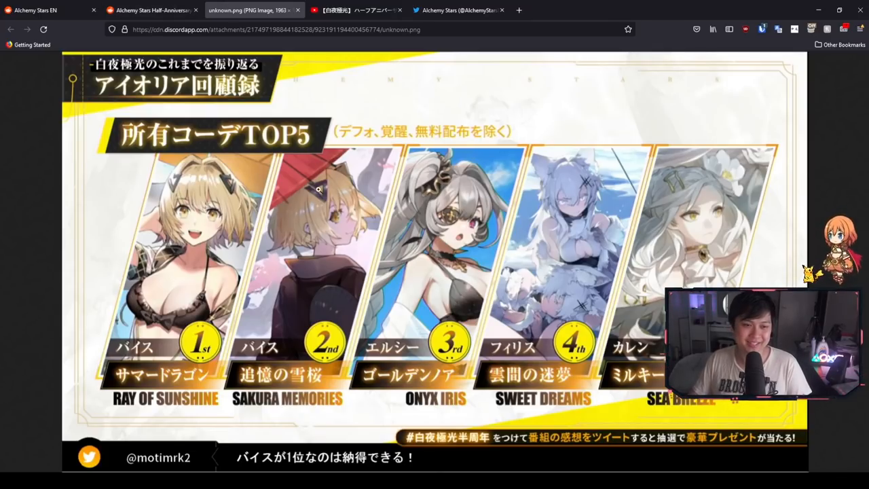
Step: View the #1 most confessed-to Aurorian campaign image ranking Hiiro first, then return to the recap post
left_click(151, 10)
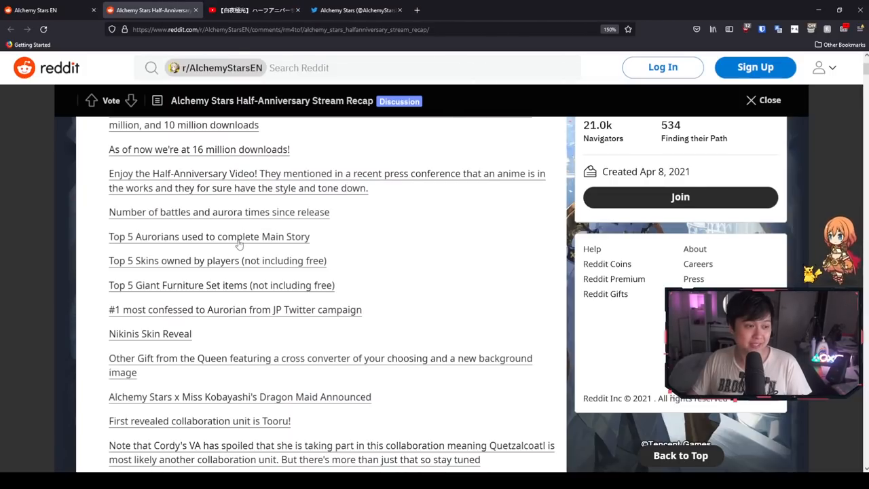
mouse_move(177, 290)
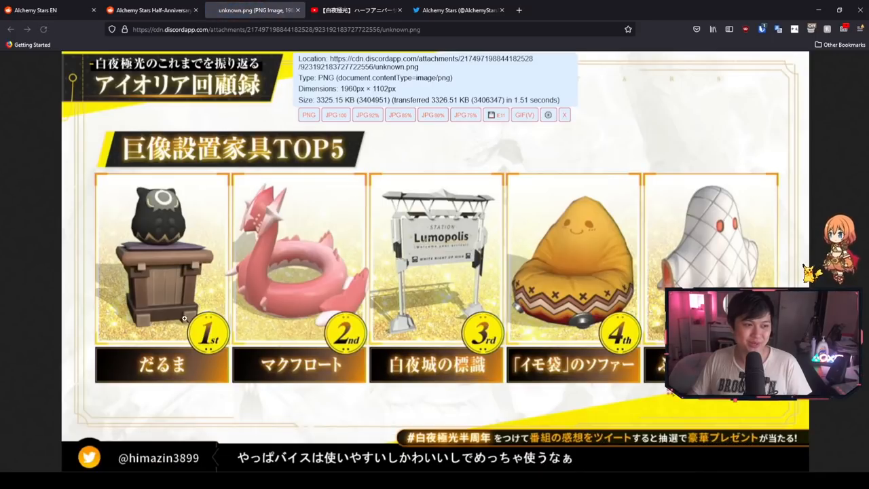
mouse_move(295, 258)
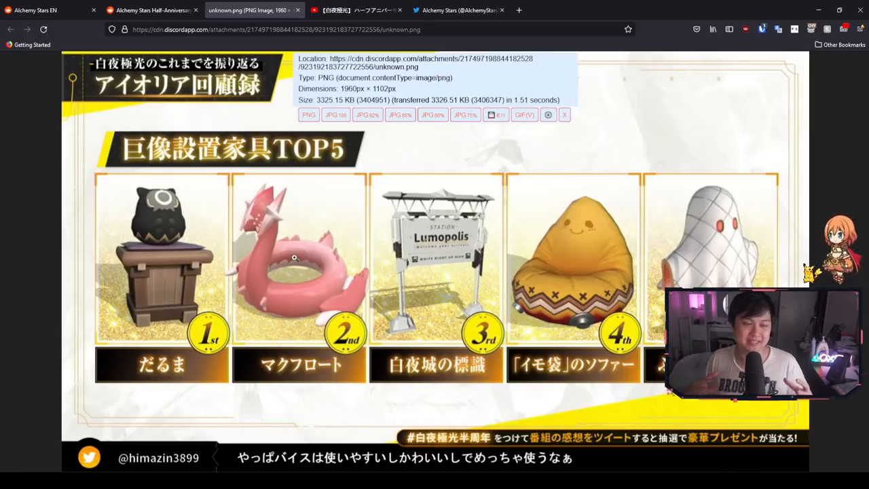
mouse_move(254, 171)
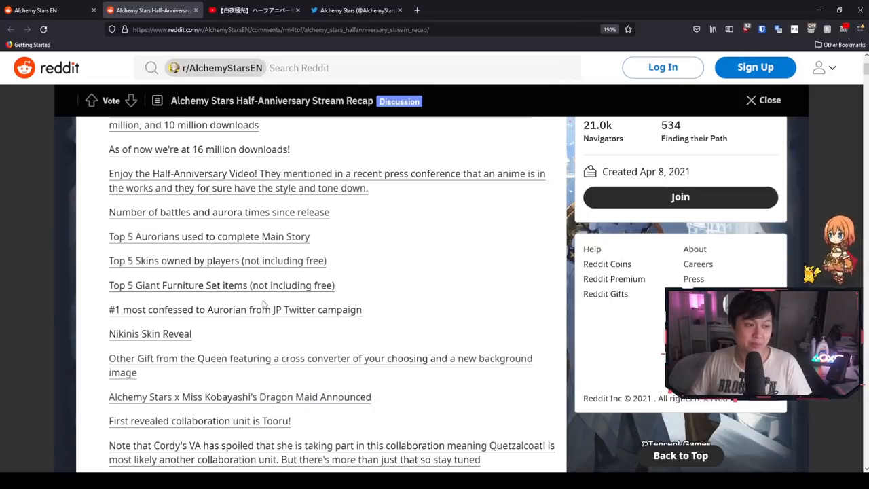
scroll("down", 3)
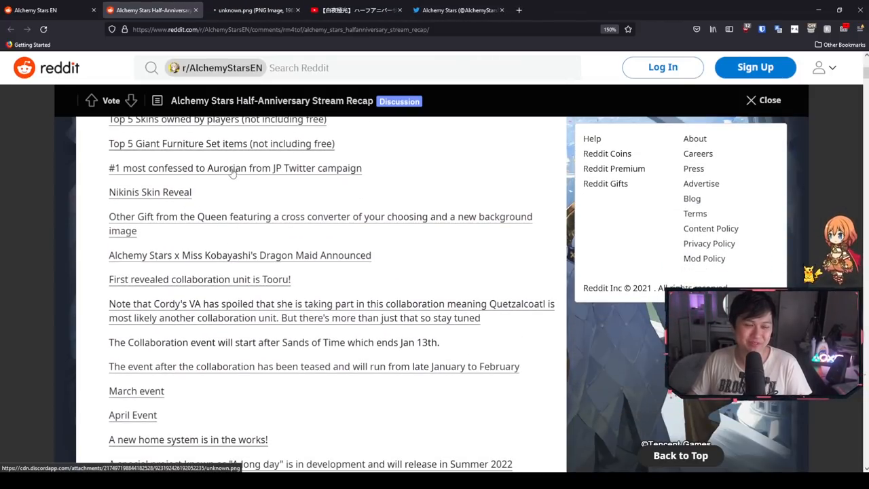
left_click(251, 9)
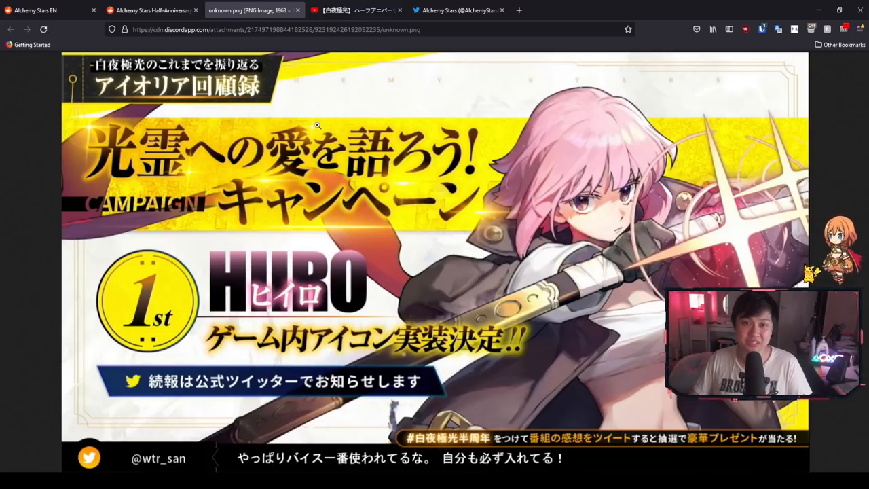
left_click(149, 11)
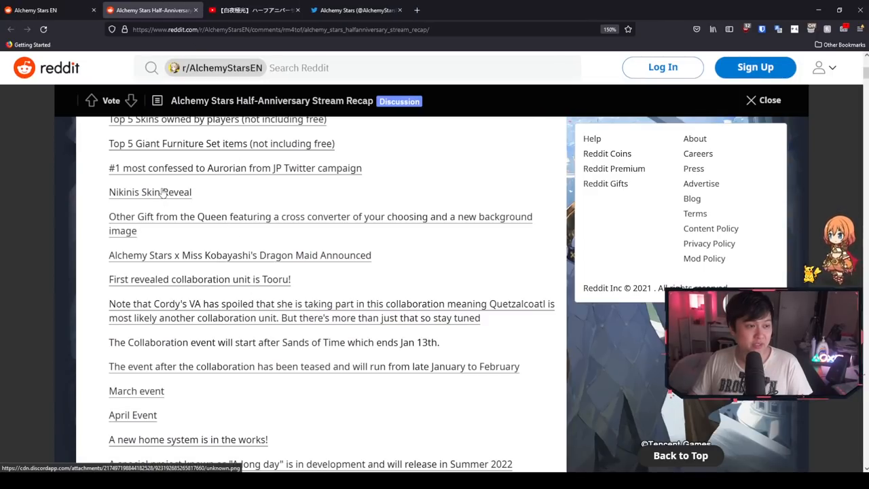
left_click(150, 193)
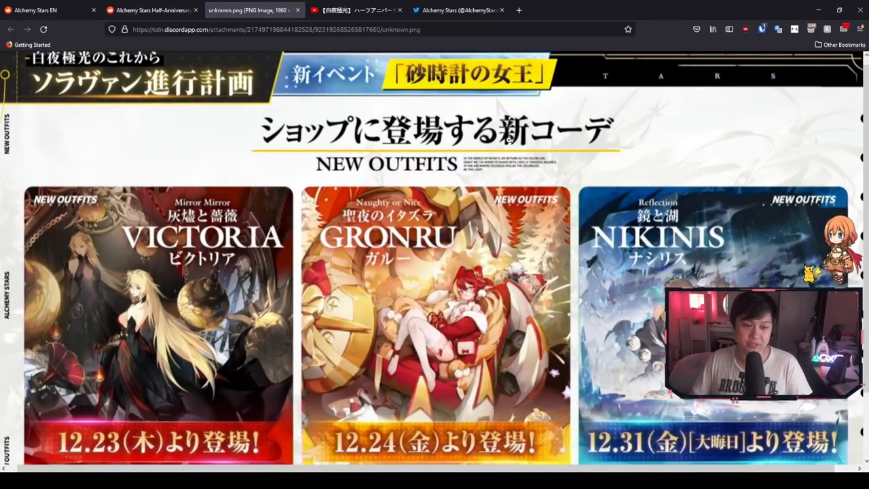
scroll("down", 3)
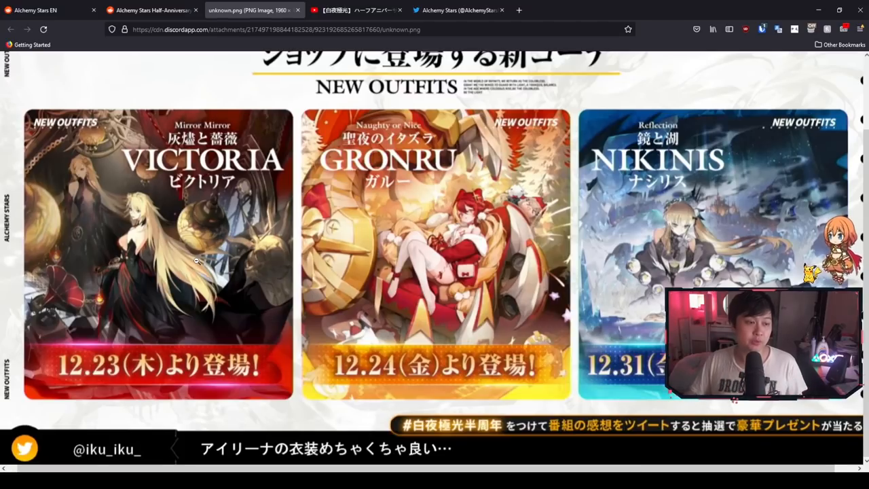
mouse_move(359, 277)
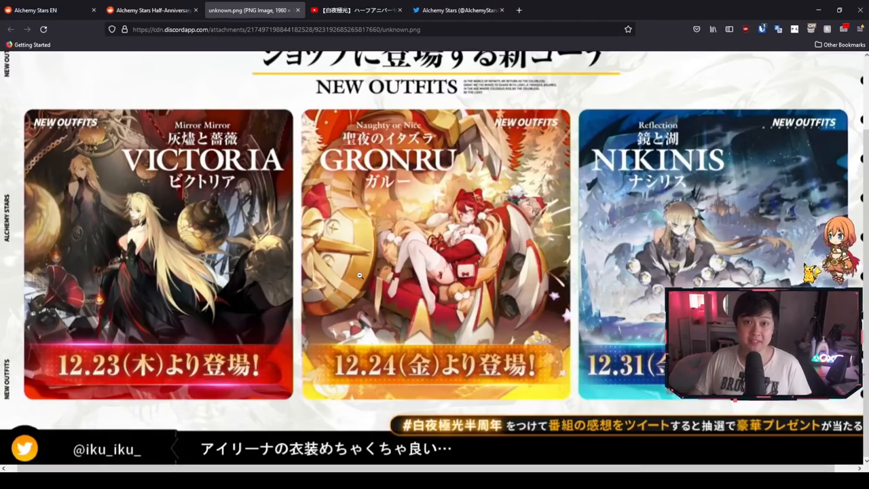
mouse_move(207, 188)
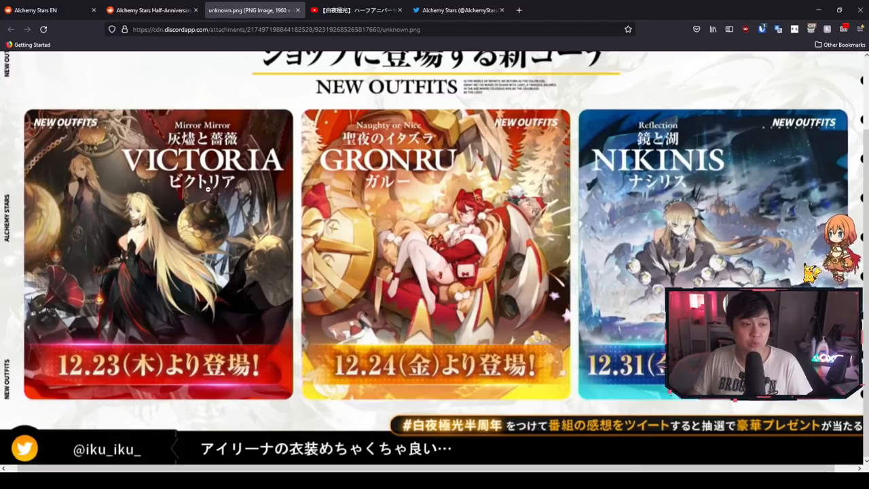
mouse_move(426, 266)
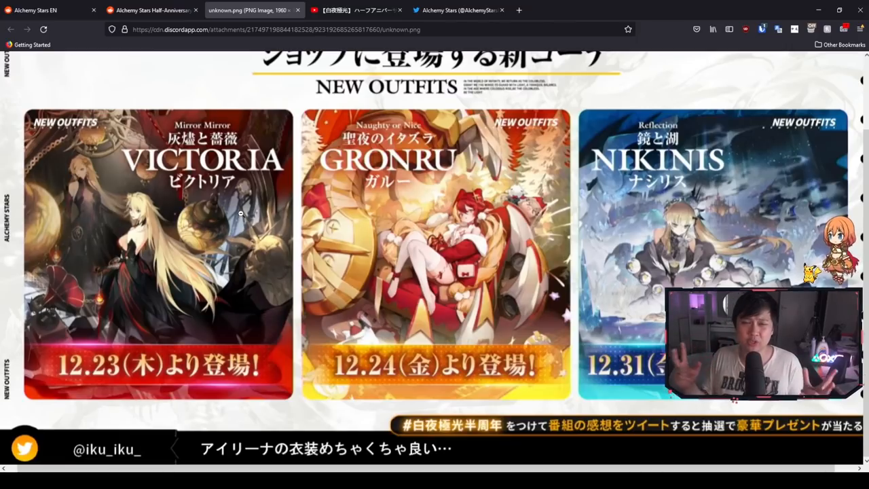
mouse_move(305, 252)
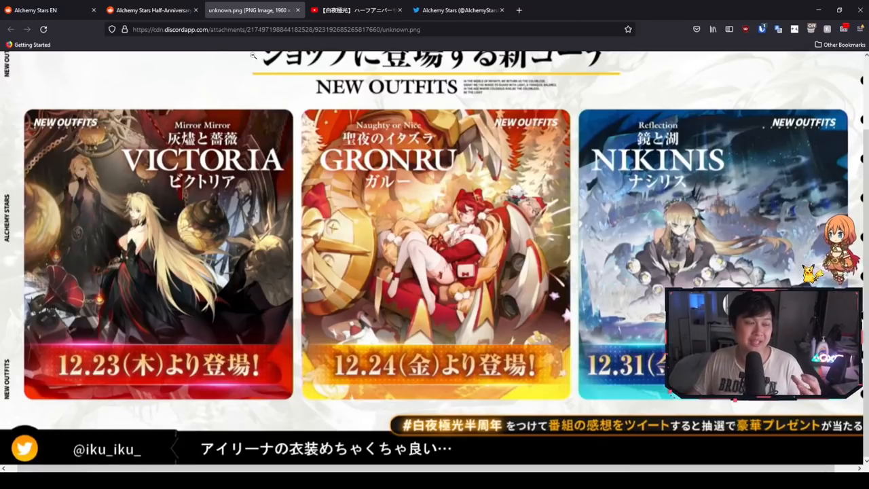
left_click(152, 9)
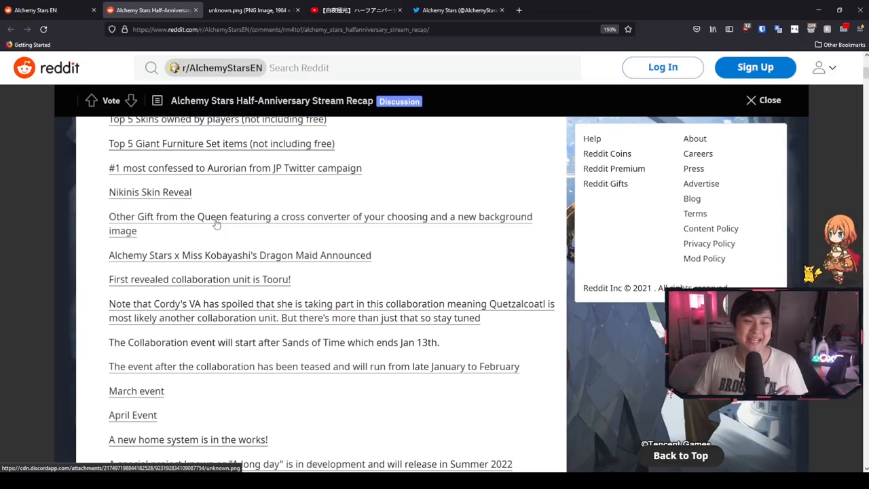
mouse_move(316, 228)
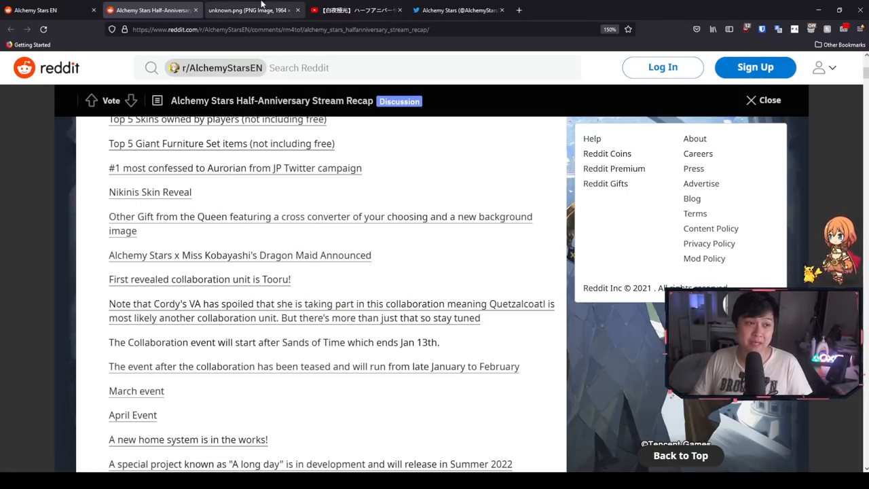
Step: Glance at the half-anniversary live stream, then view the Queen's Christmas gift image with 60,000 coins
left_click(355, 9)
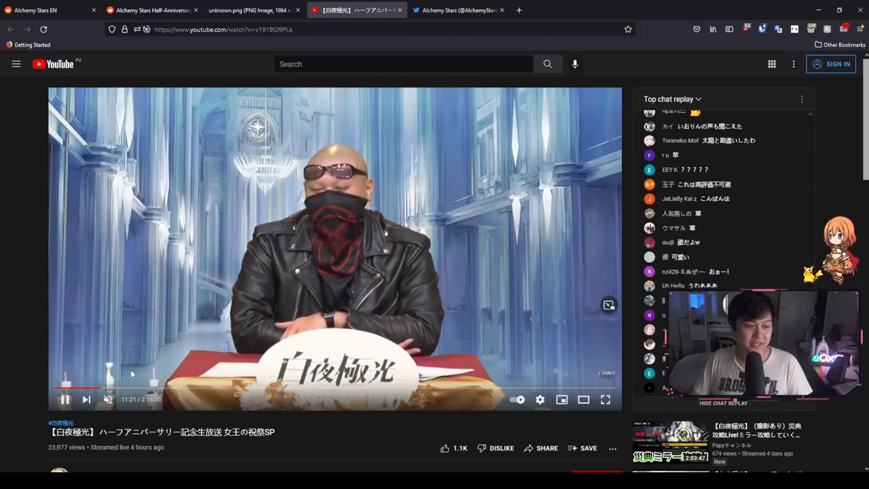
mouse_move(101, 388)
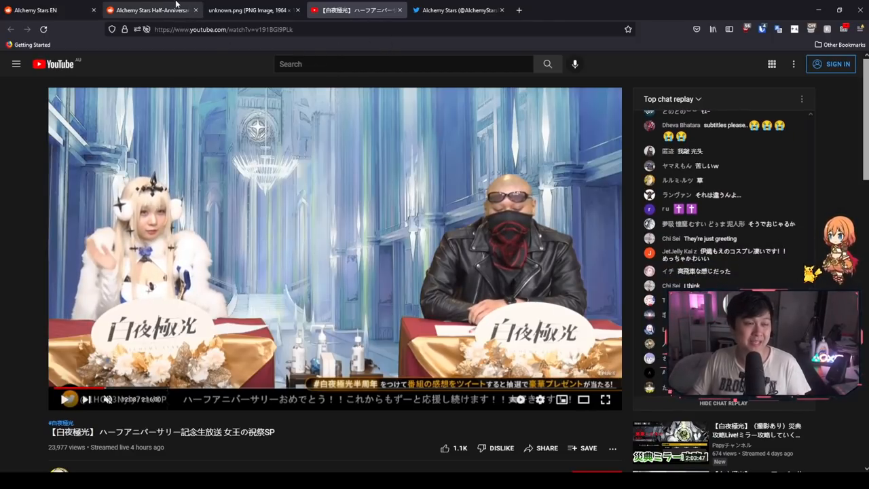
left_click(152, 10)
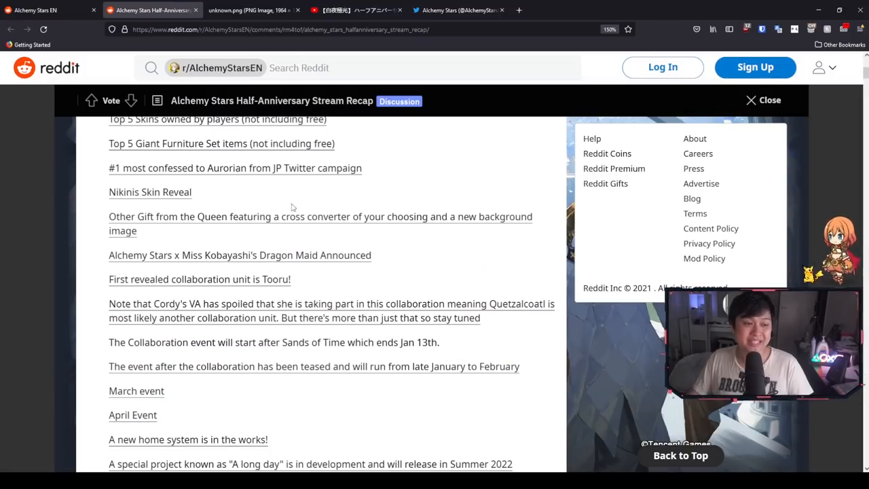
left_click(247, 9)
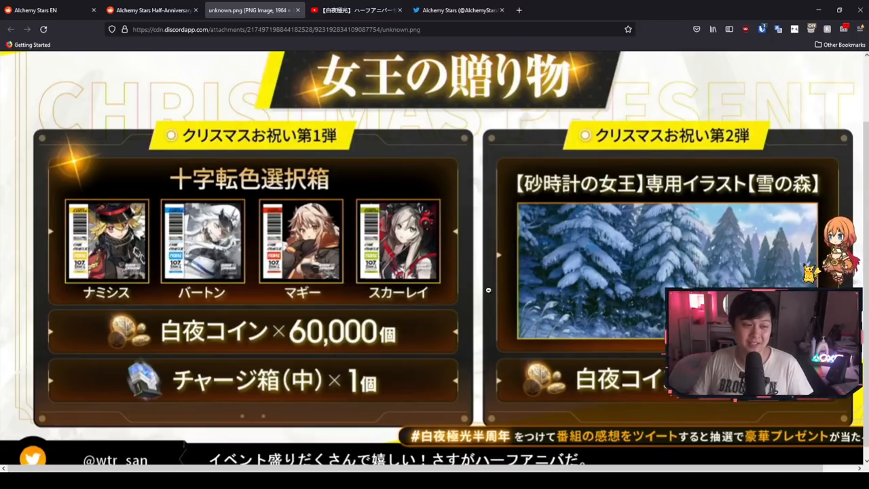
Step: View the Miss Kobayashi's Dragon Maid collaboration announcement image from the recap post
left_click(152, 10)
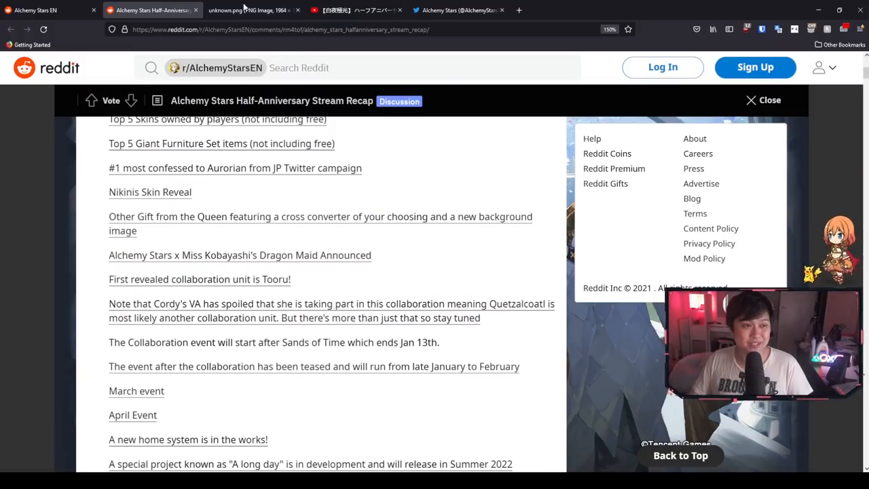
left_click(297, 9)
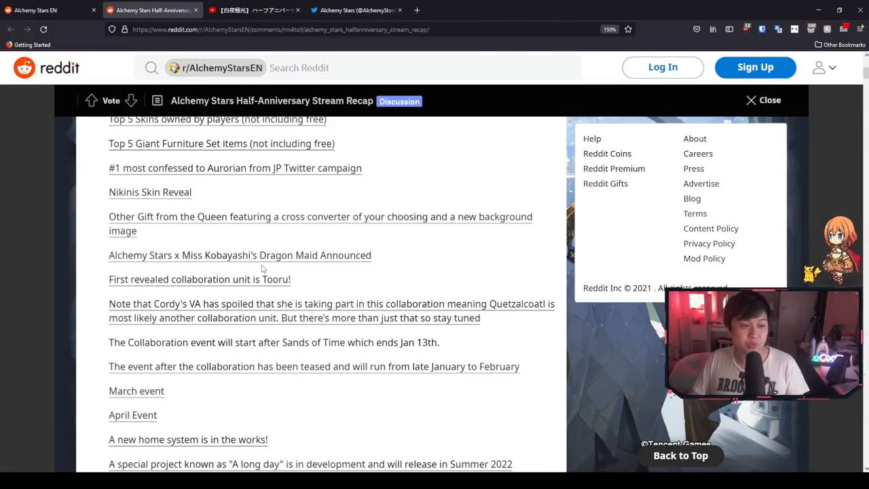
mouse_move(319, 264)
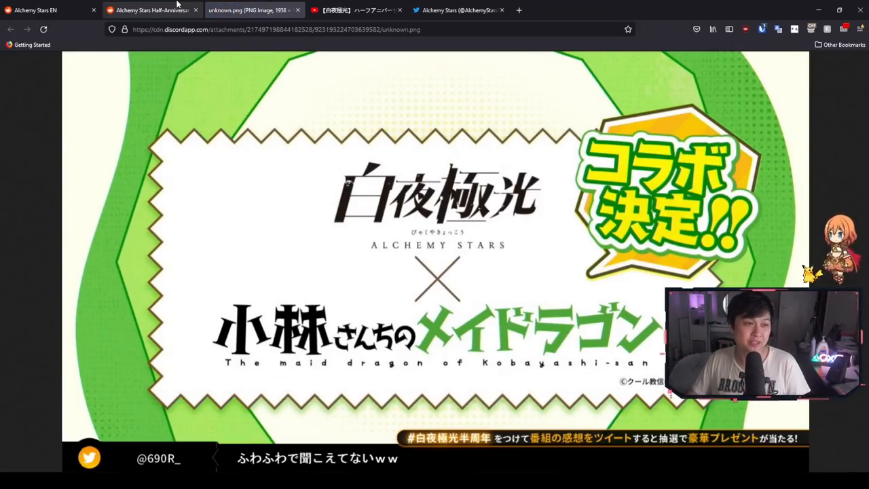
left_click(151, 10)
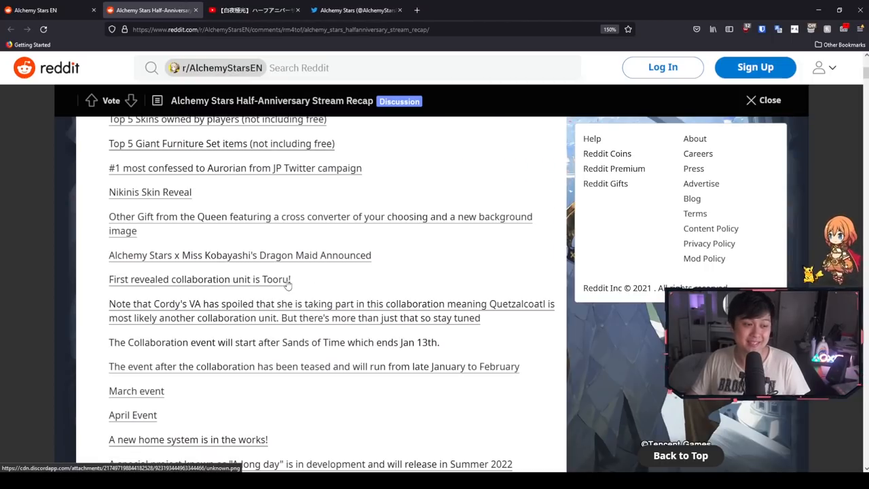
mouse_move(209, 286)
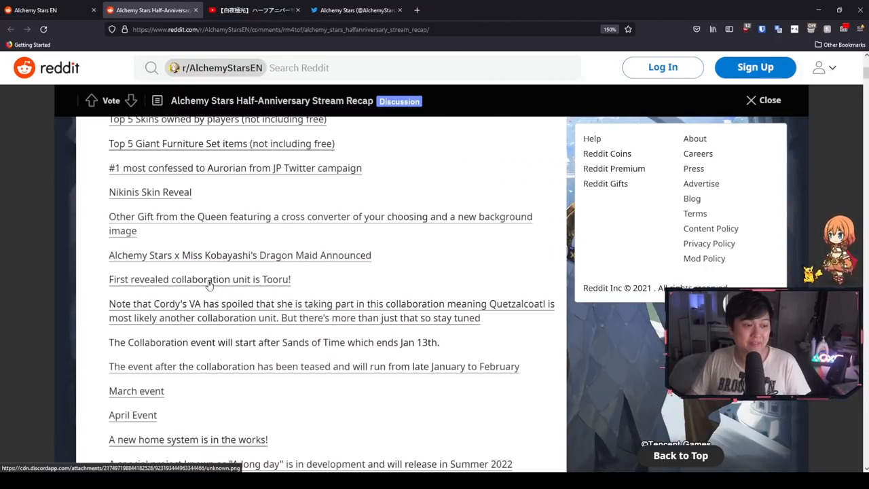
Step: View the first collaboration unit image and the late January–February event teaser silhouettes
left_click(210, 285)
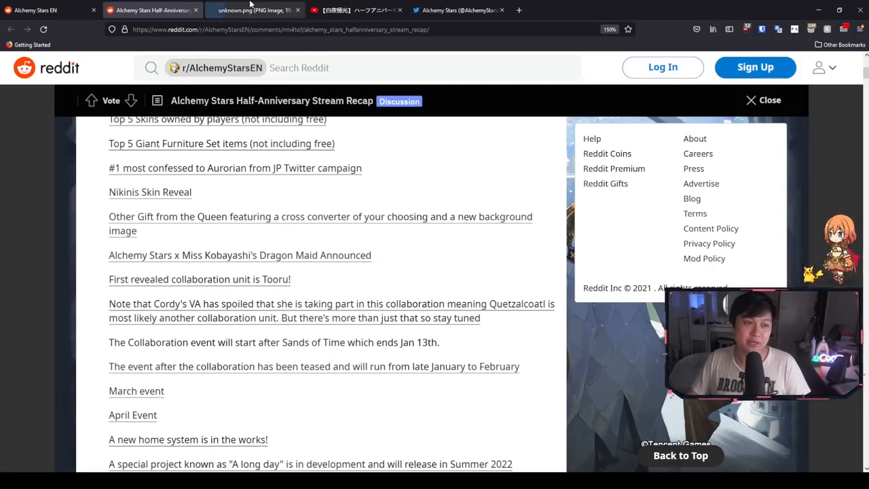
left_click(251, 10)
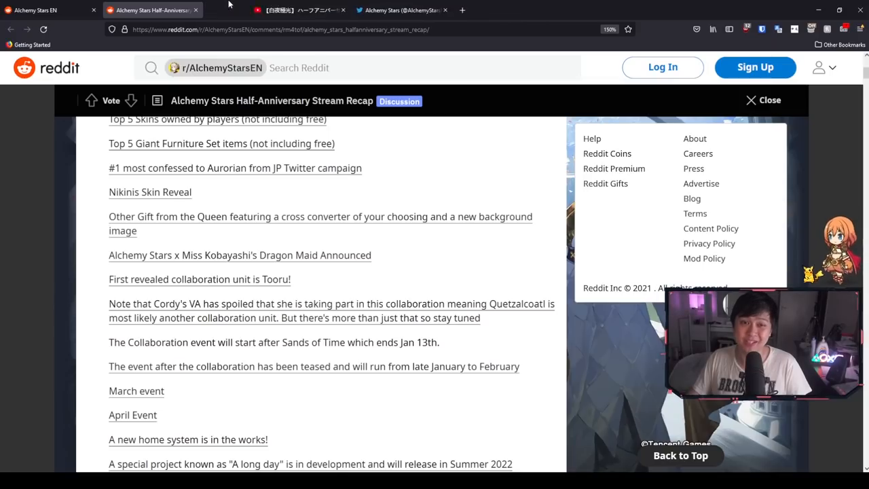
scroll("down", 3)
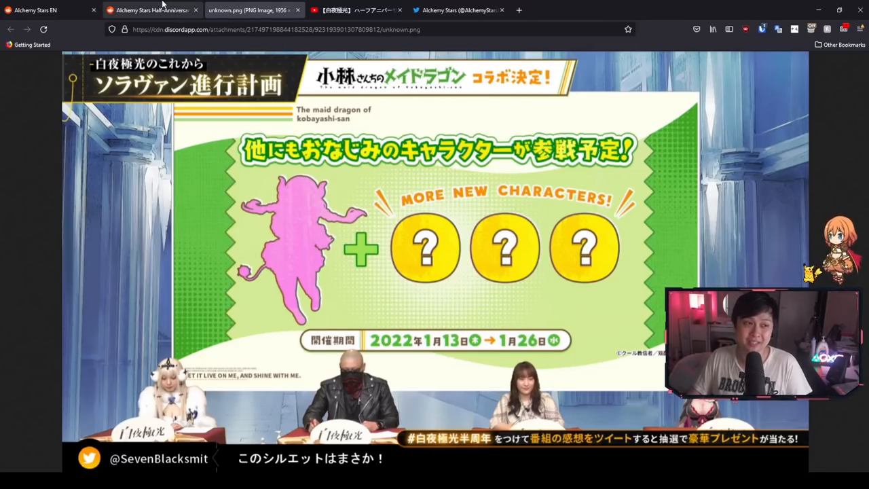
left_click(150, 9)
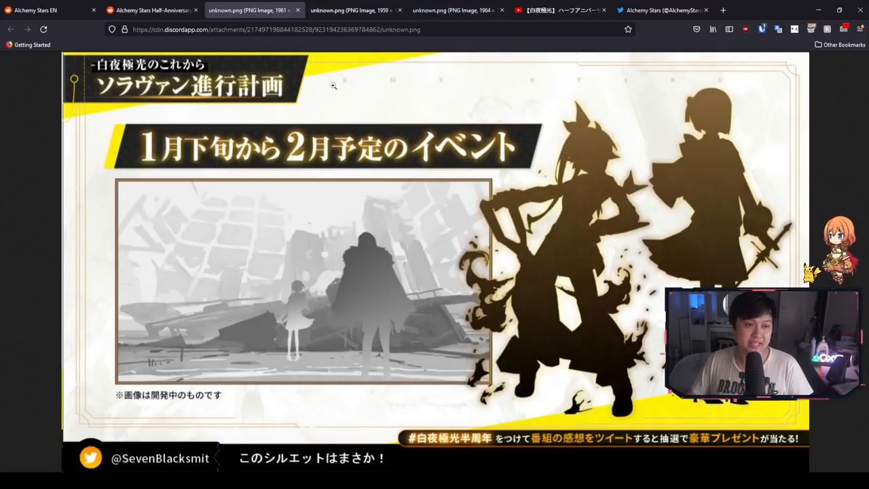
mouse_move(331, 121)
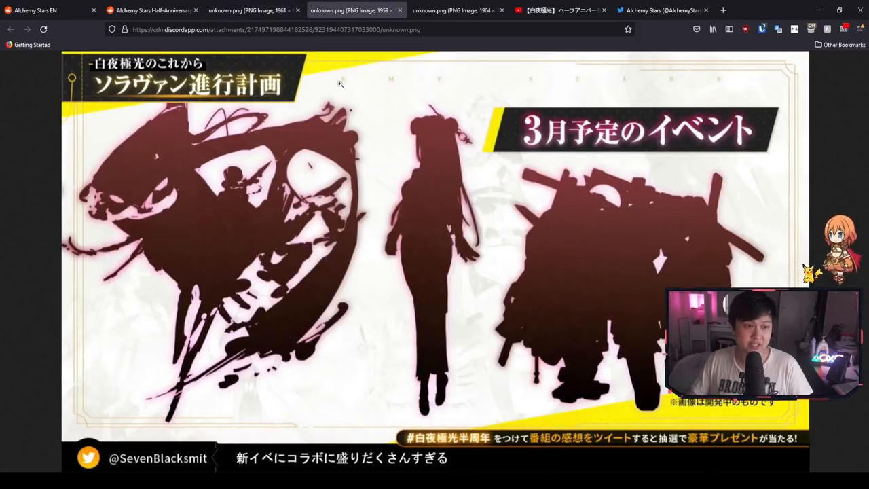
Step: View the April-onward event silhouette teaser image
left_click(451, 10)
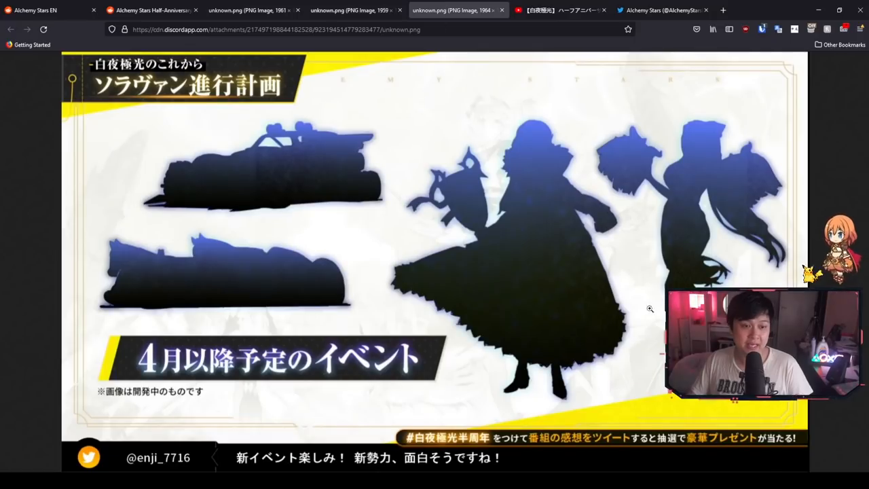
mouse_move(334, 189)
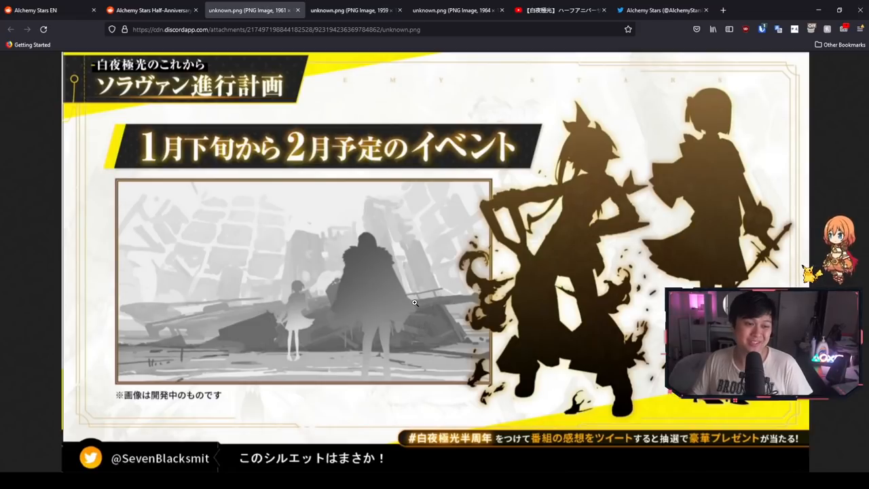
mouse_move(399, 294)
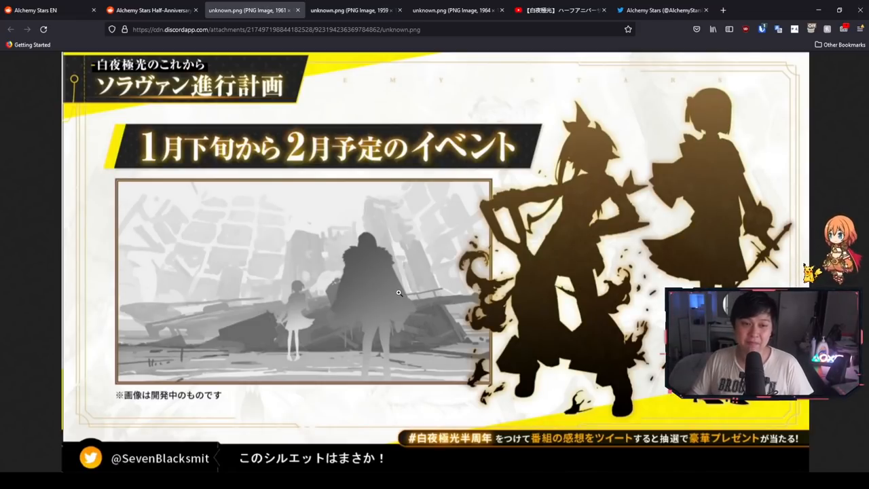
mouse_move(362, 264)
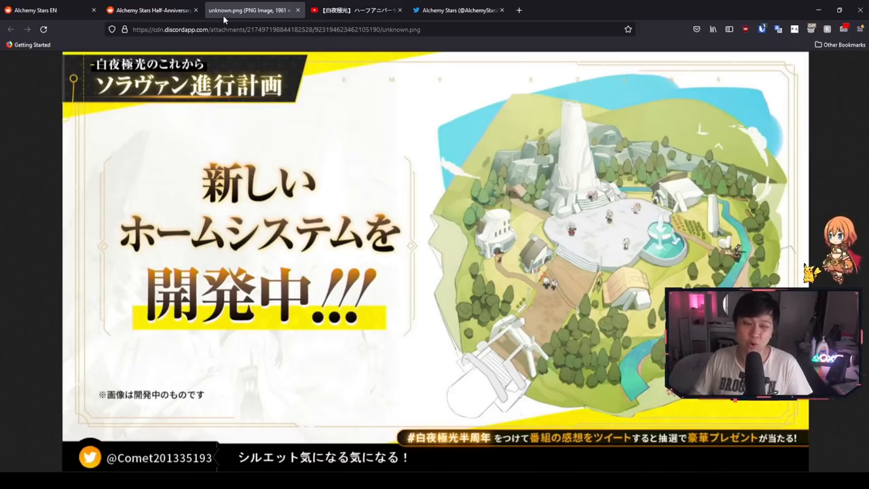
Step: View the summer 2022 'A Long Day' special project image from the recap post
left_click(150, 9)
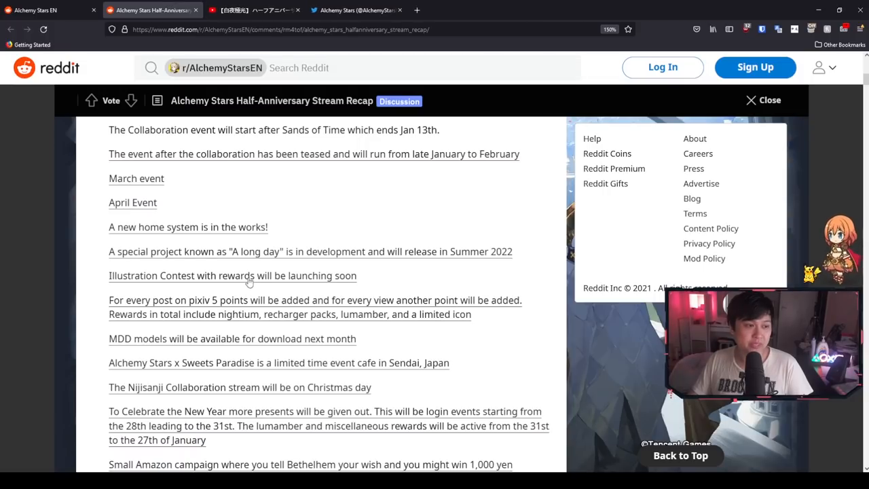
scroll("down", 3)
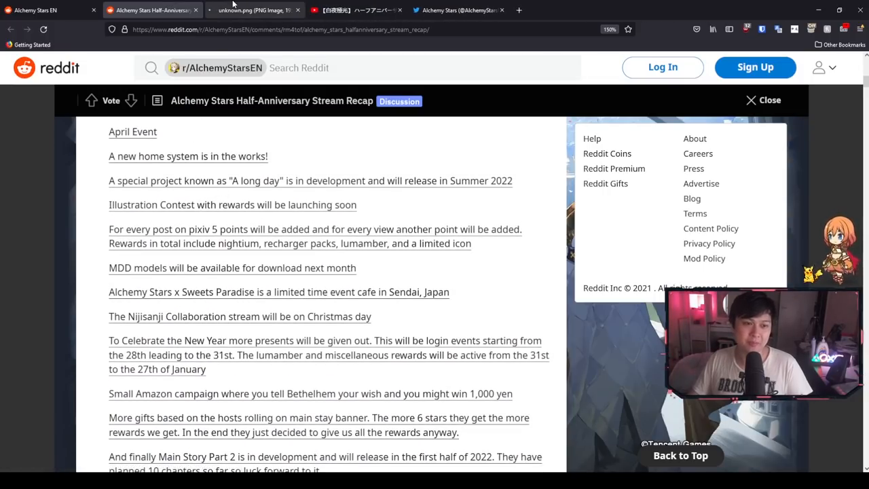
left_click(252, 9)
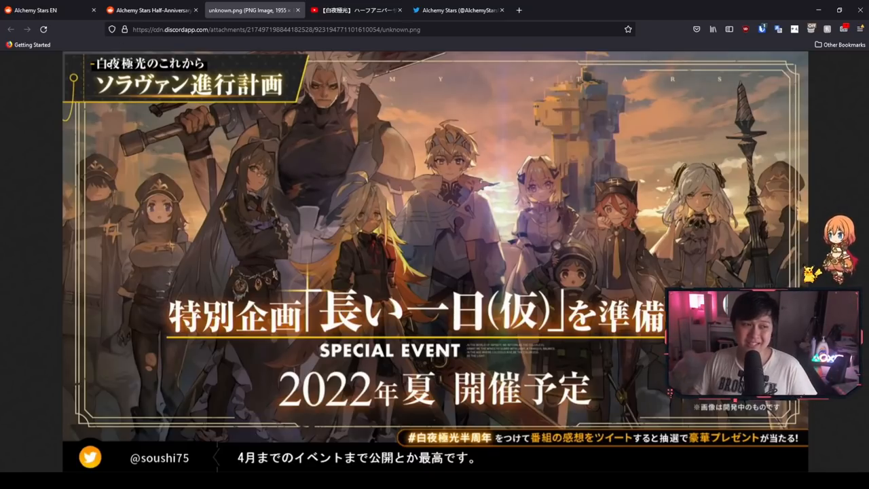
left_click(150, 9)
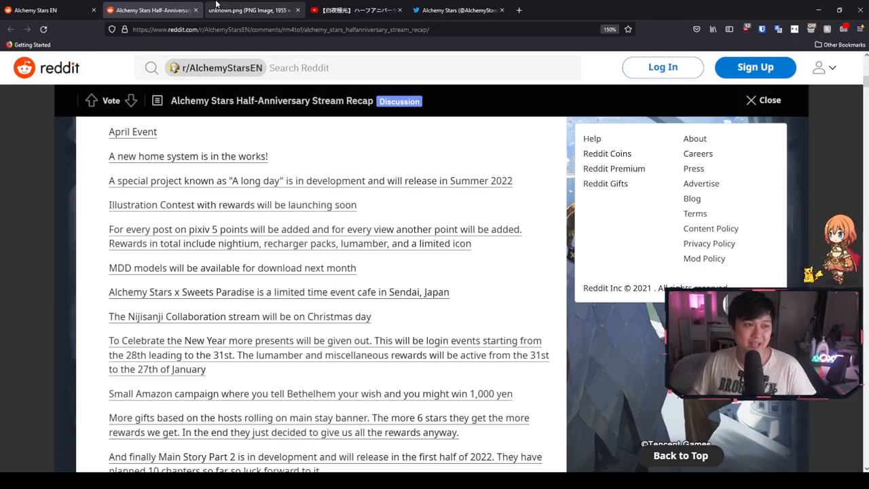
Step: View the pixiv illustration contest announcement image, then continue down the recap post
left_click(299, 9)
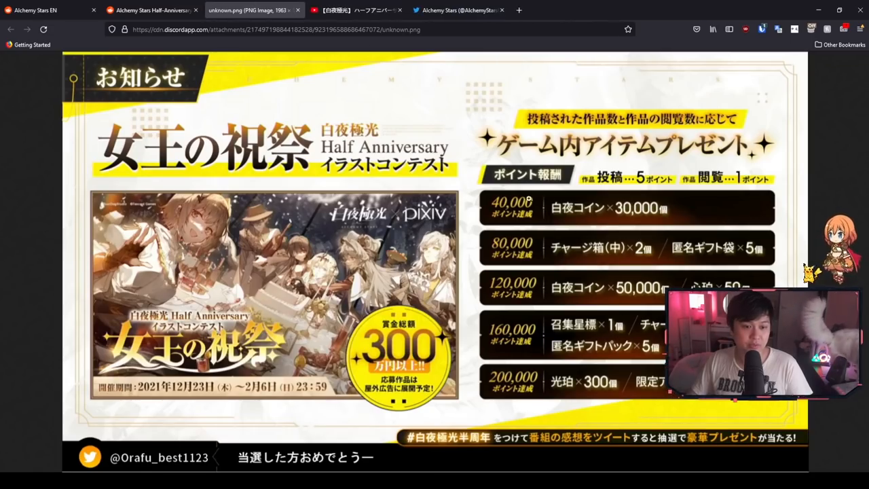
mouse_move(535, 302)
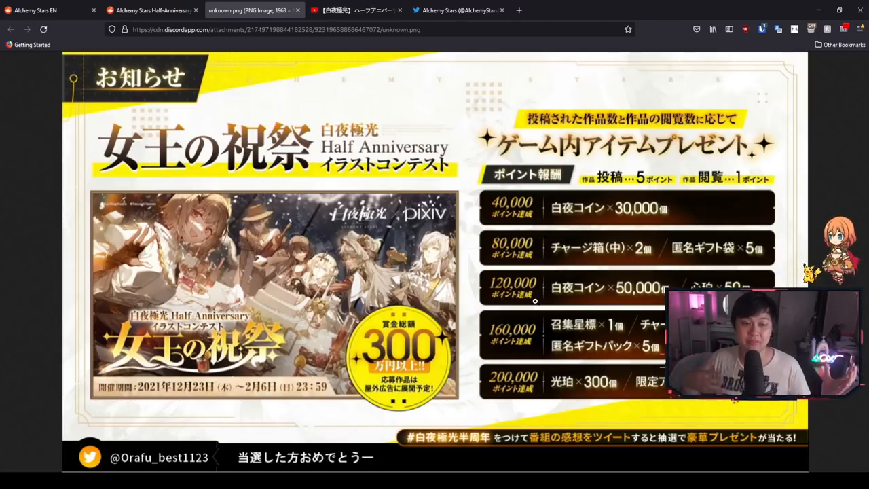
mouse_move(608, 4)
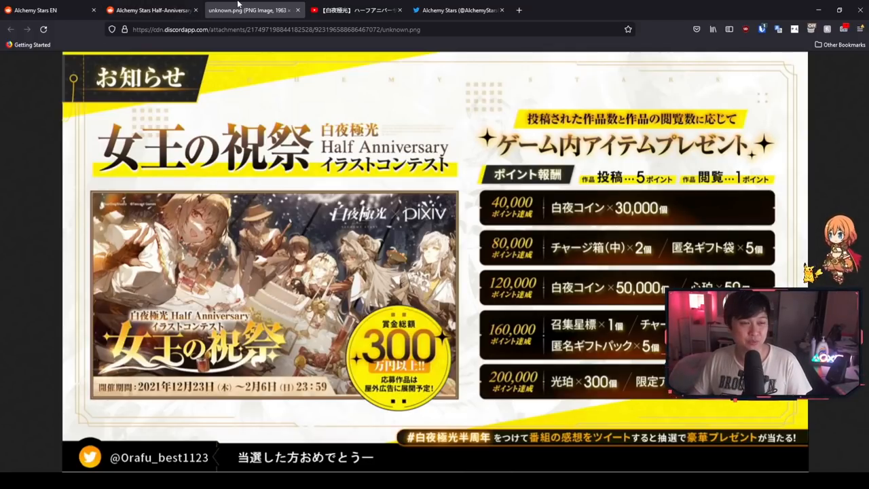
left_click(150, 10)
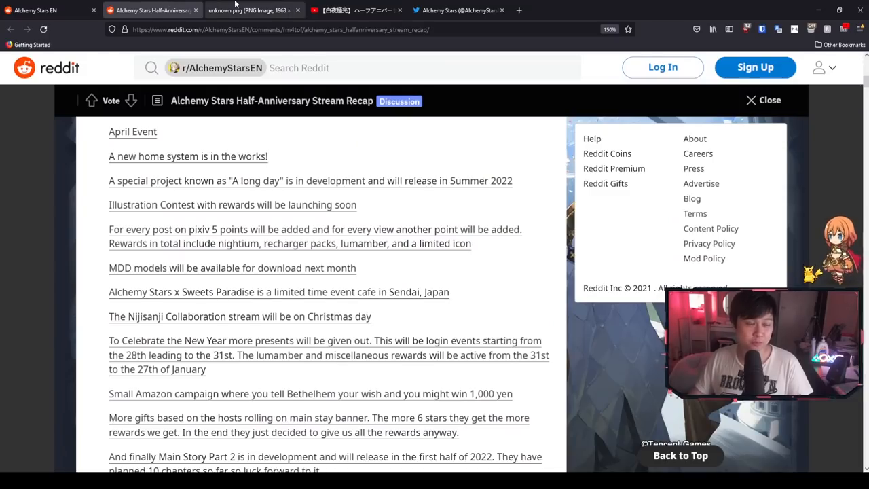
scroll("down", 3)
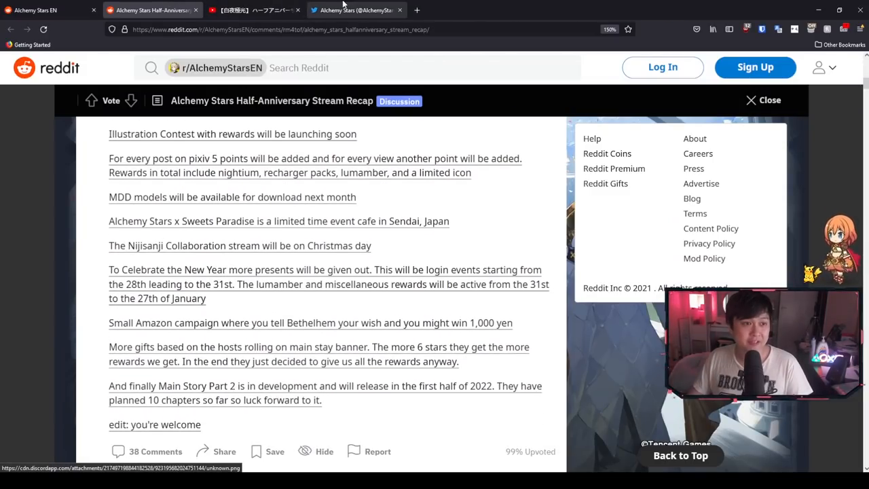
Step: Read the retweet giveaway rewards tweet (gift cards, merch bags, Glimmer Tree), then return to the Reddit recap
left_click(356, 9)
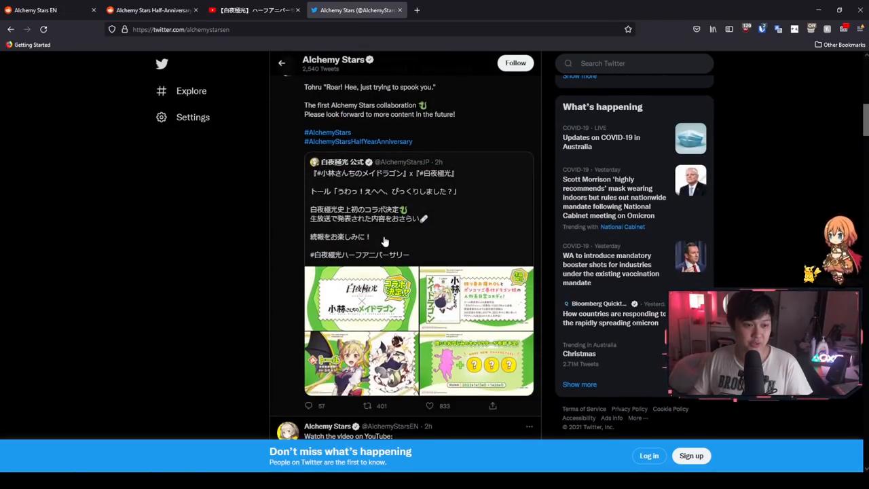
scroll("down", 3)
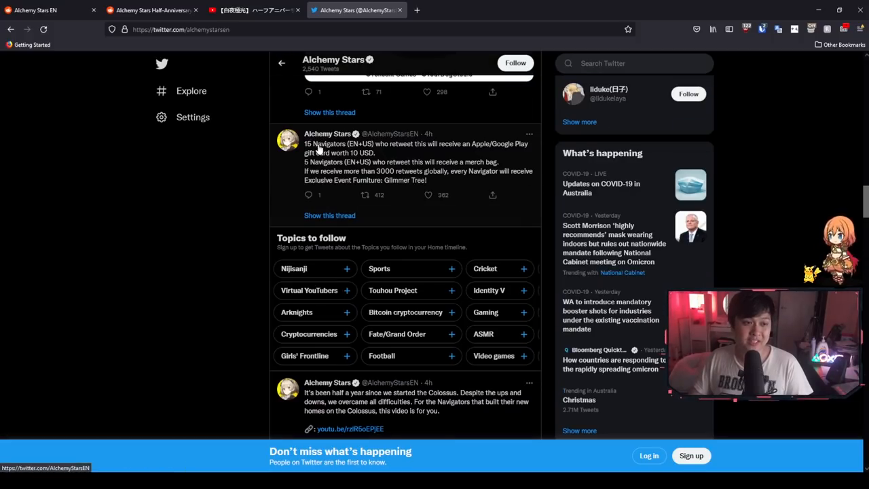
mouse_move(415, 153)
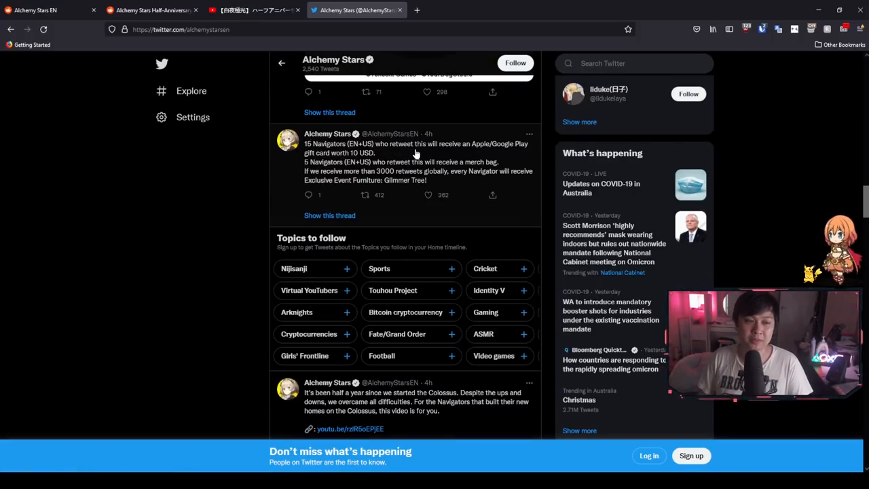
mouse_move(348, 177)
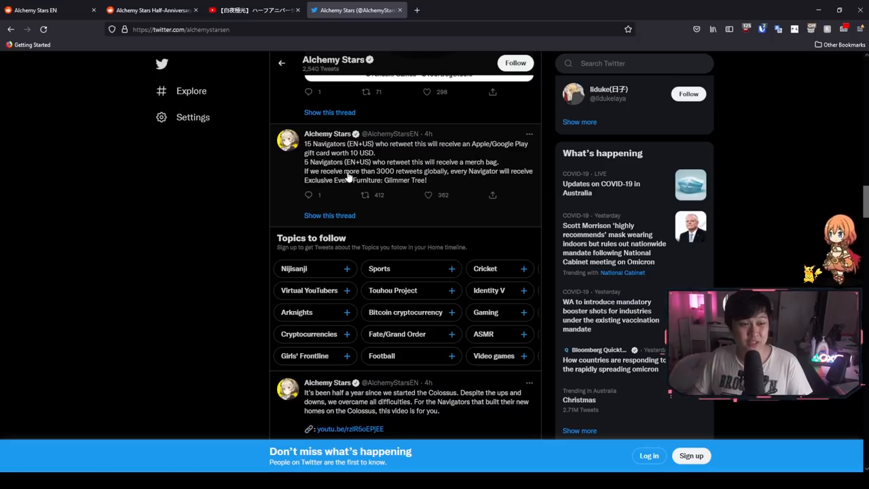
mouse_move(470, 171)
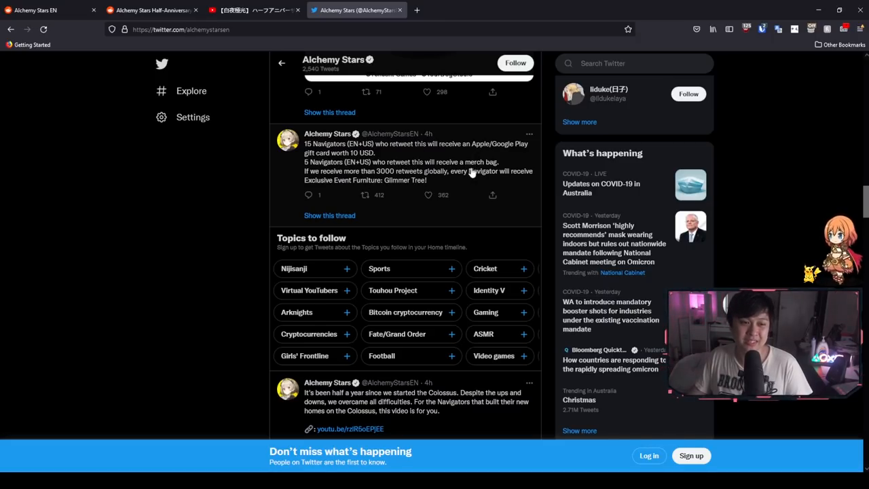
mouse_move(453, 175)
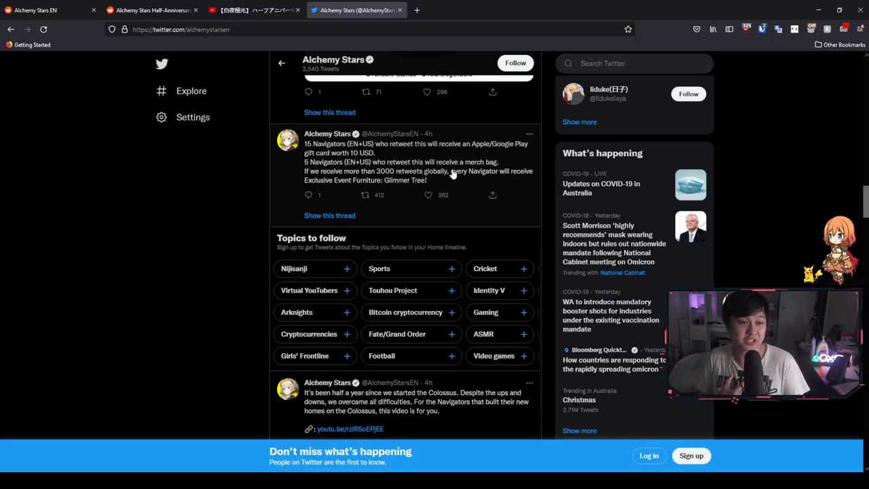
mouse_move(380, 196)
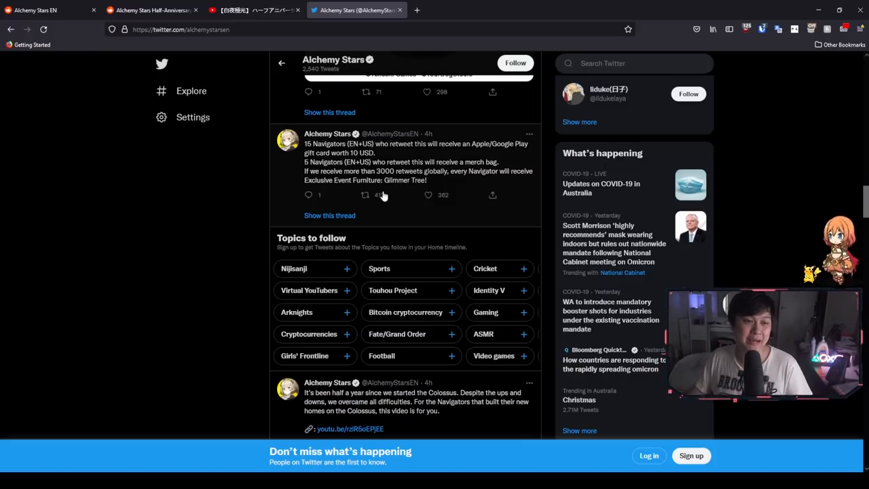
mouse_move(442, 175)
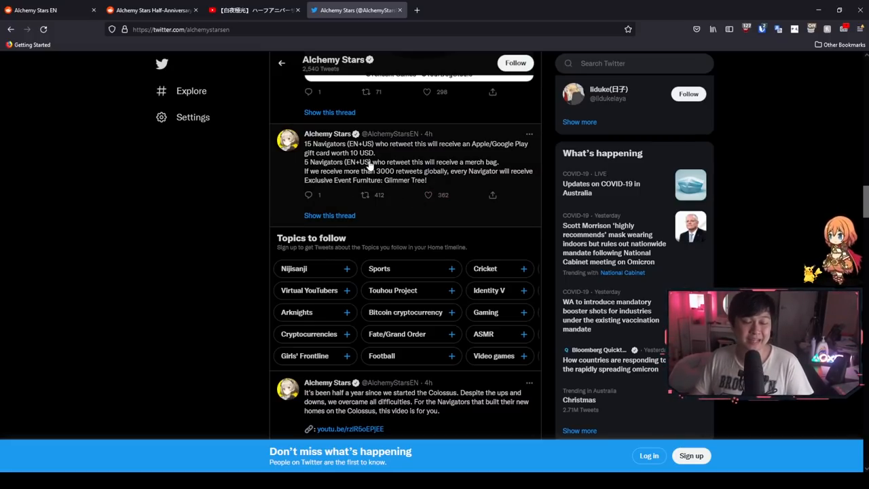
left_click(150, 10)
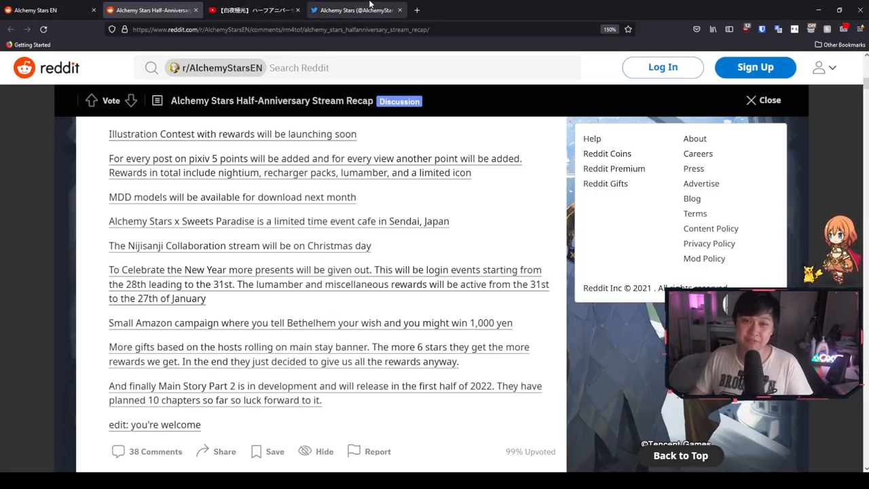
Step: View the MMD model download announcement image, then return to the recap post
left_click(399, 10)
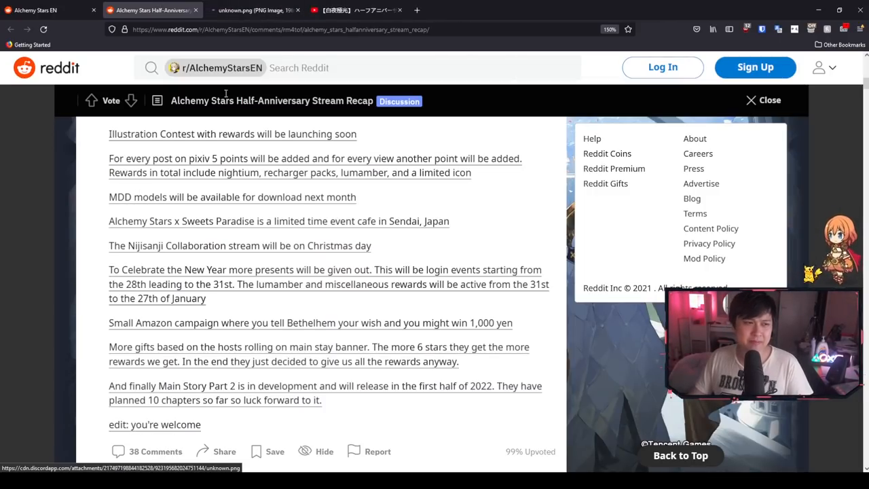
left_click(251, 10)
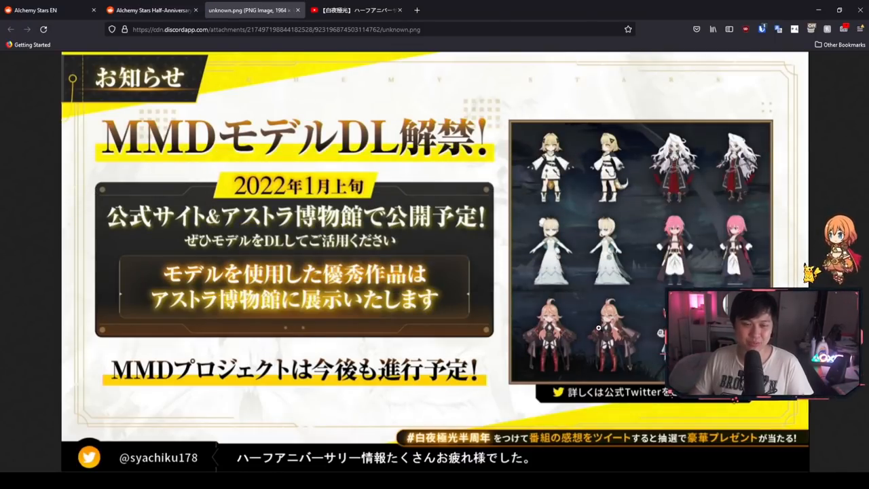
scroll("down", 3)
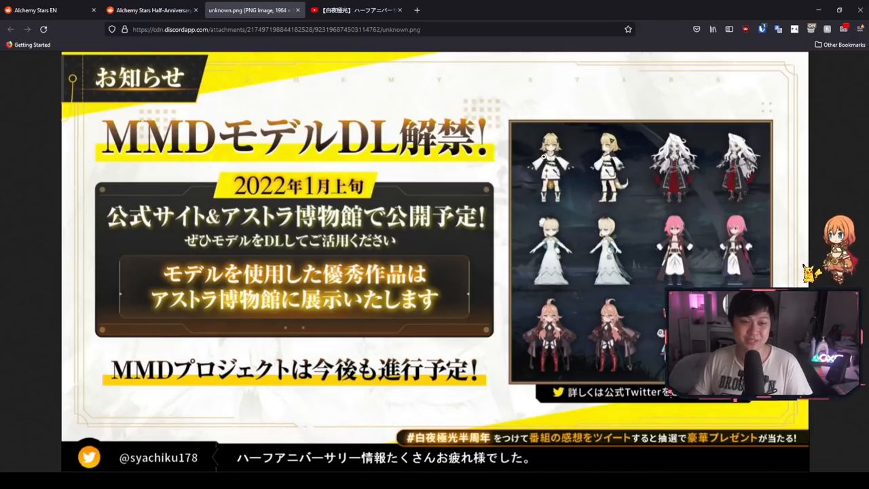
left_click(151, 9)
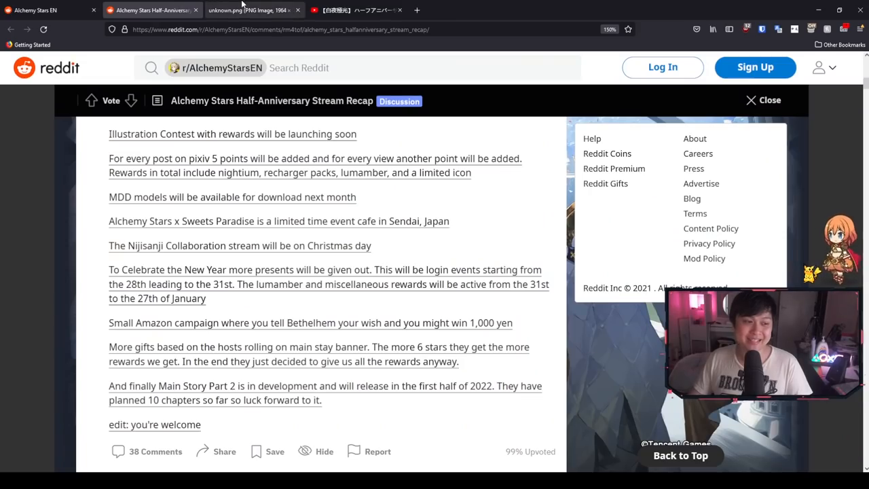
Step: View the Sweets Paradise collab café image, then return to the recap post
left_click(297, 9)
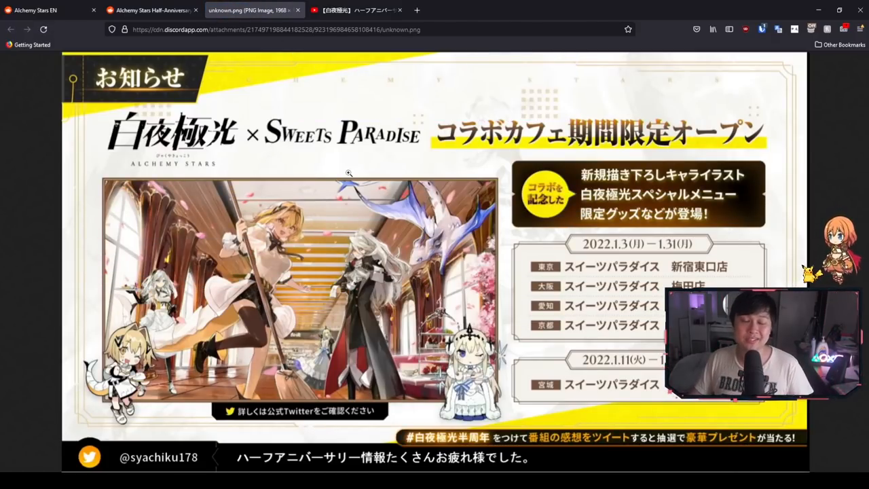
left_click(150, 10)
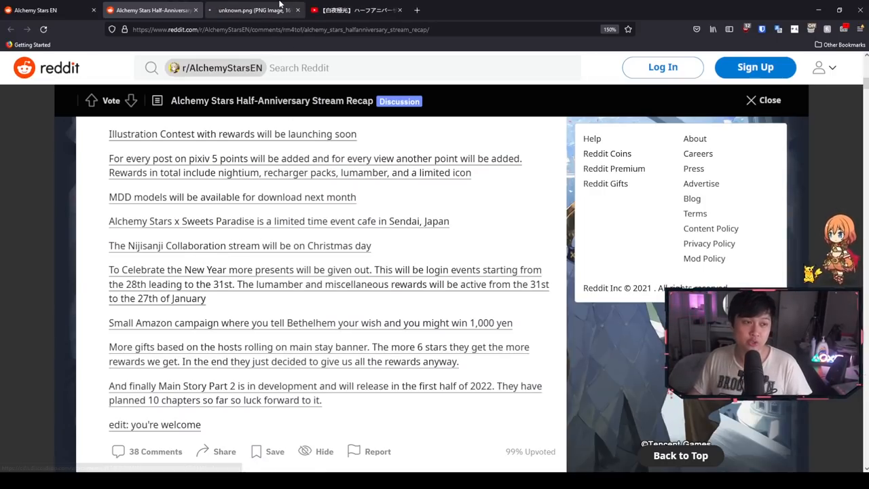
Step: View the Nijisanji collab Christmas party relay stream image dated 2021.12.25
left_click(251, 10)
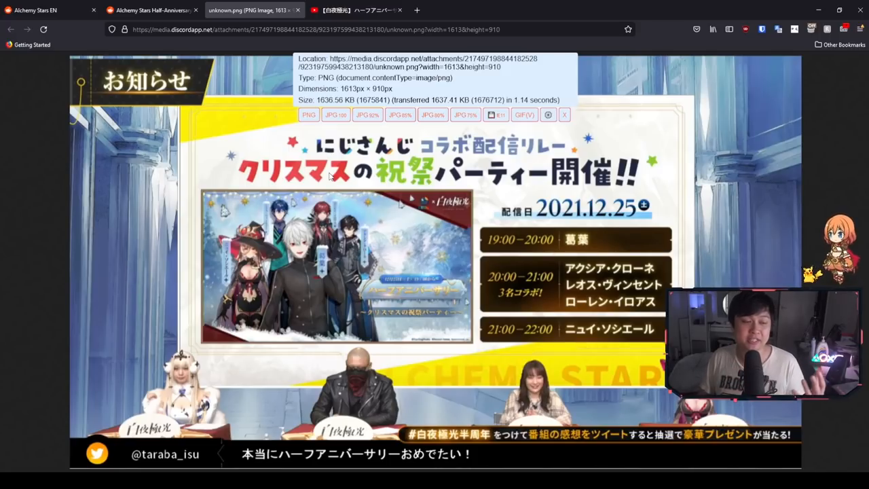
mouse_move(320, 271)
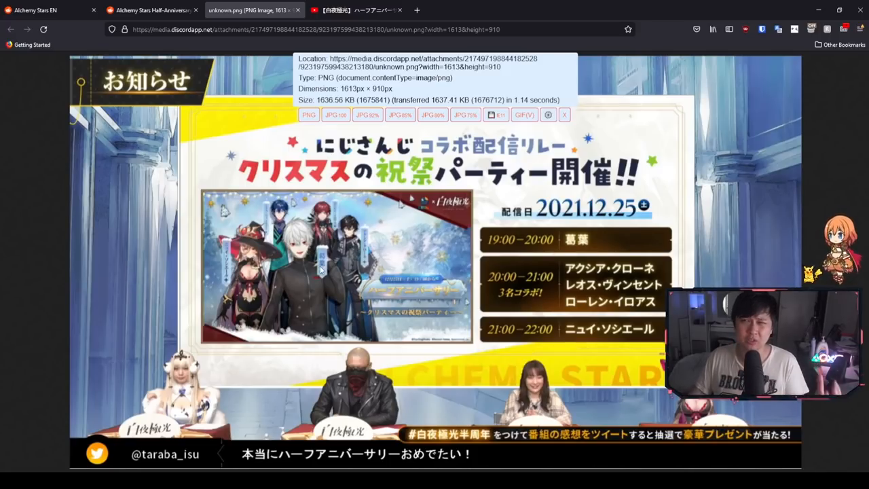
mouse_move(374, 208)
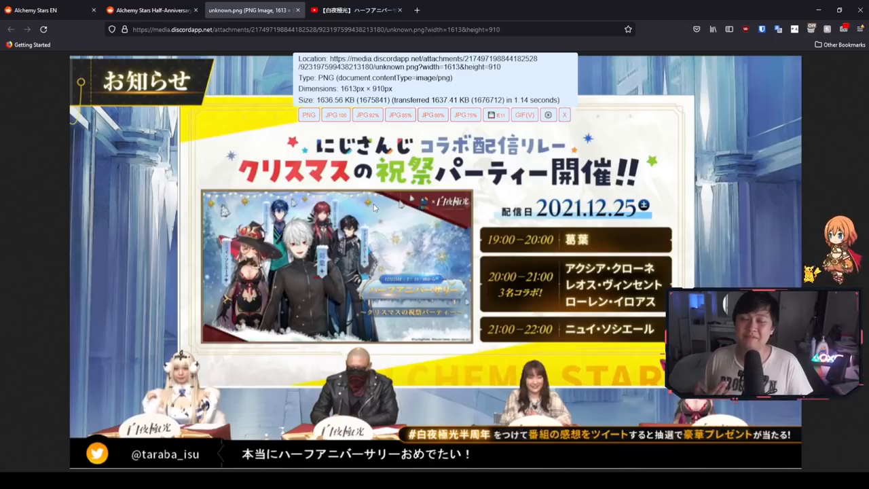
mouse_move(391, 278)
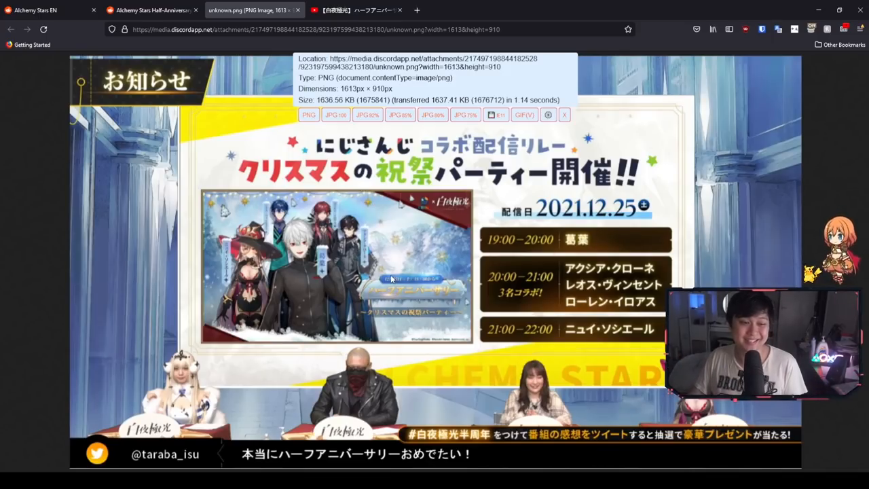
mouse_move(387, 265)
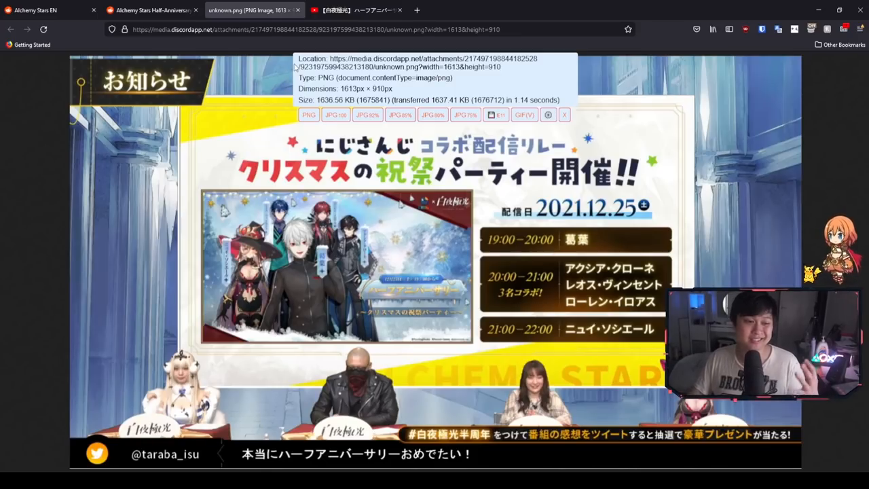
mouse_move(282, 266)
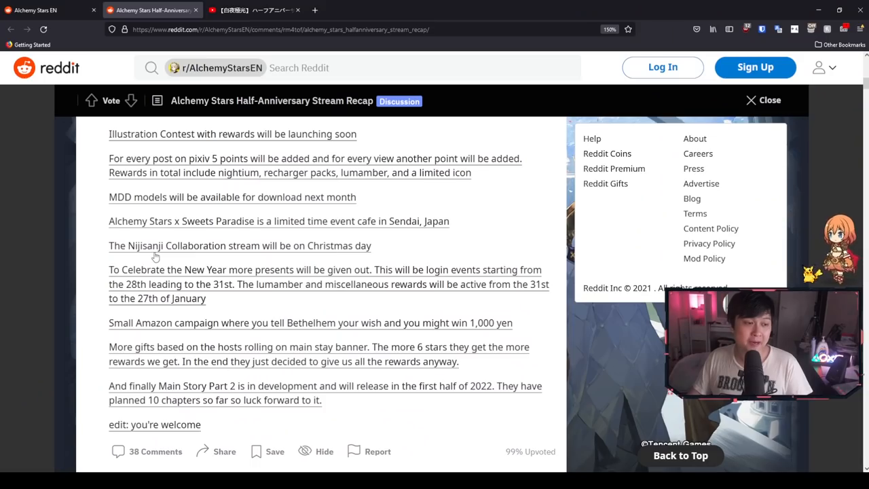
mouse_move(220, 281)
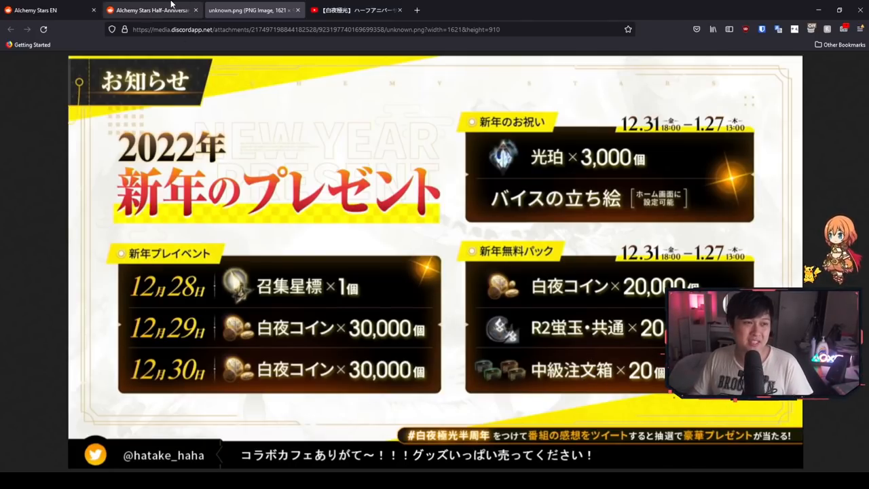
Step: Return to the recap and view the ★6 summon challenge rewards image for the main stay banner
left_click(149, 9)
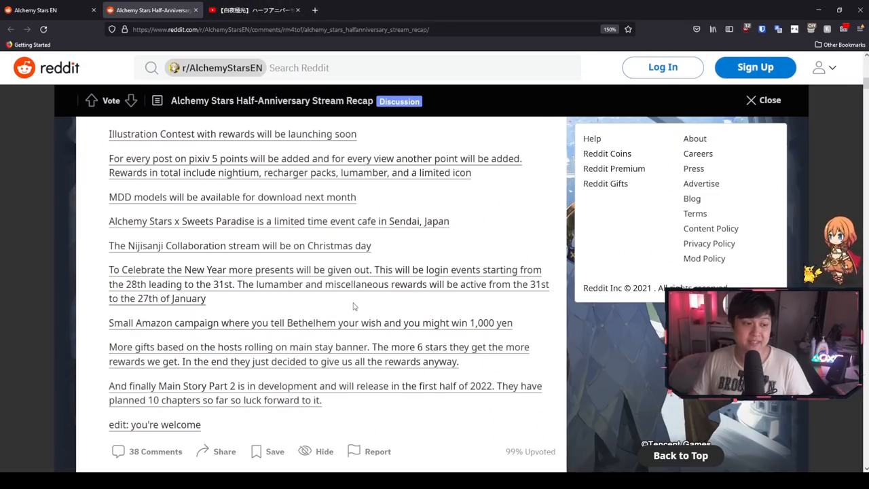
scroll("down", 3)
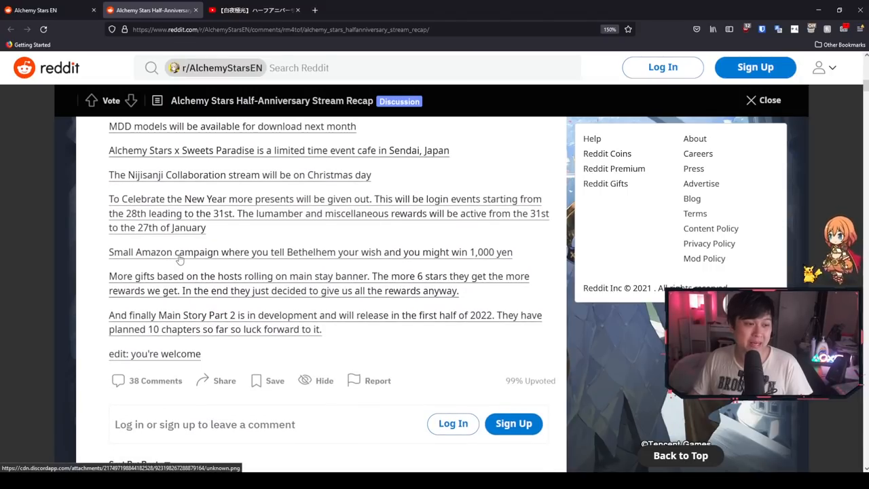
mouse_move(277, 258)
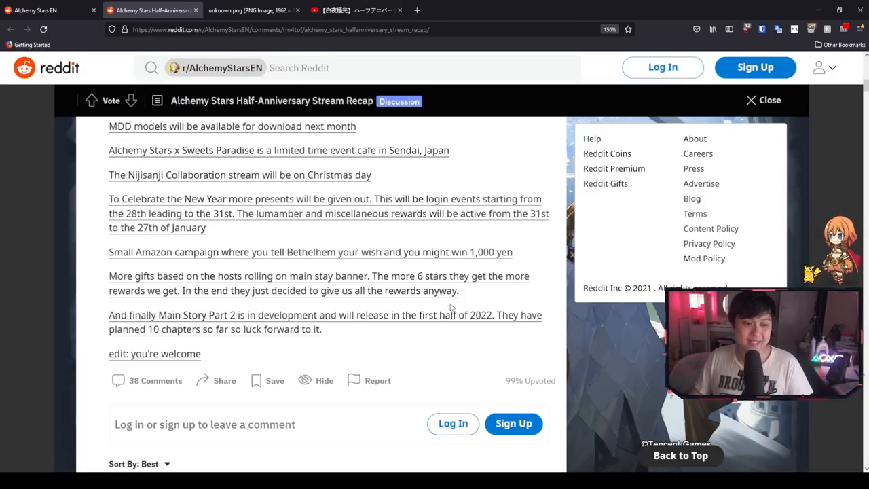
mouse_move(424, 279)
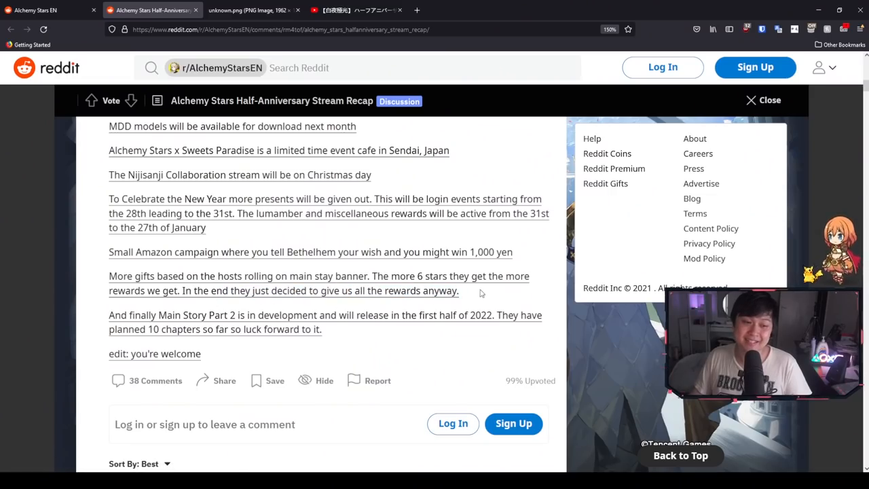
left_click(244, 9)
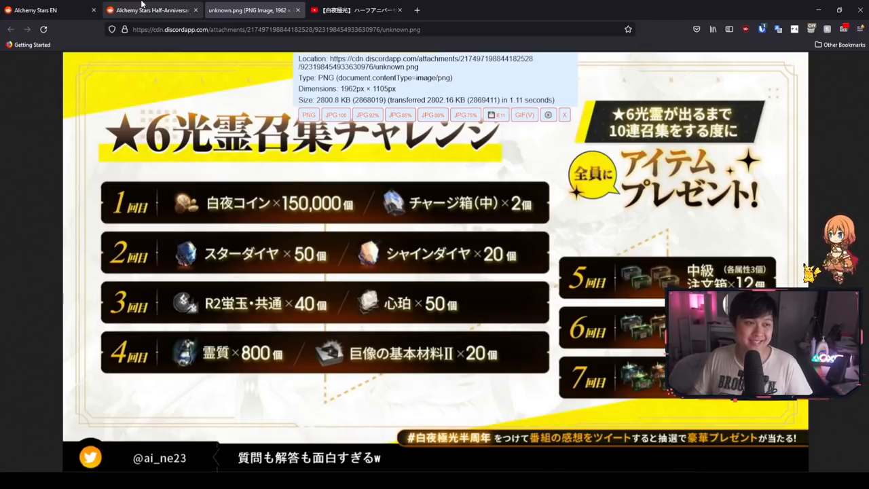
Step: Revisit the stream video and the 2022 New Year presents image, ending back on the recap post
left_click(255, 10)
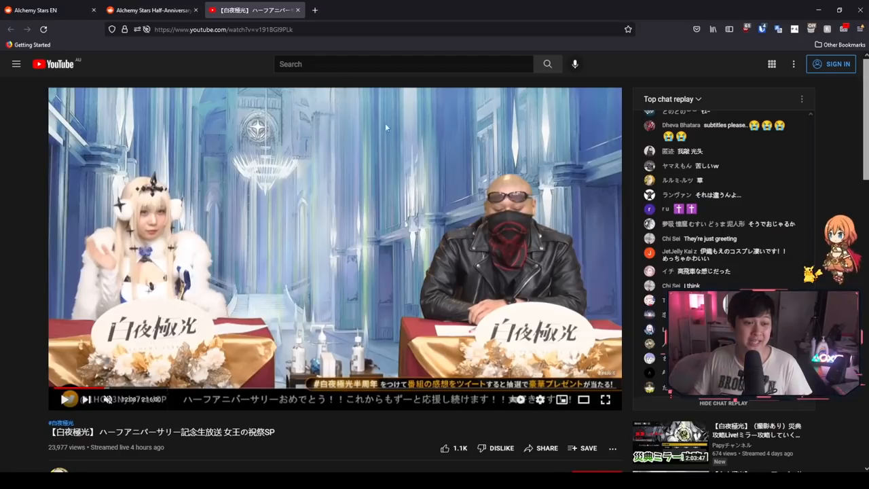
left_click(149, 11)
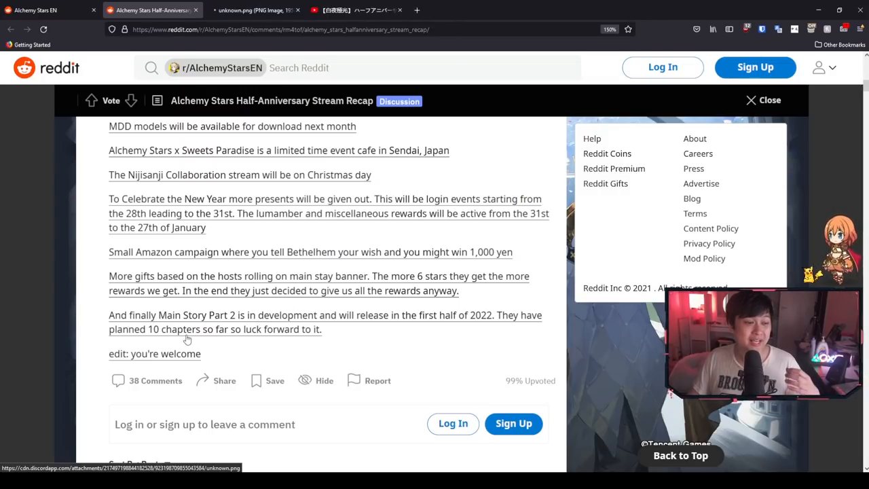
left_click(251, 10)
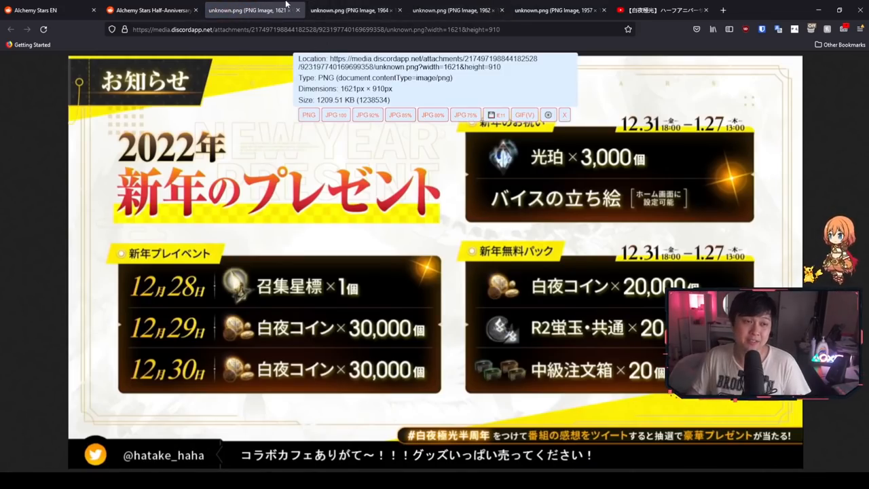
left_click(151, 10)
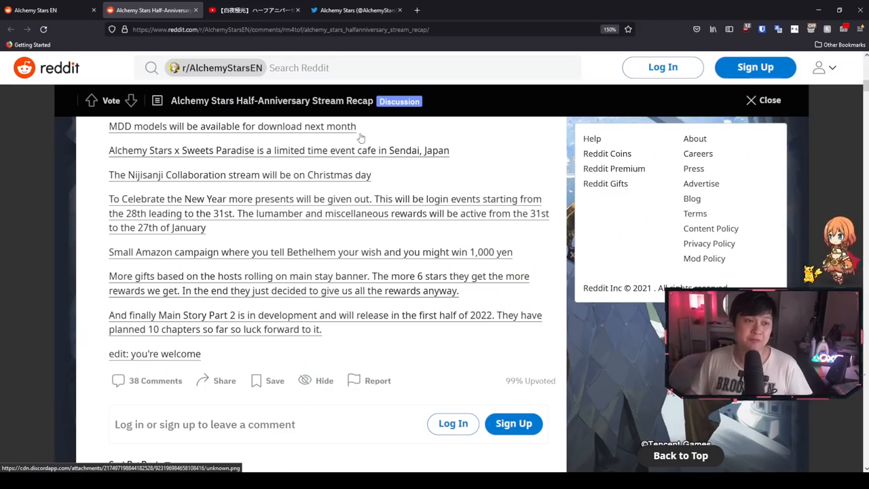
left_click(356, 10)
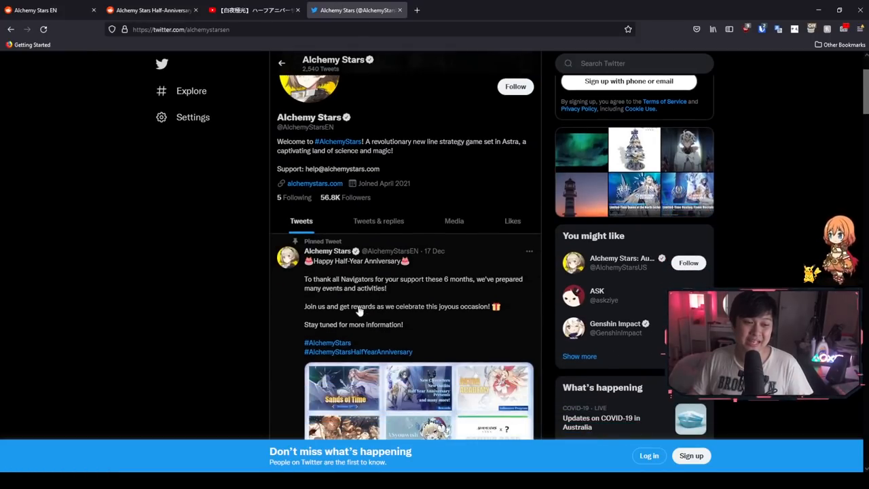
scroll("down", 3)
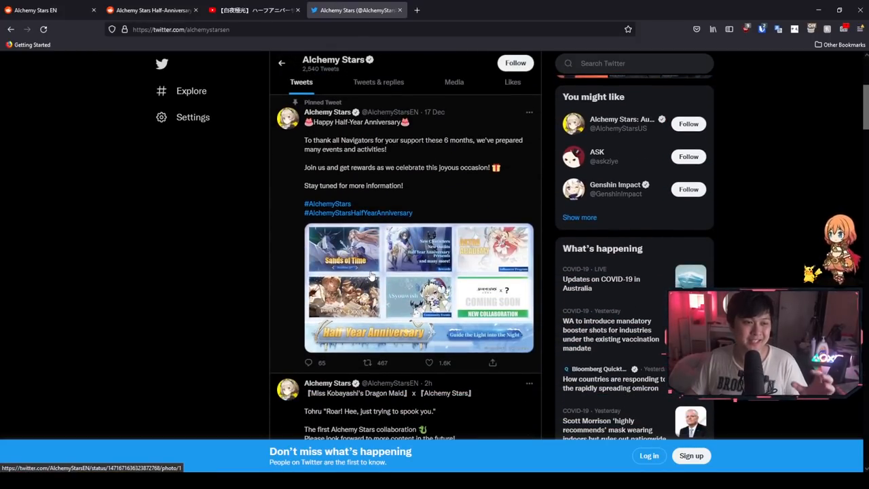
scroll("down", 3)
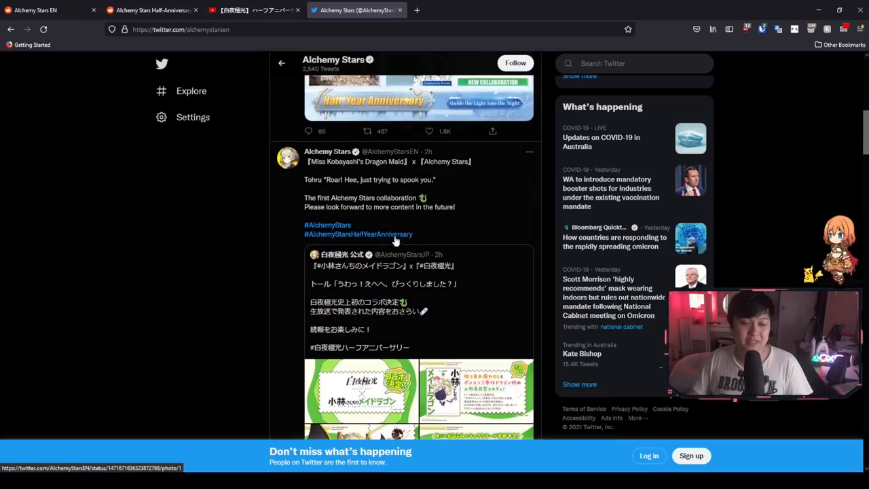
scroll("down", 3)
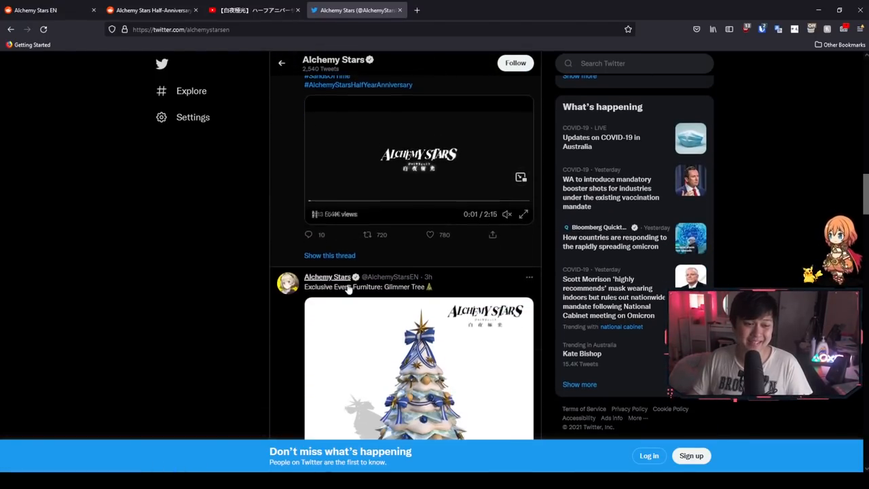
scroll("up", 3)
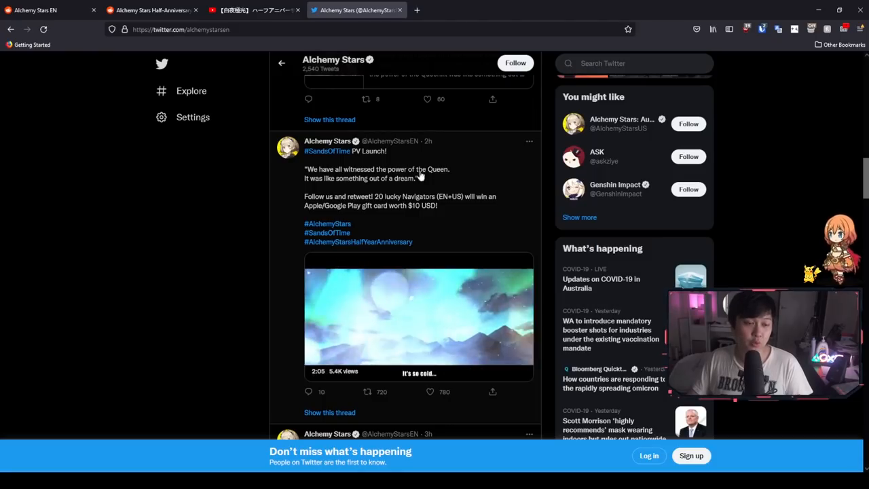
left_click(418, 312)
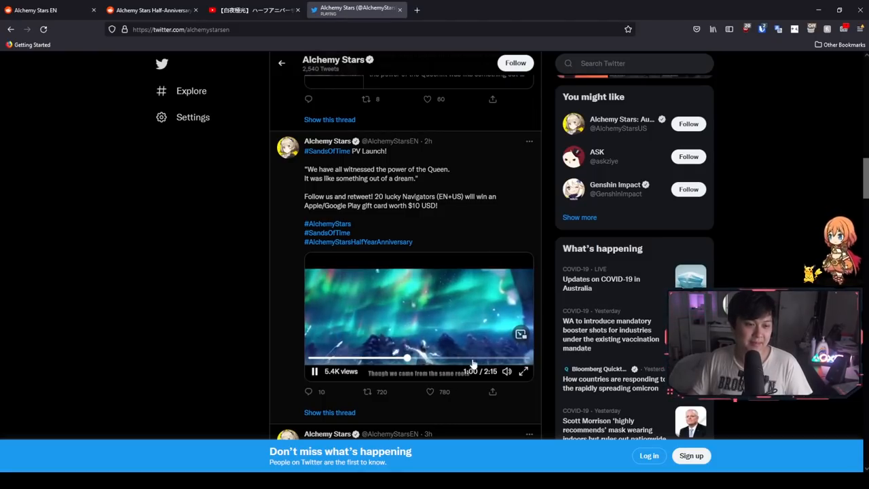
left_click(315, 372)
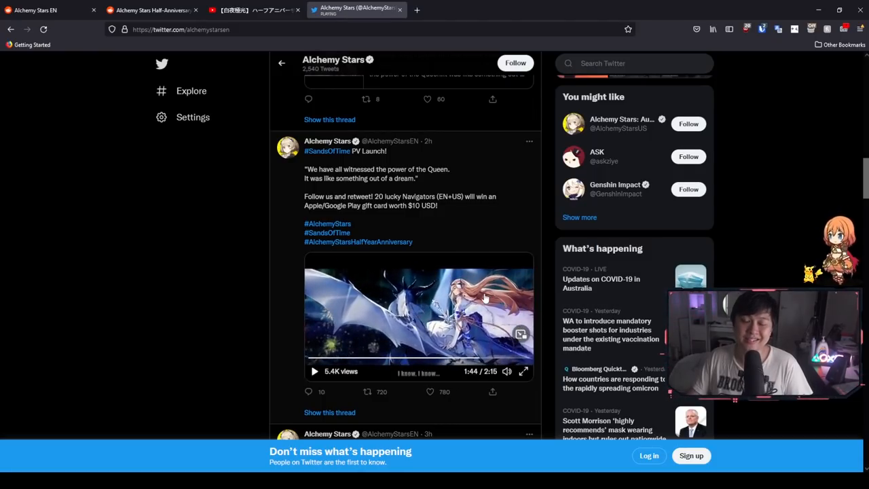
Step: Continue down the timeline and play the half-year Colossus anniversary video
scroll("down", 3)
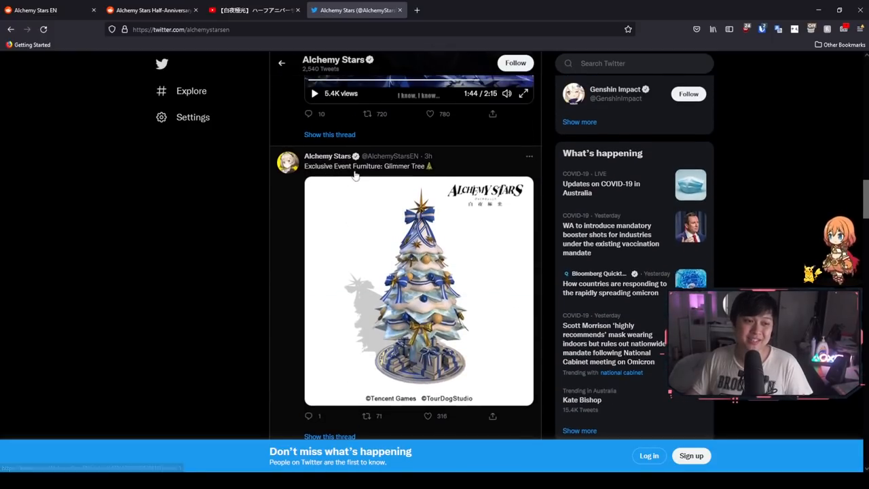
scroll("down", 3)
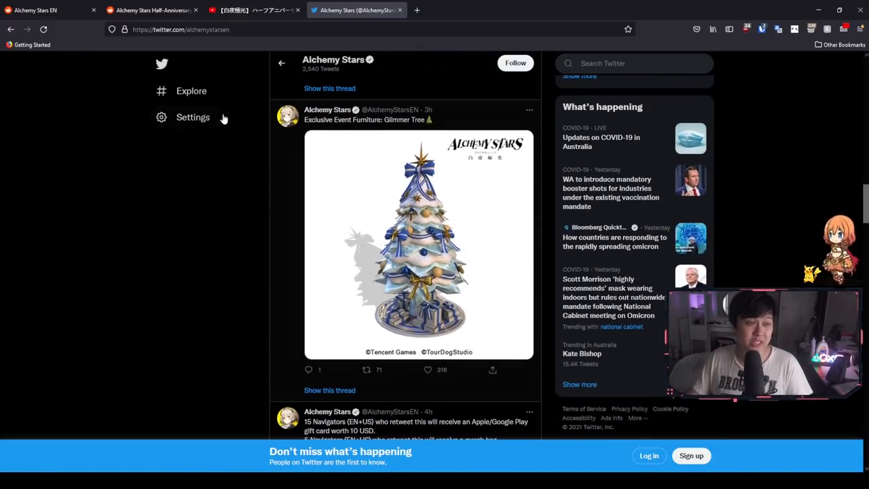
scroll("down", 3)
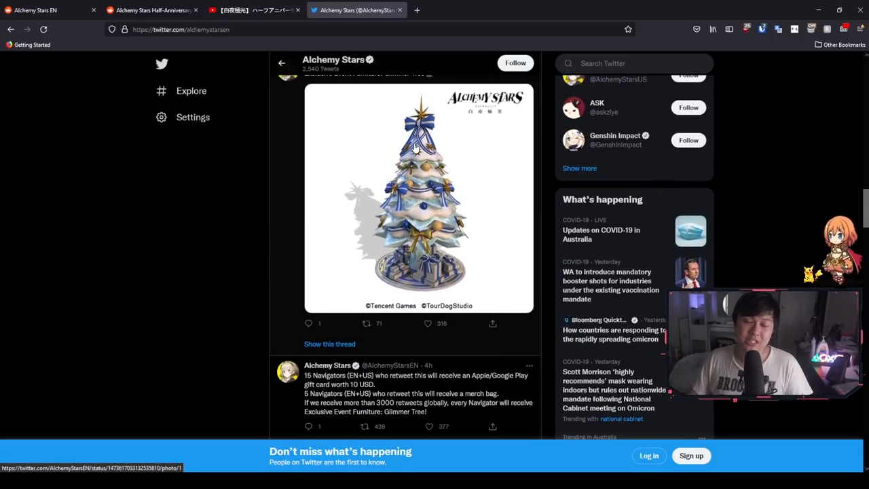
scroll("down", 3)
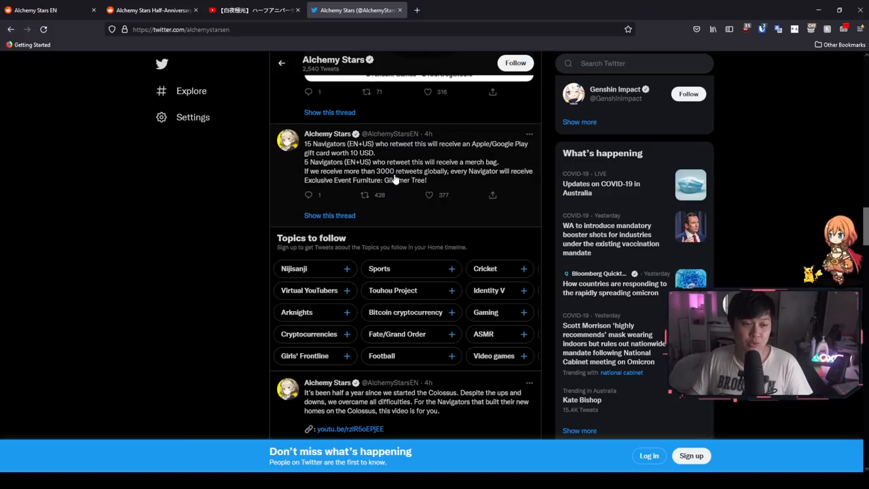
scroll("down", 3)
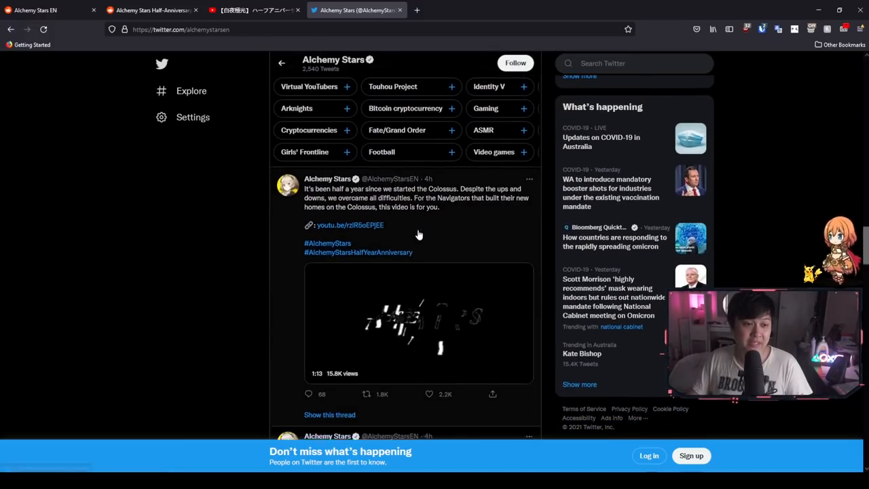
left_click(418, 315)
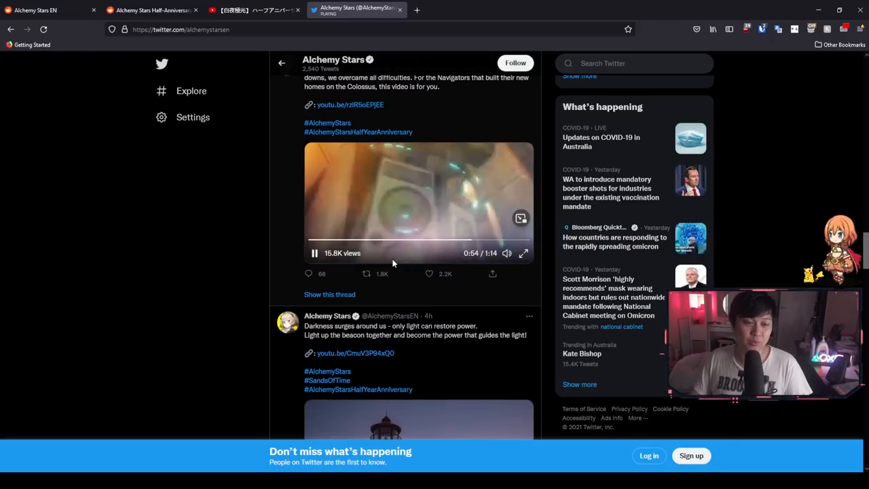
scroll("down", 3)
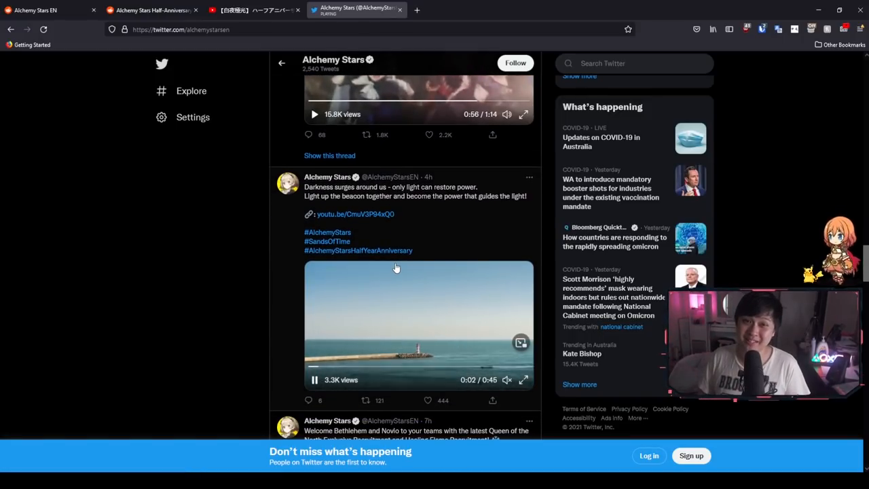
scroll("down", 3)
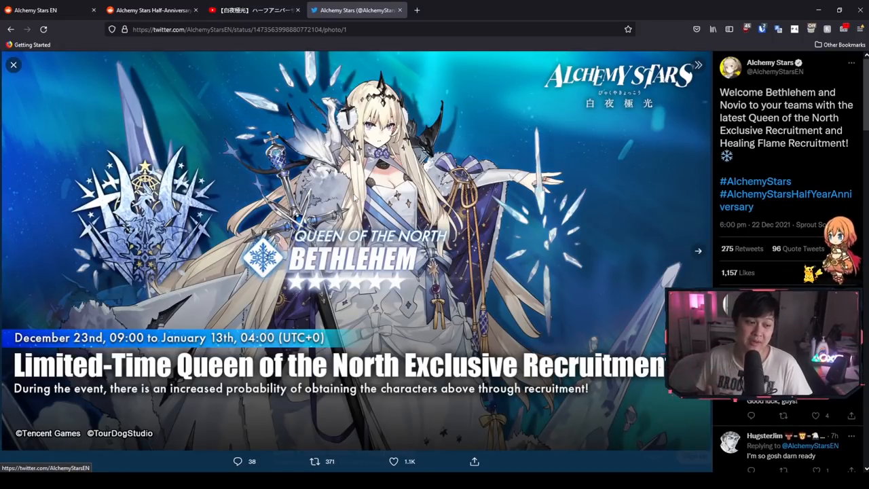
mouse_move(459, 310)
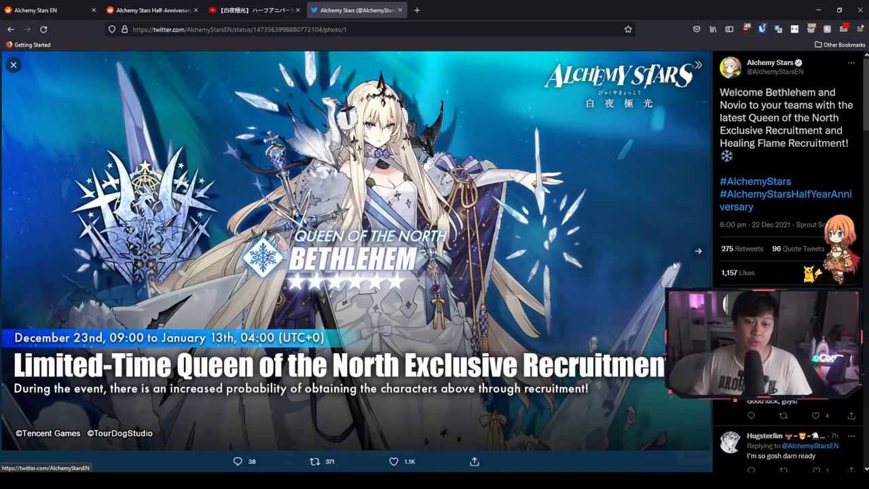
Step: View the Novio Healing Flame recruitment banner and the Gronru outfit artwork at full size
left_click(697, 251)
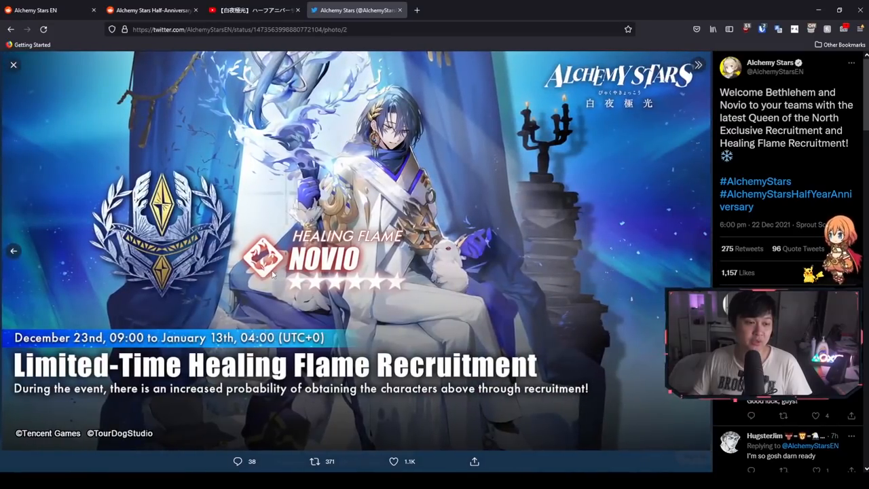
mouse_move(253, 231)
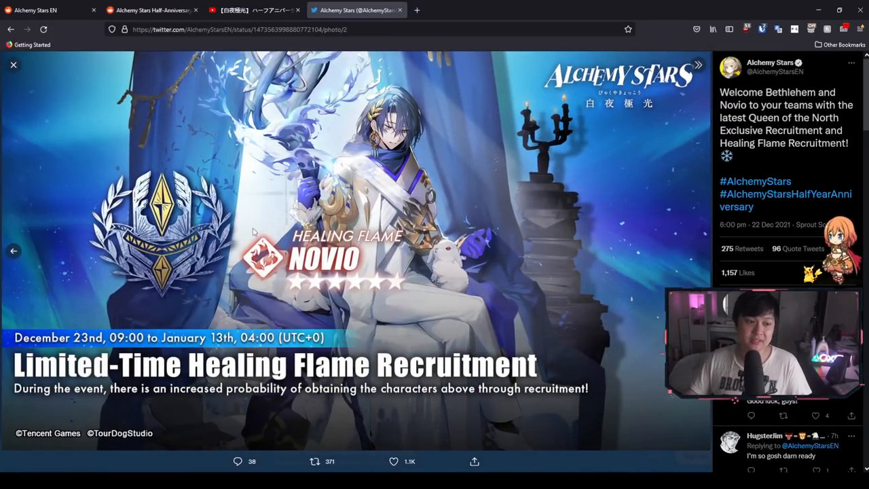
left_click(13, 65)
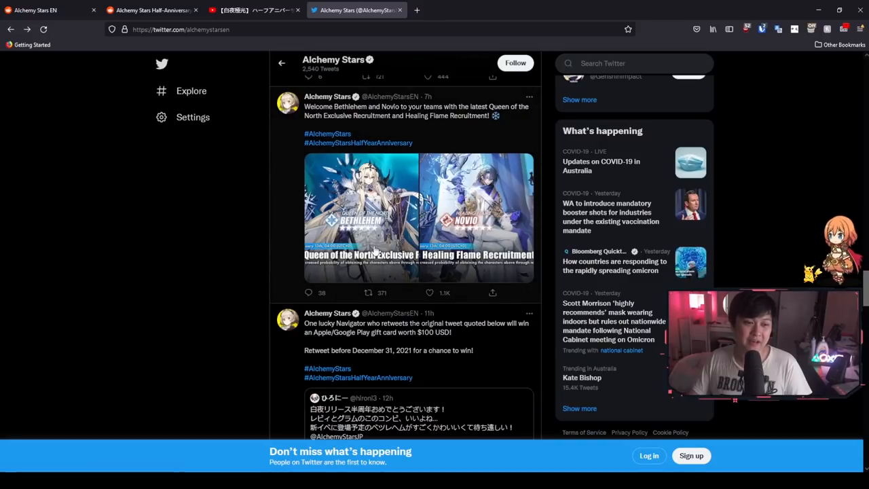
scroll("down", 3)
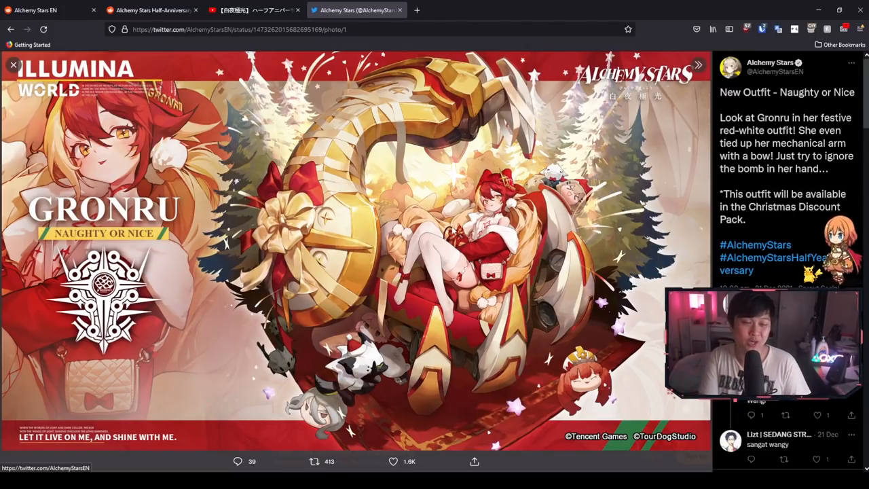
left_click(13, 65)
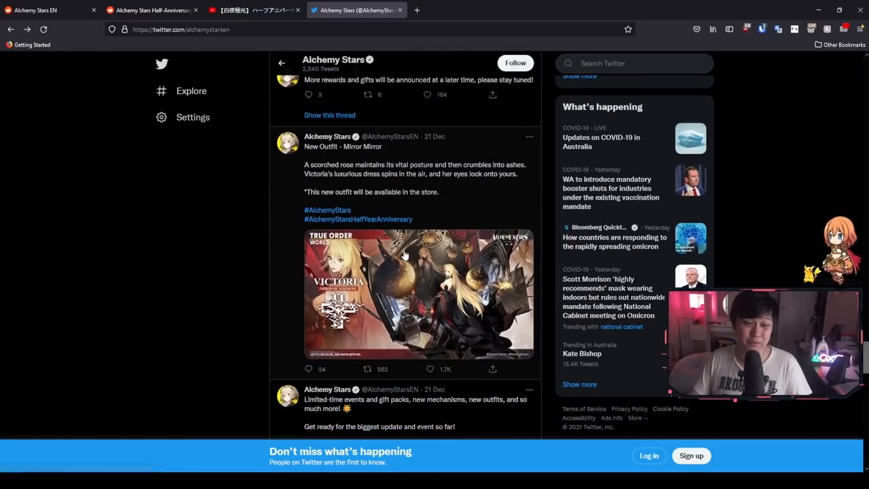
Step: View the Victoria Mirror Mirror outfit artwork, then enlarge the limited-time events announcement image
left_click(418, 293)
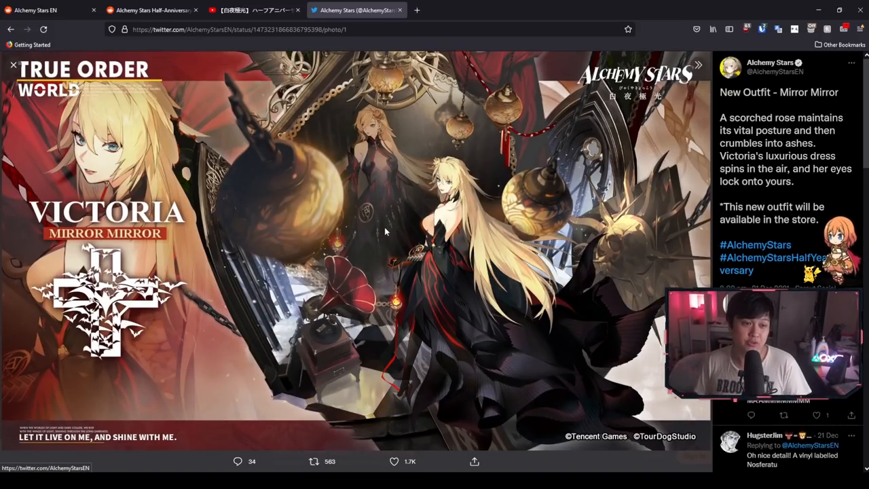
mouse_move(319, 265)
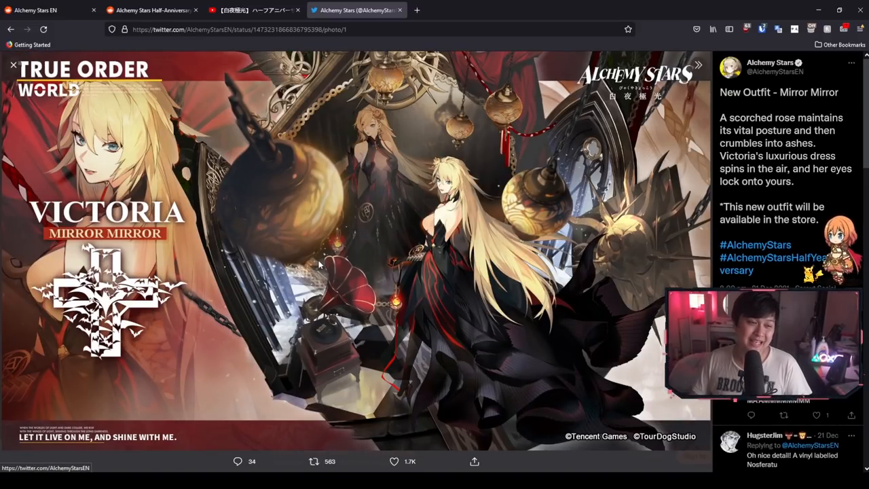
left_click(12, 65)
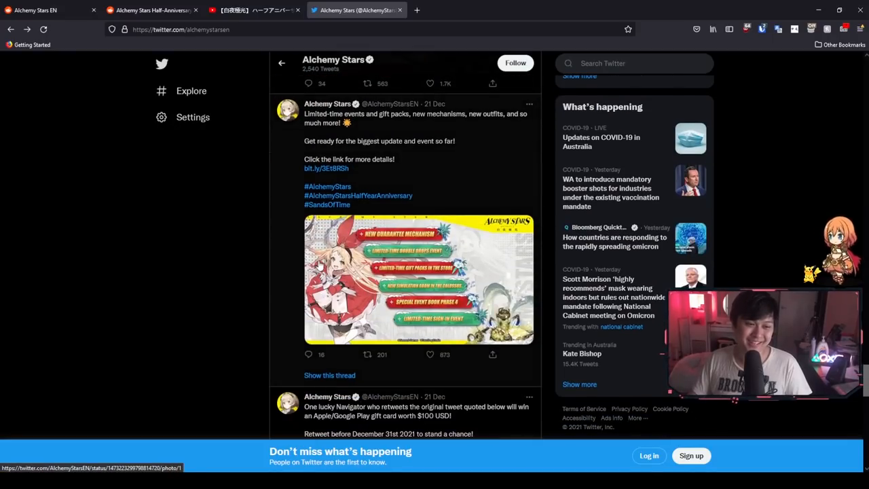
left_click(418, 278)
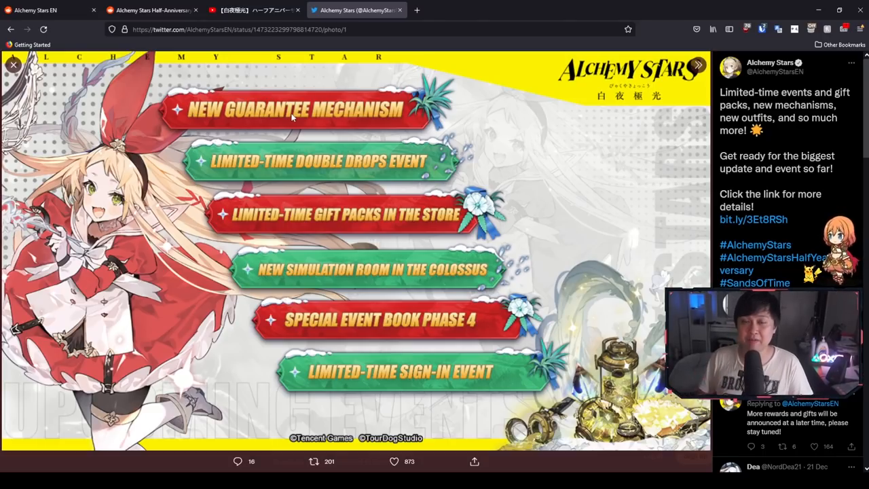
mouse_move(367, 160)
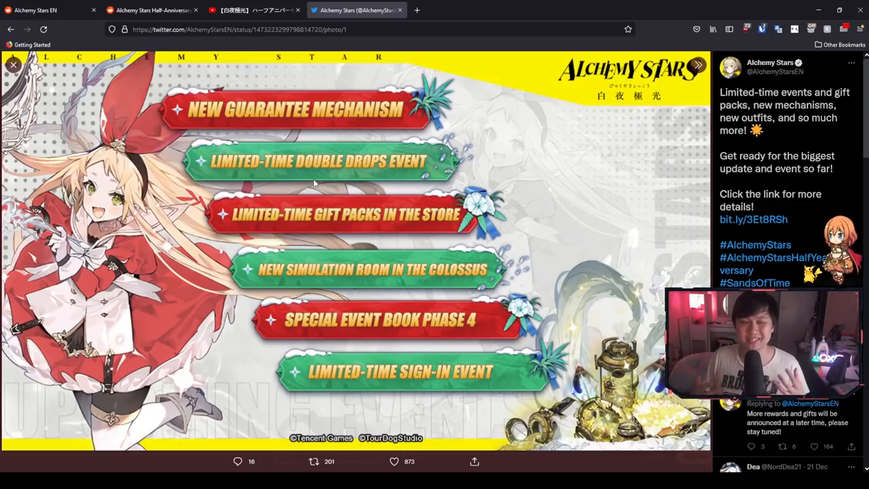
Step: Follow the tweet's bit.ly link to the official Sands of Time event stages news page
left_click(752, 219)
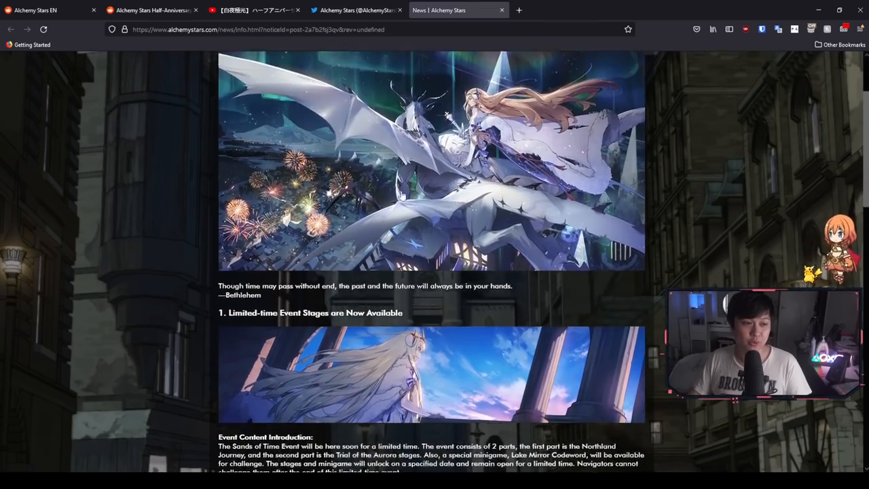
Step: Reach the part links at the end of the news post and open Sands of Time Announcement Part 2
scroll("down", 3)
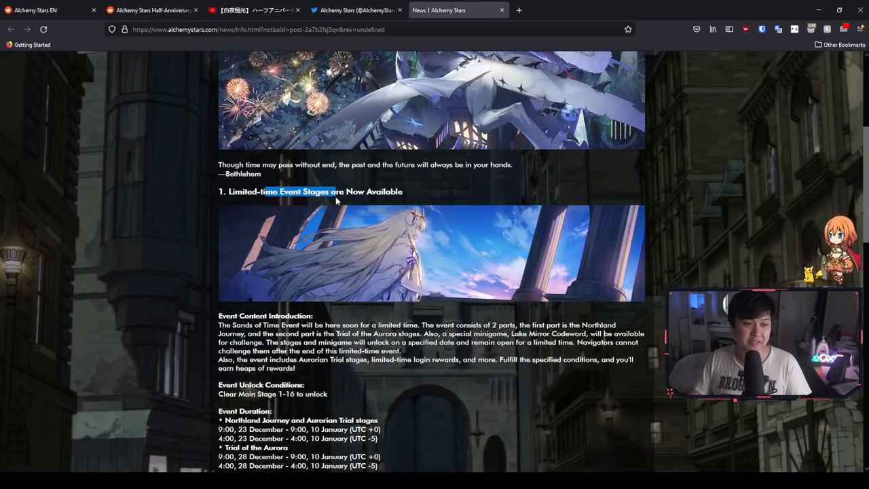
scroll("down", 3)
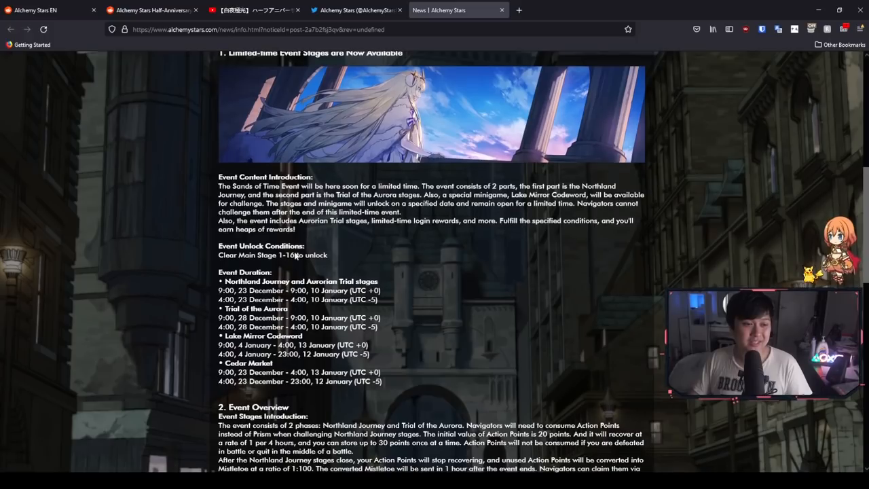
scroll("down", 3)
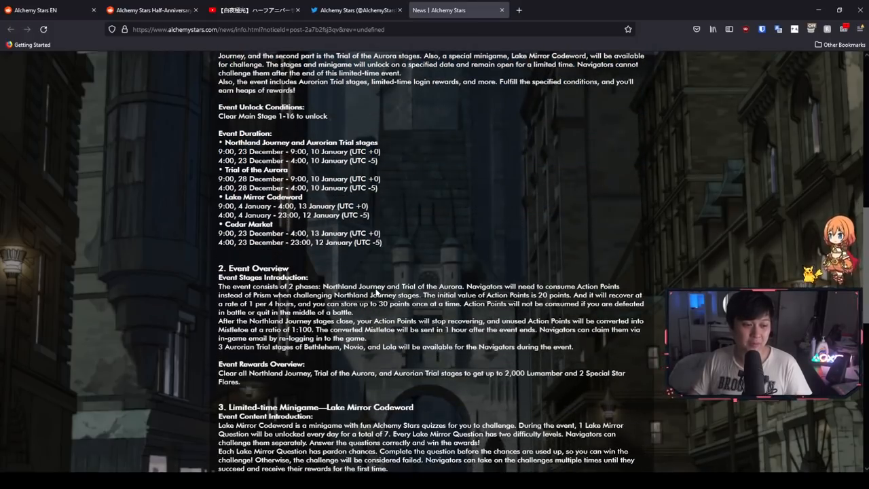
scroll("down", 3)
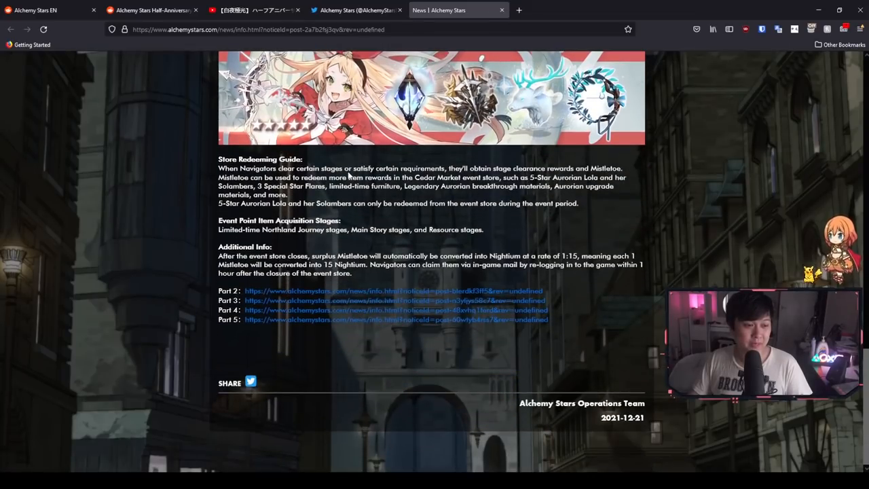
left_click(396, 309)
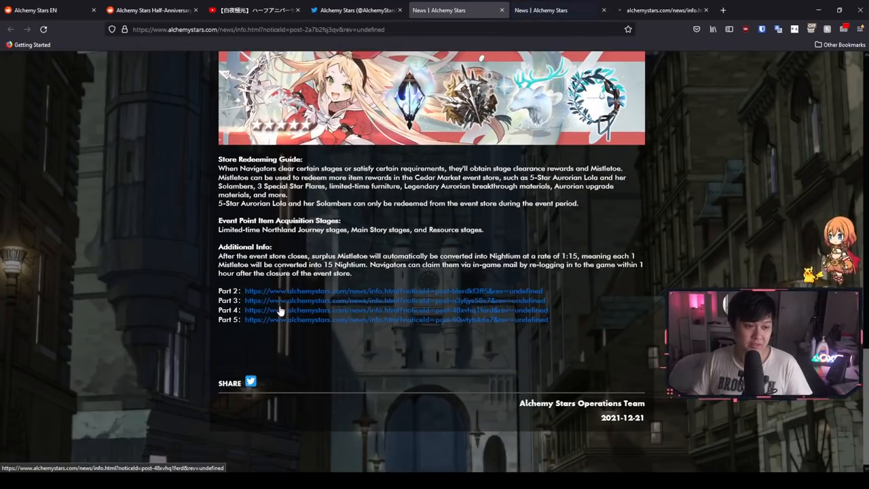
left_click(391, 291)
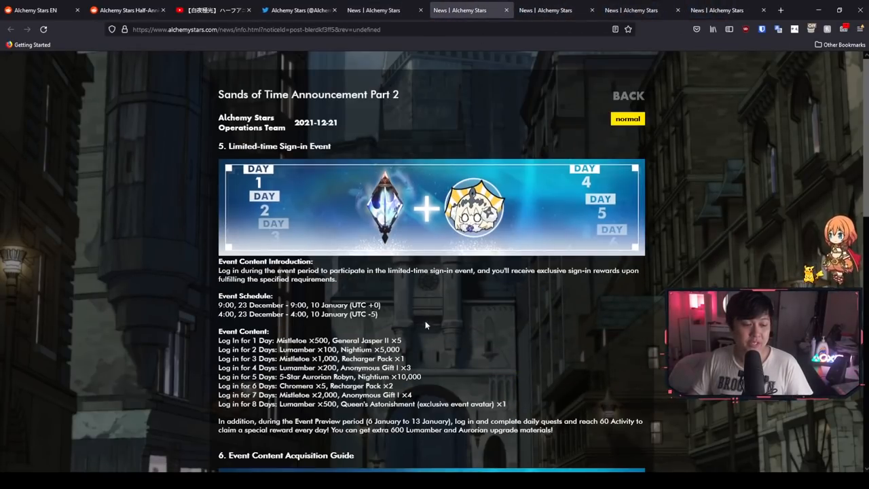
Step: Read Part 2's sign-in, double drops and Carrier details, then switch to the Part 3 page
scroll("down", 3)
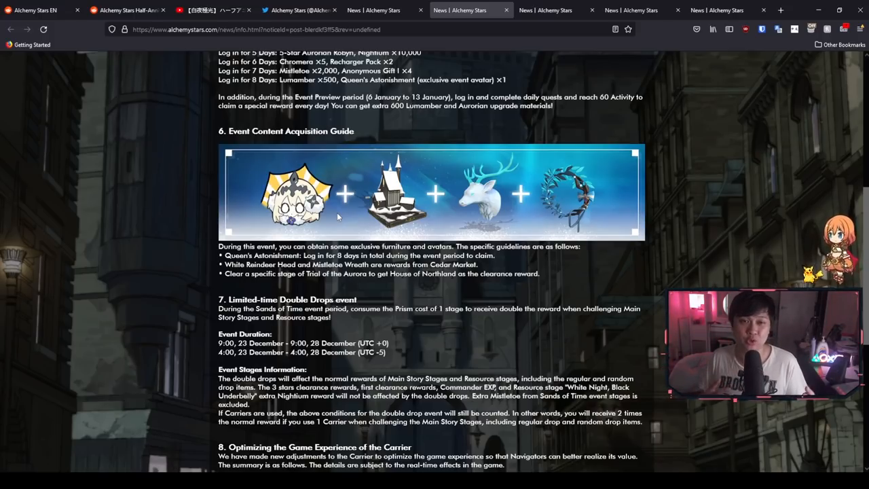
scroll("down", 3)
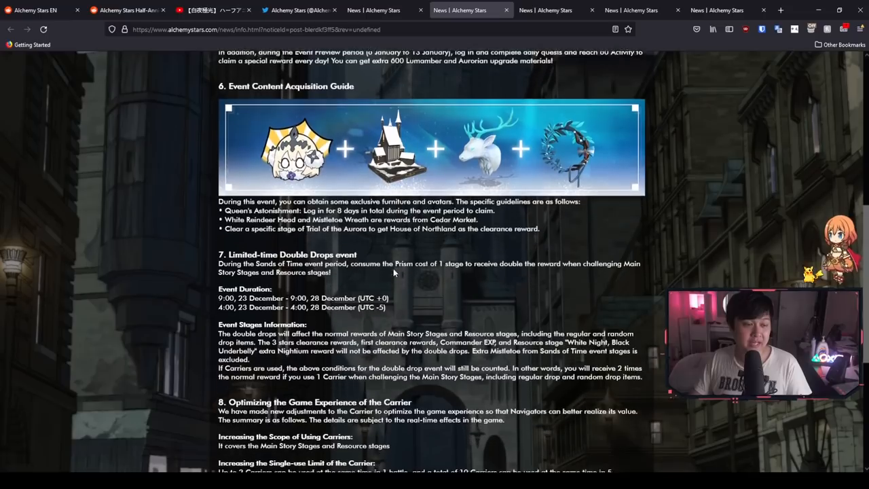
scroll("down", 3)
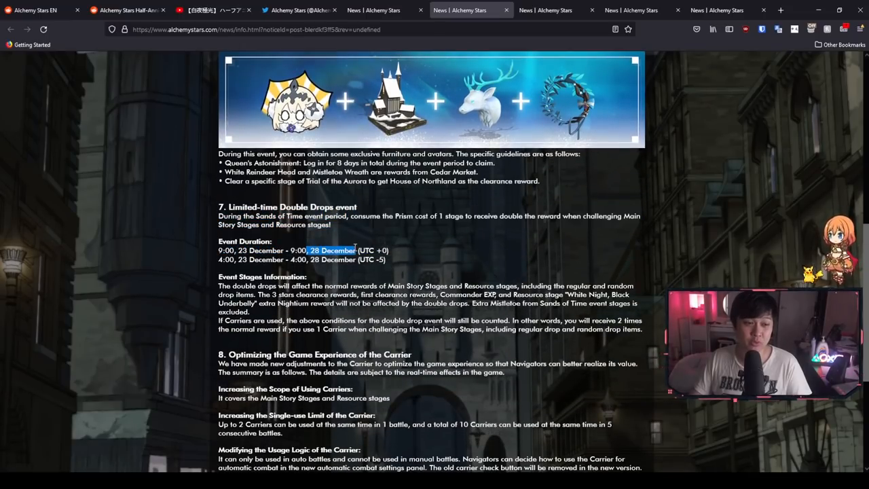
scroll("down", 3)
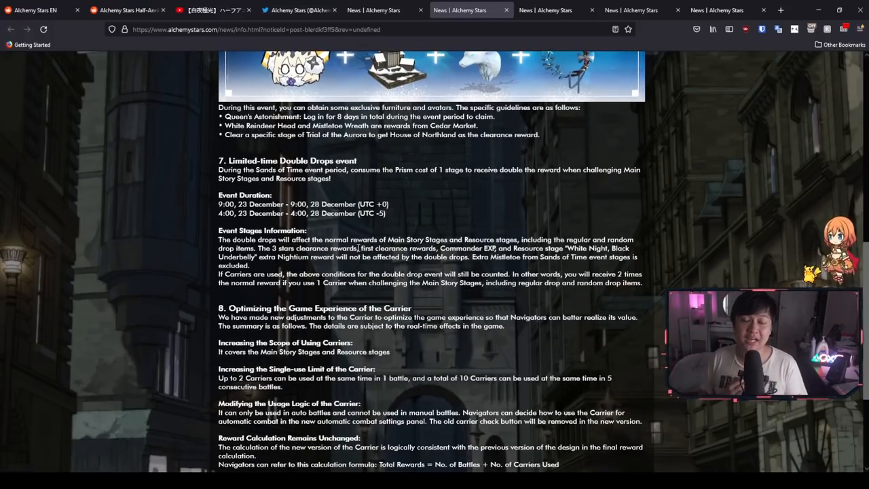
scroll("down", 3)
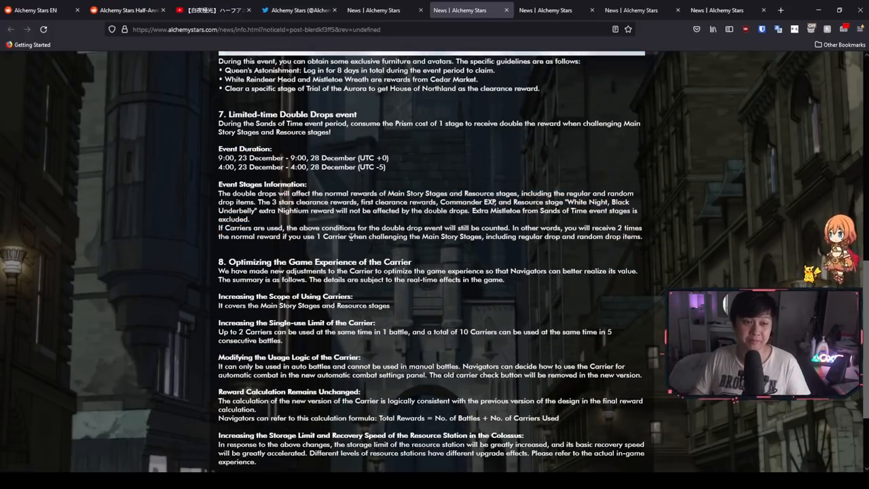
left_click(550, 9)
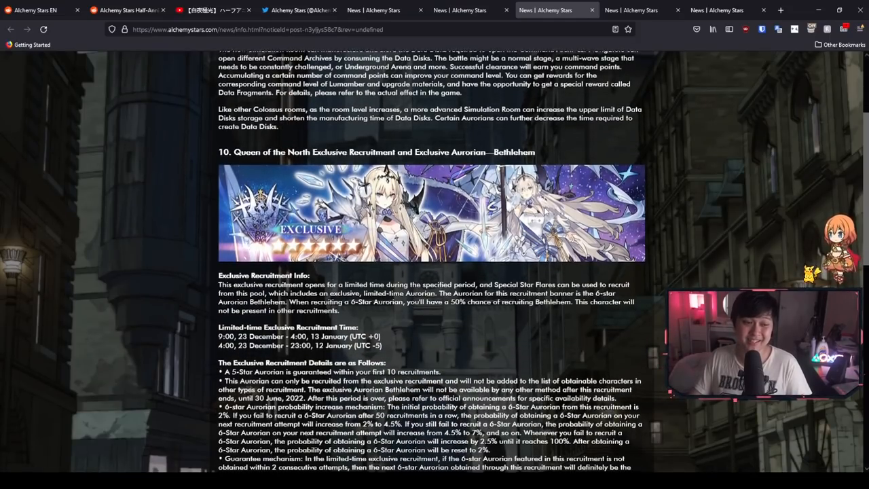
scroll("down", 3)
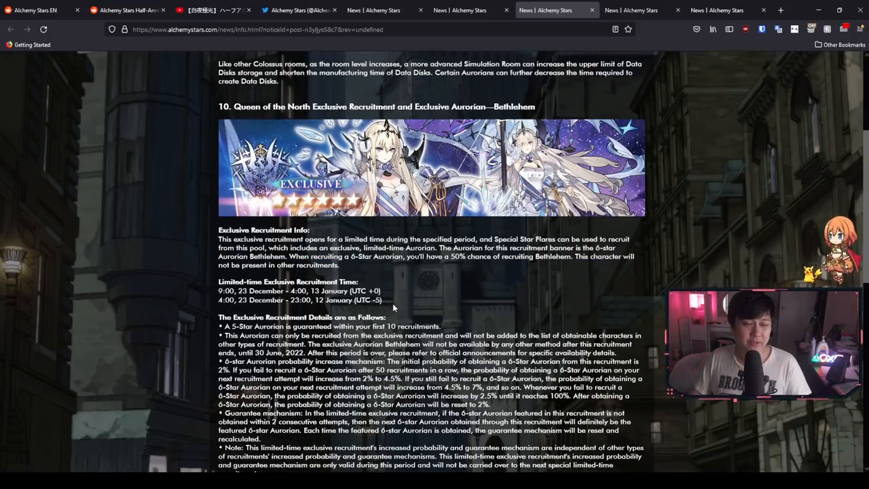
scroll("down", 3)
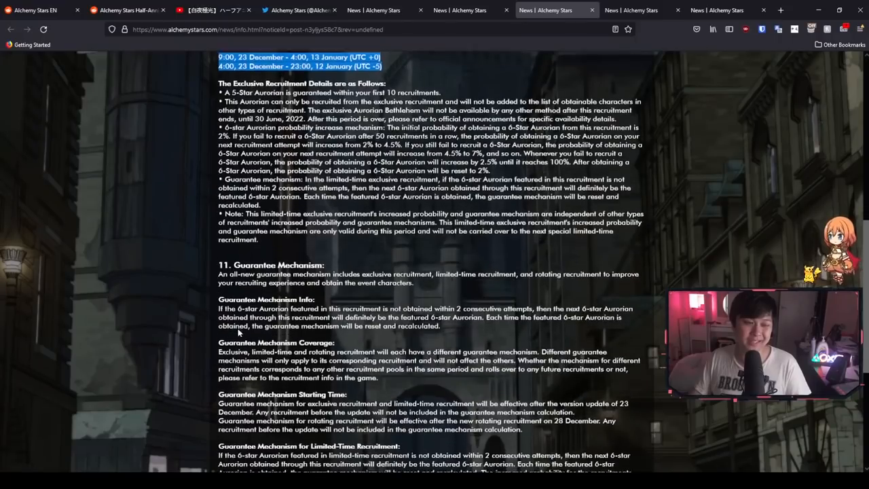
scroll("up", 3)
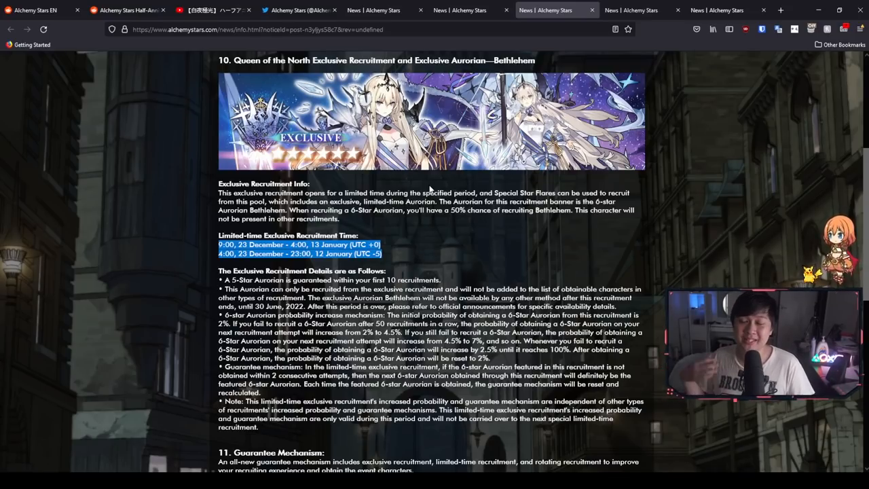
scroll("down", 3)
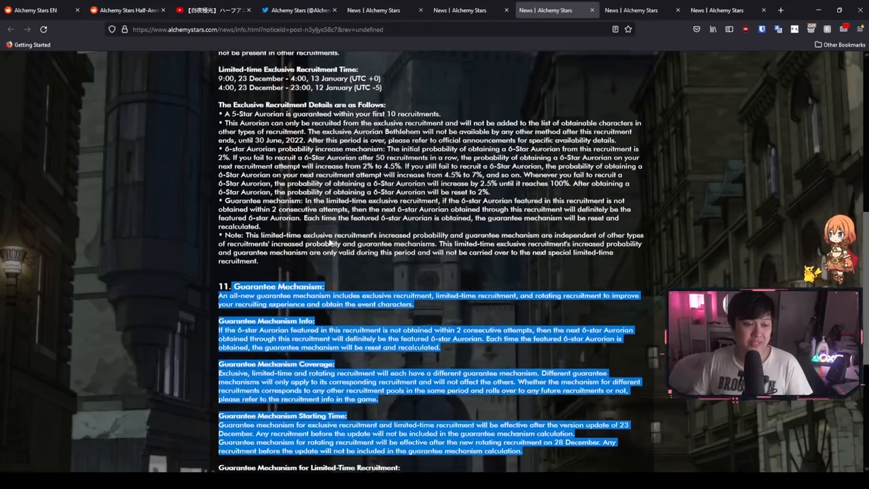
scroll("down", 3)
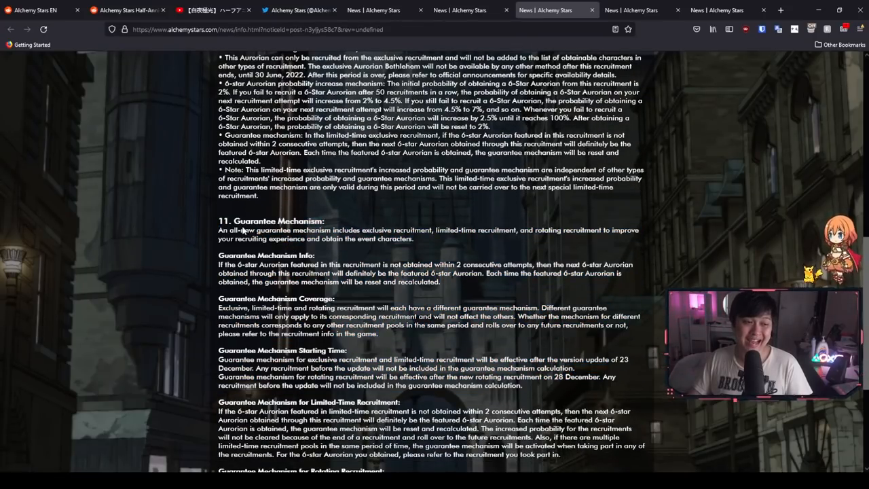
scroll("down", 3)
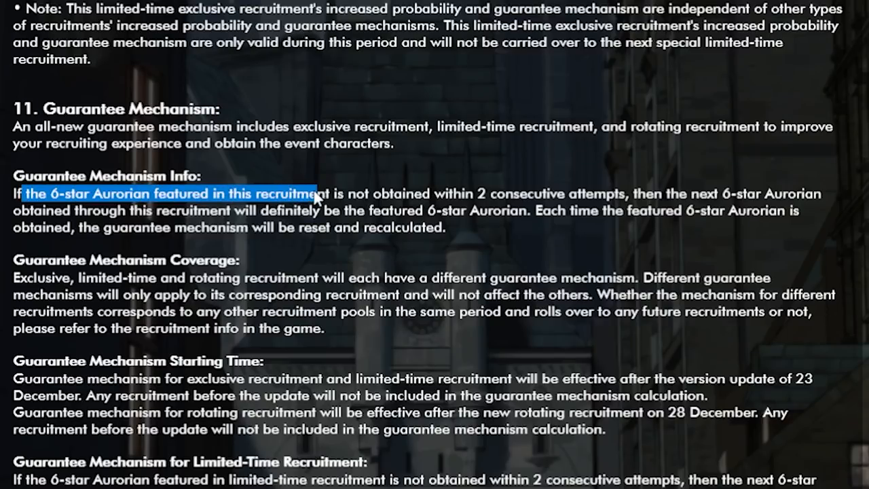
Step: Highlight the guarantee rule about 2 consecutive missed attempts and zoom the page in
left_click_drag(315, 193, 614, 193)
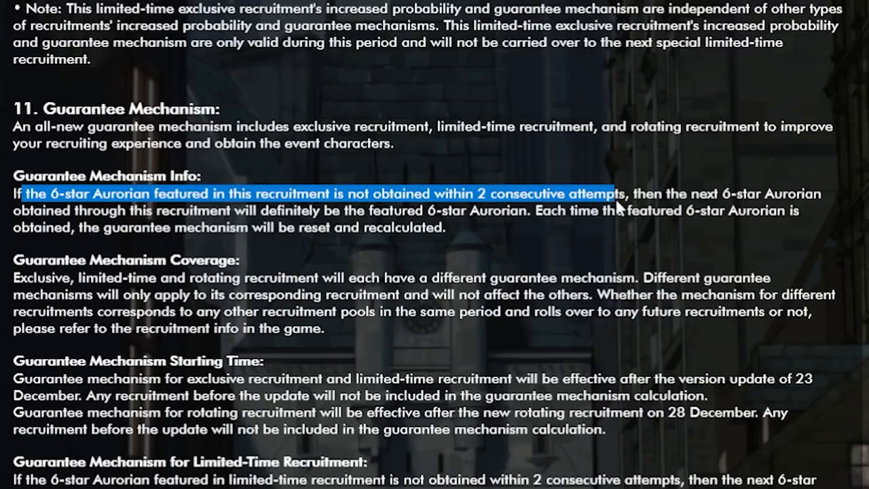
left_click_drag(614, 193, 363, 210)
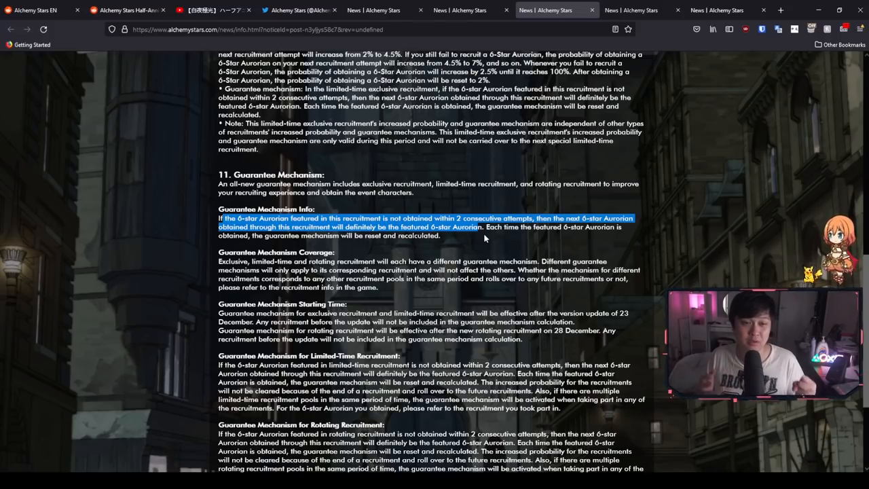
scroll("down", 3)
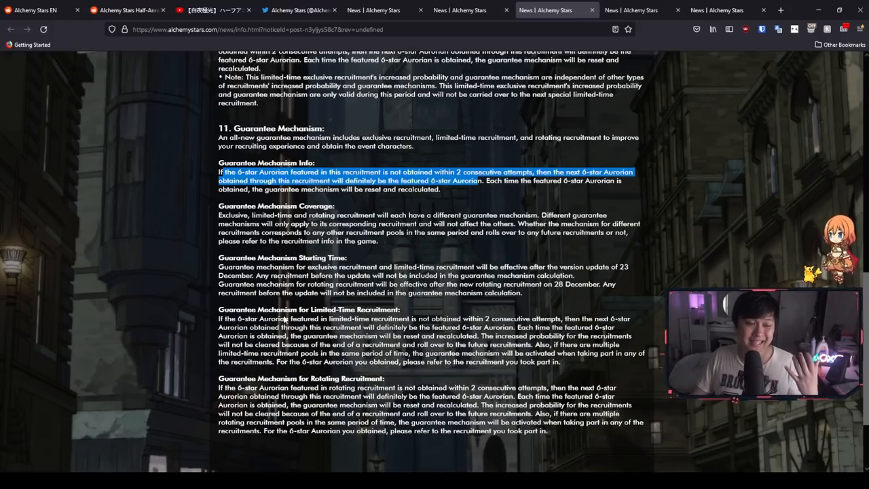
key("ctrl+plus")
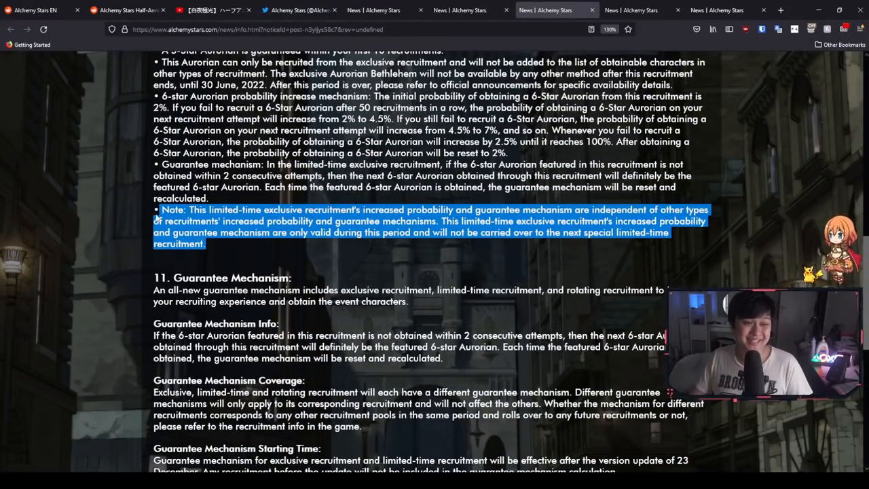
mouse_move(225, 250)
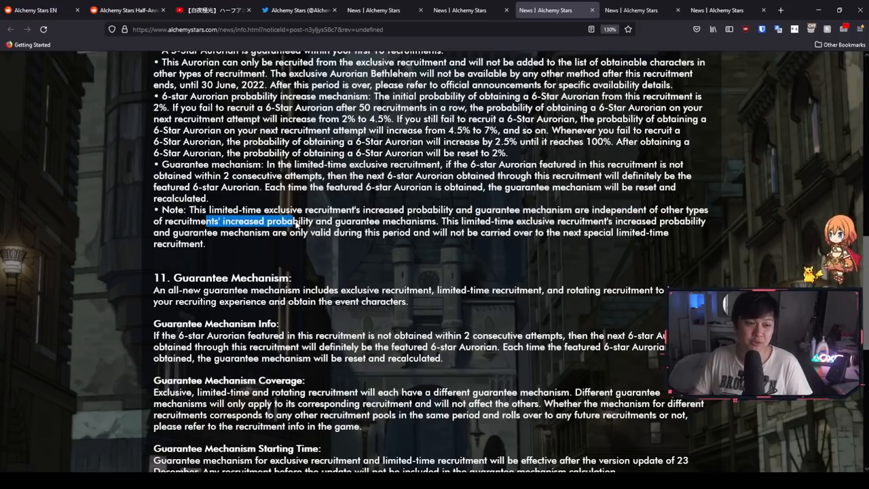
left_click(451, 220)
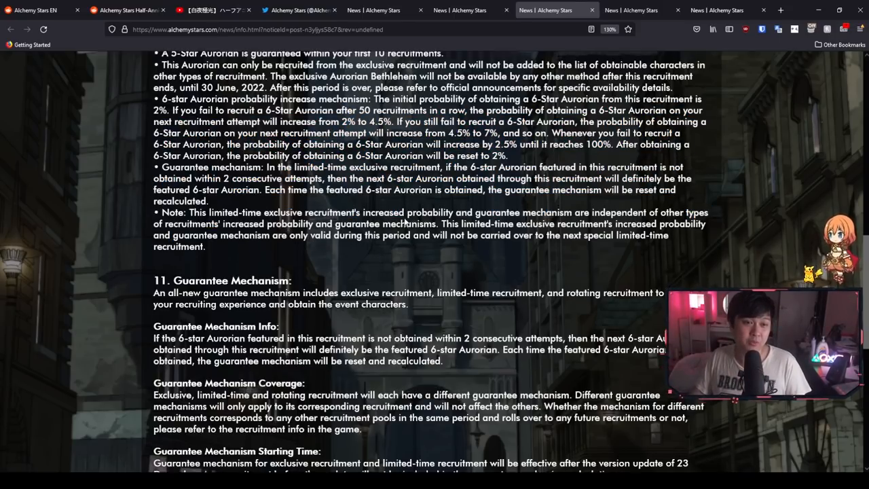
scroll("up", 3)
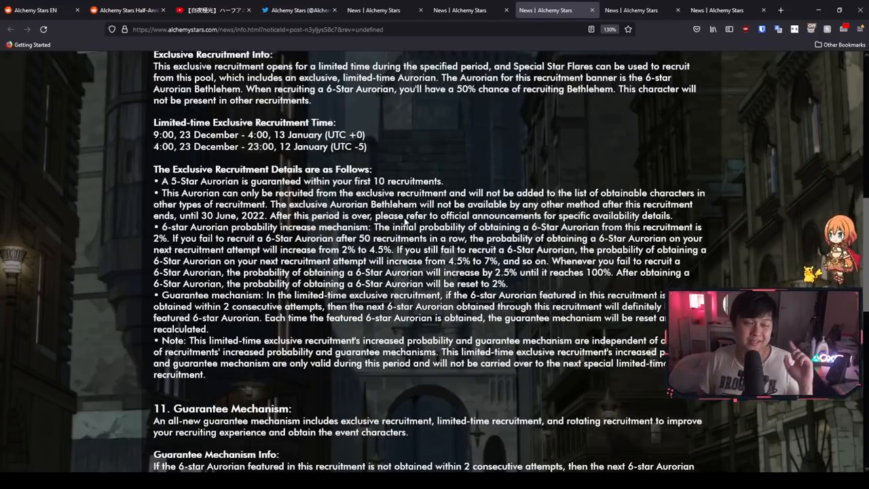
Step: Return to the Twitter tab, close the open image and continue down the Alchemy Stars timeline
left_click(299, 11)
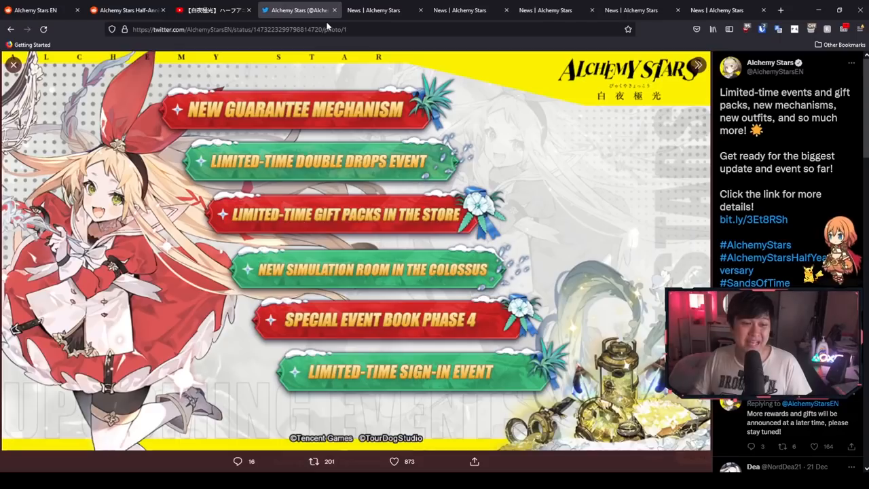
mouse_move(426, 286)
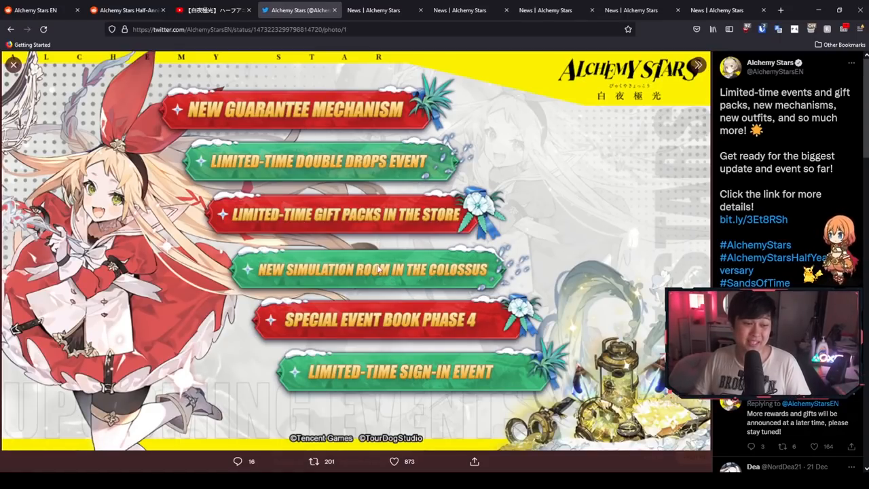
left_click(14, 66)
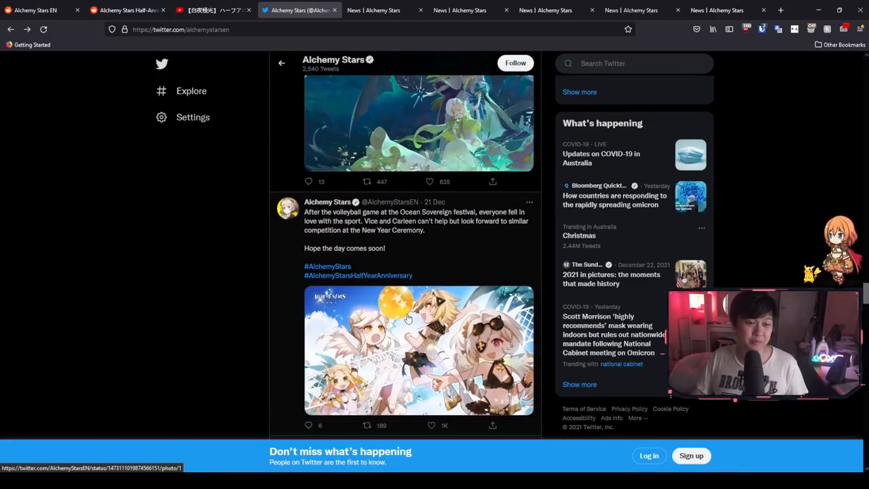
scroll("down", 3)
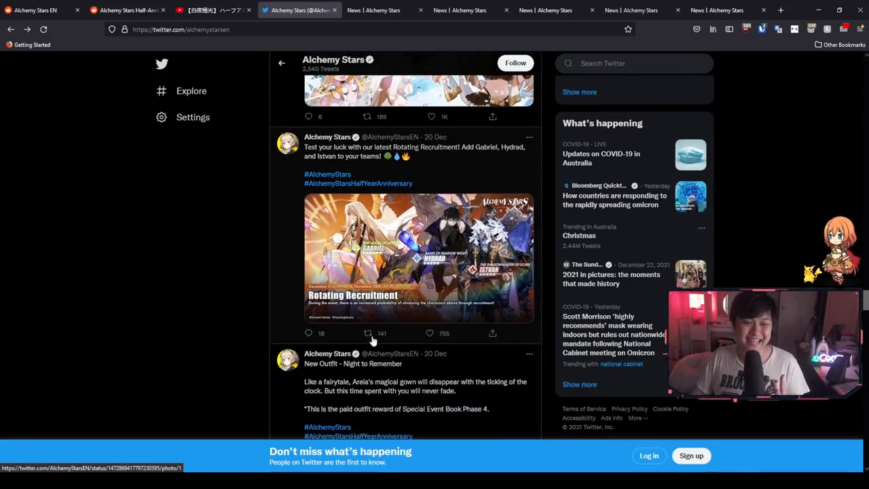
scroll("down", 3)
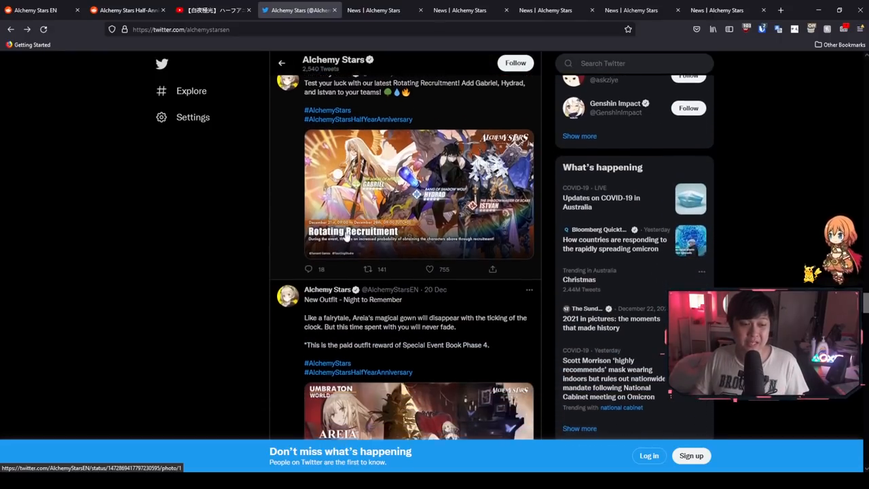
Step: View the Areia Night to Remember and Stoic Coachman outfit artworks full size, then continue down
left_click(418, 410)
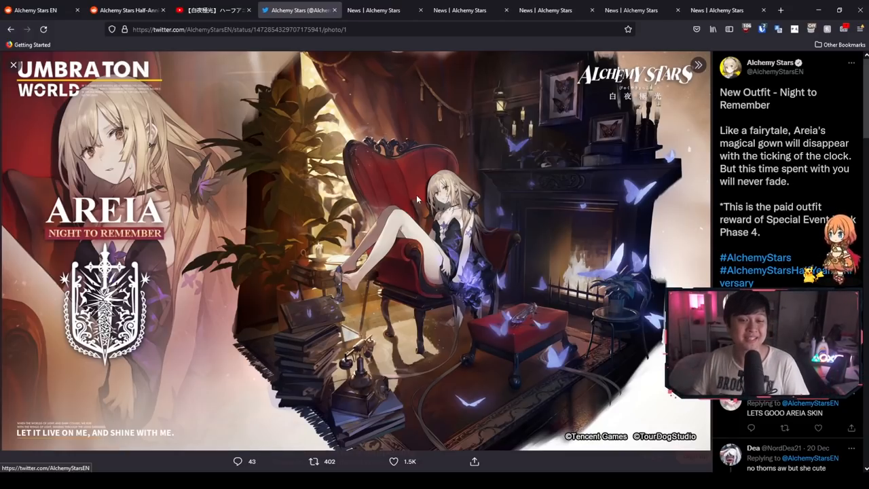
left_click(13, 65)
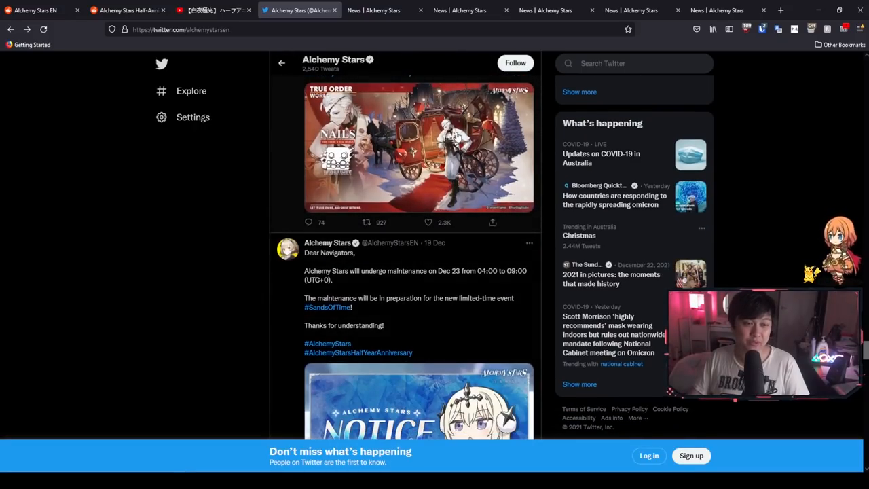
left_click(418, 147)
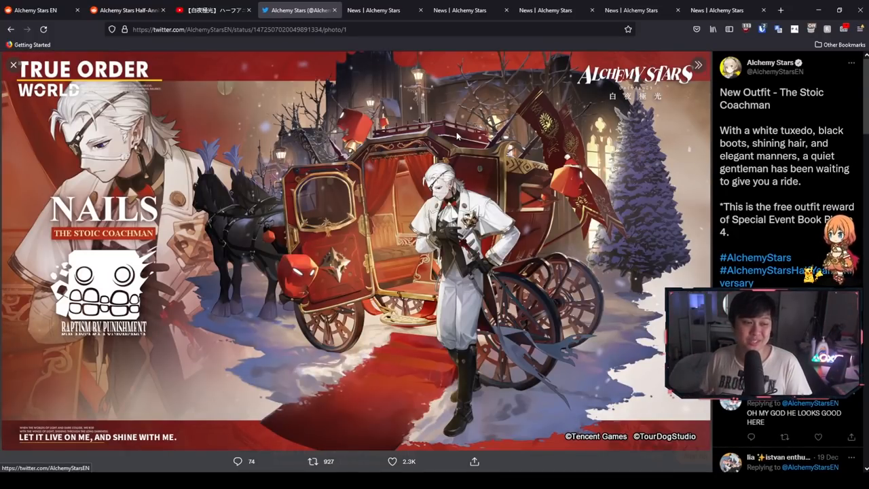
left_click(14, 65)
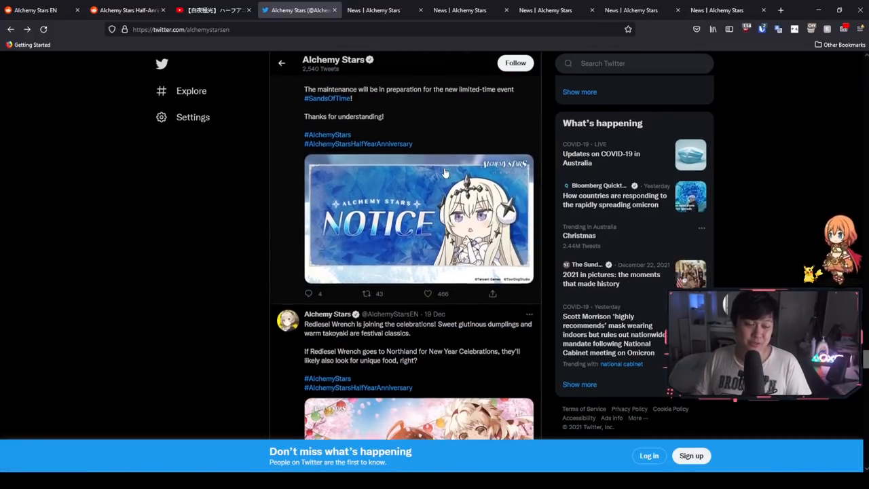
scroll("down", 3)
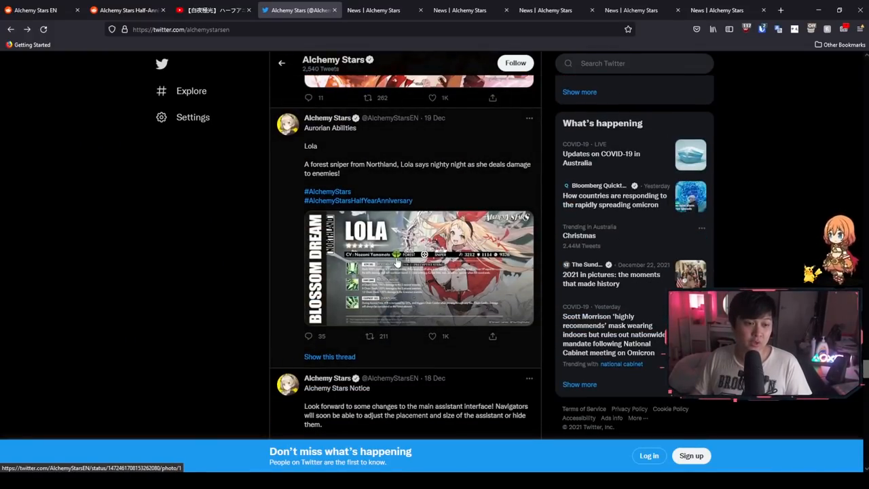
left_click(418, 266)
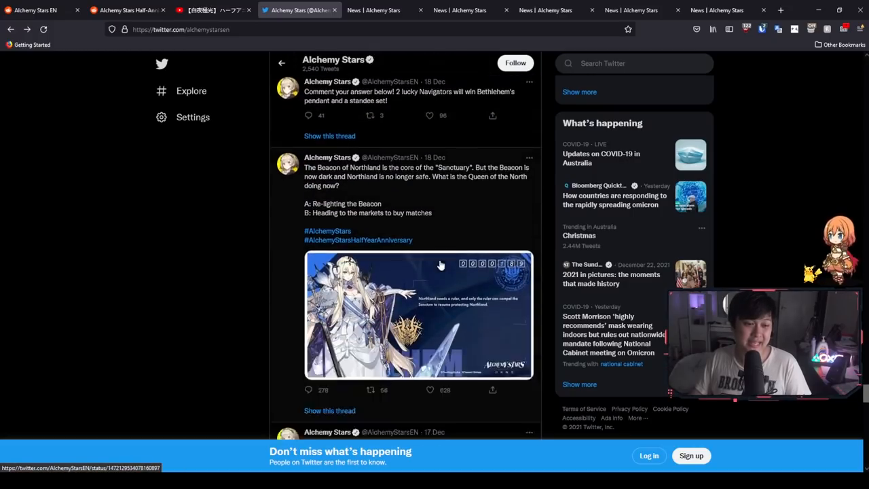
left_click(418, 314)
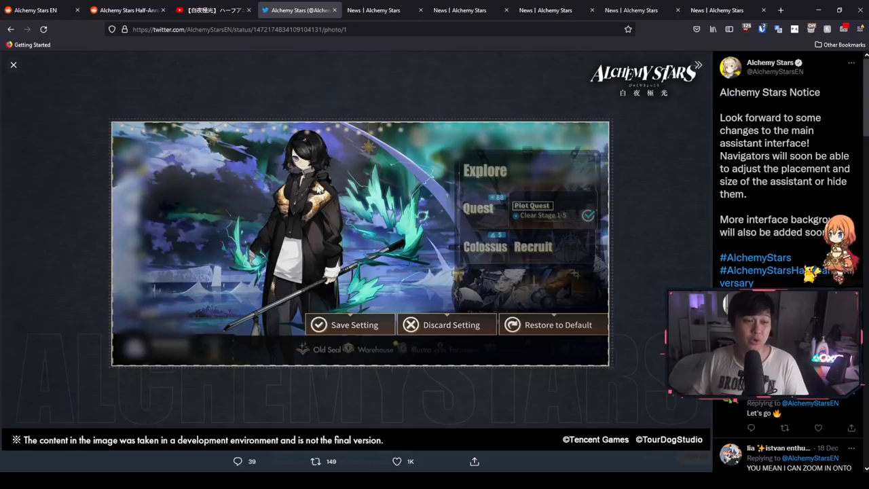
mouse_move(326, 239)
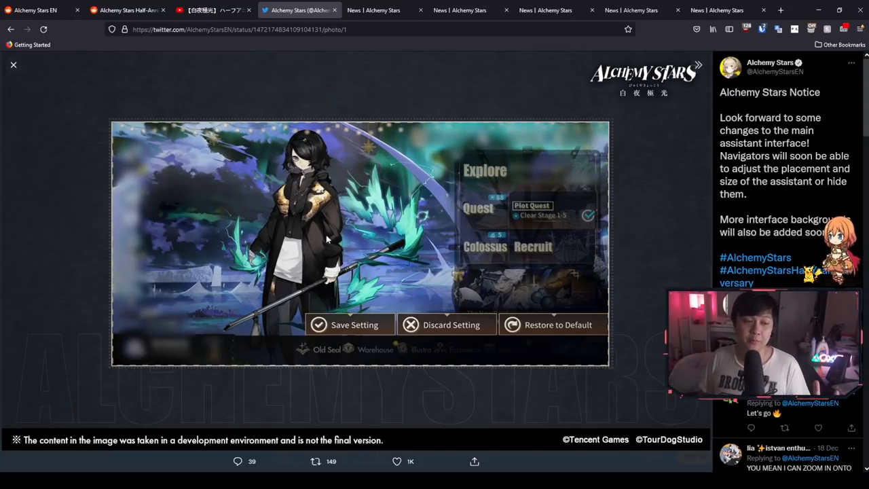
mouse_move(342, 252)
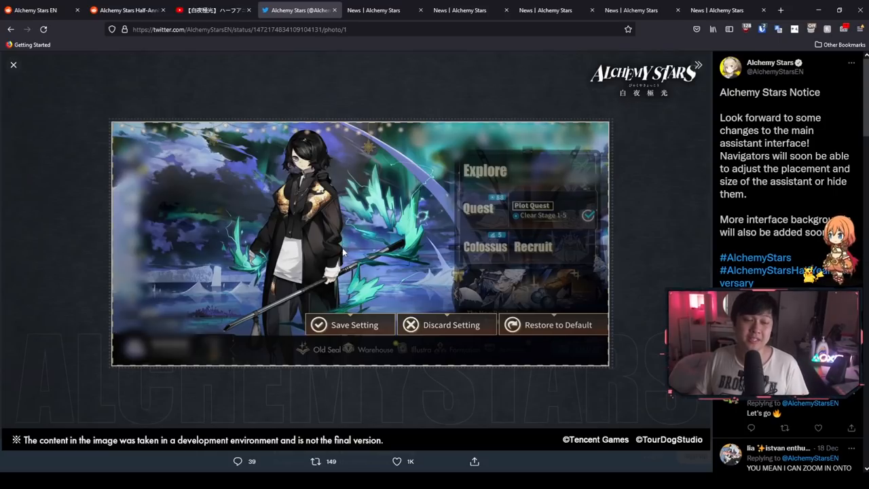
mouse_move(333, 261)
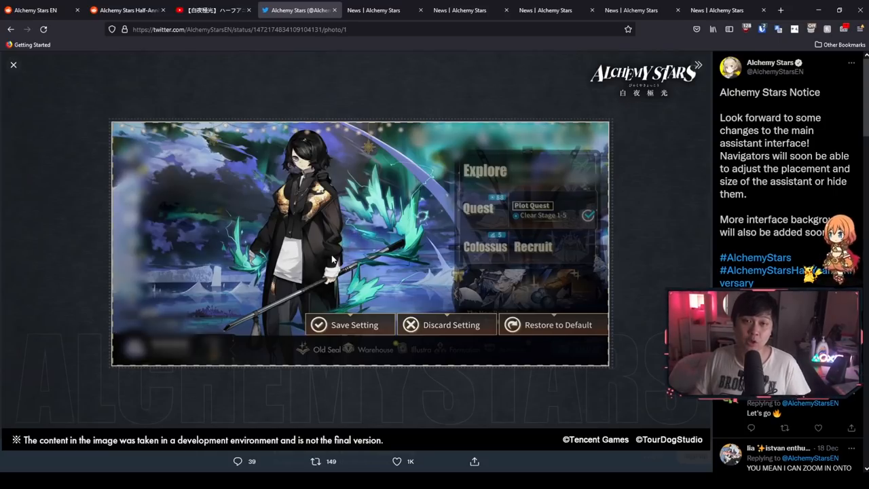
mouse_move(306, 281)
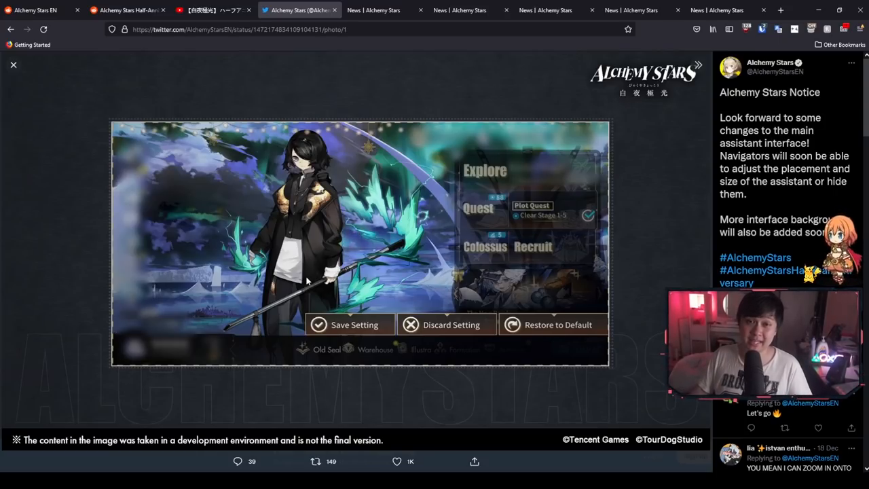
left_click(14, 65)
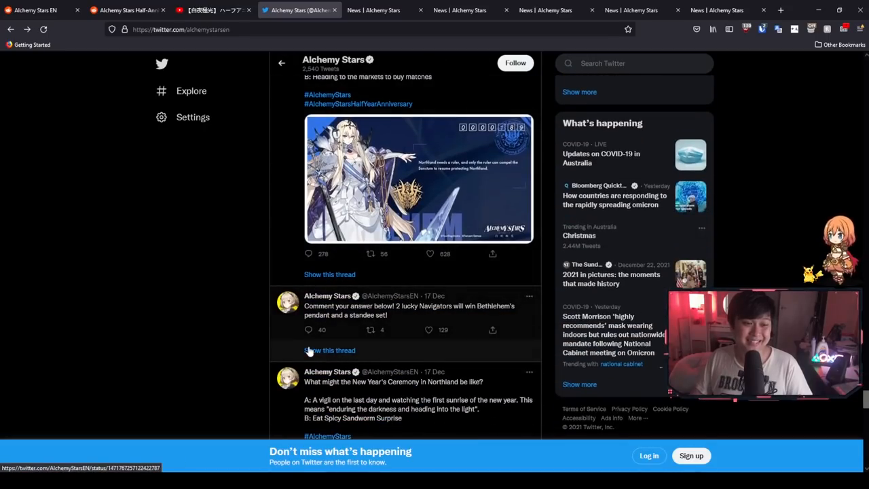
Step: Scroll back to the profile header and pinned Half-Year Anniversary post, then switch to the News tab
scroll("up", 3)
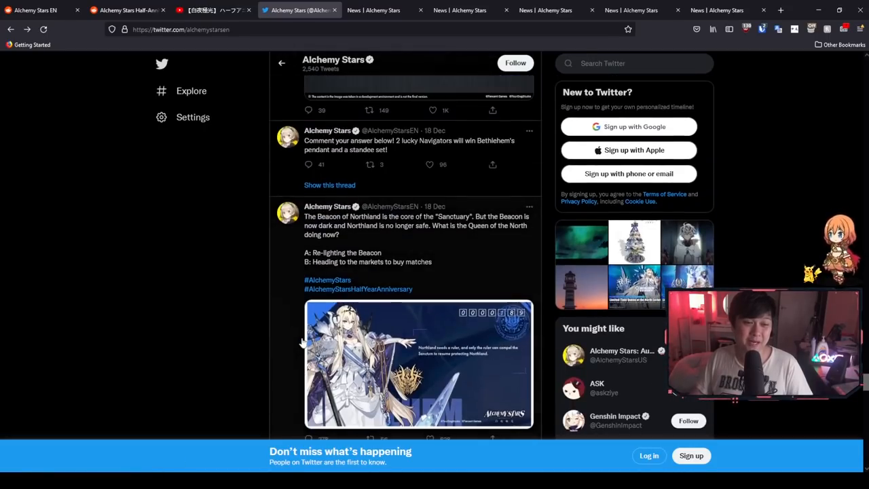
scroll("up", 3)
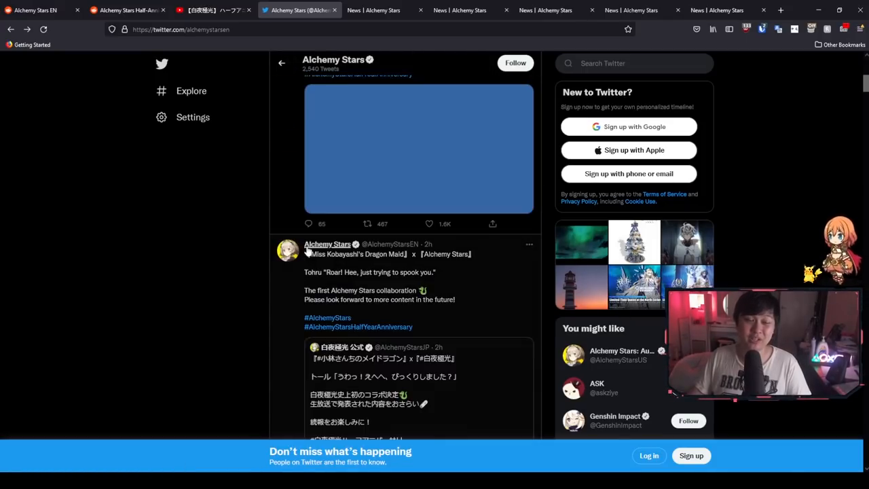
scroll("up", 3)
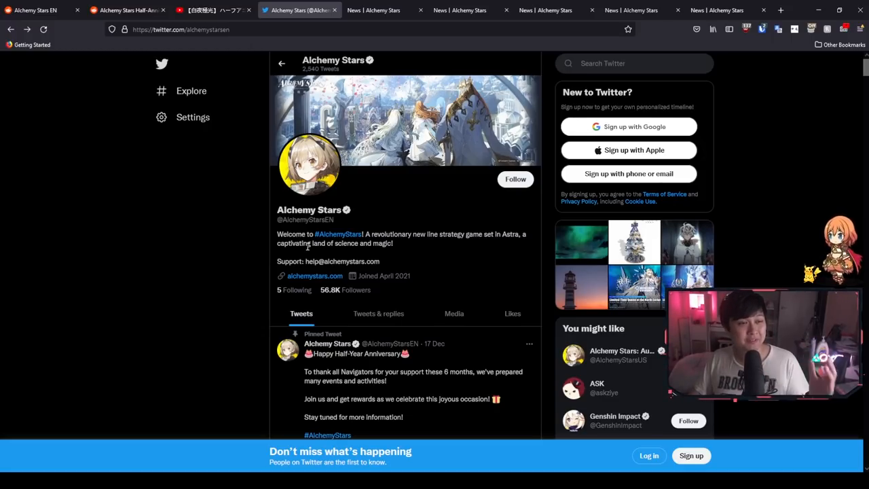
mouse_move(315, 276)
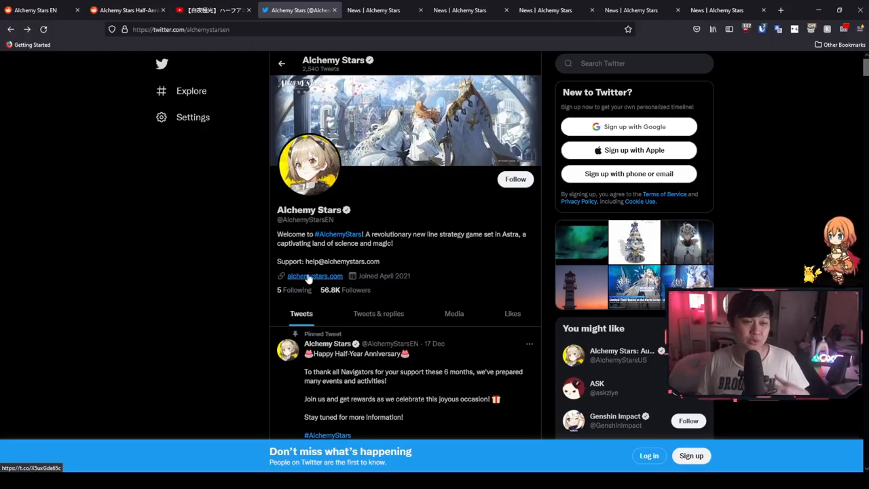
scroll("down", 3)
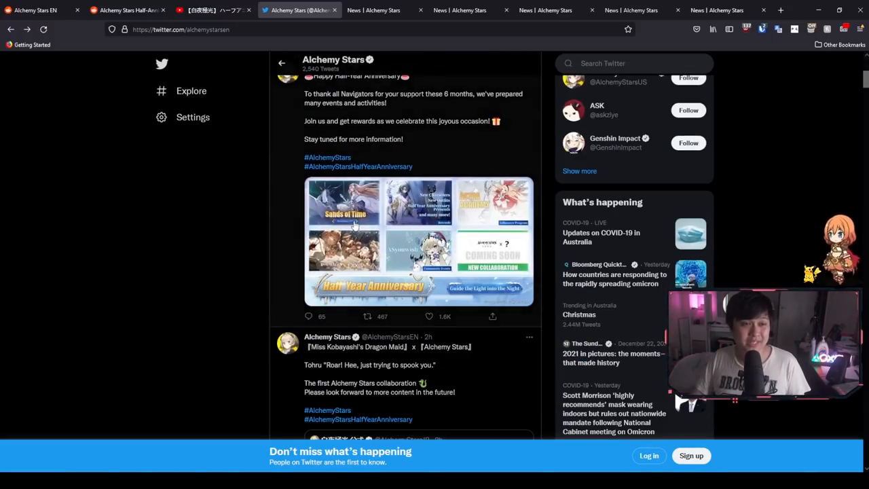
left_click(385, 11)
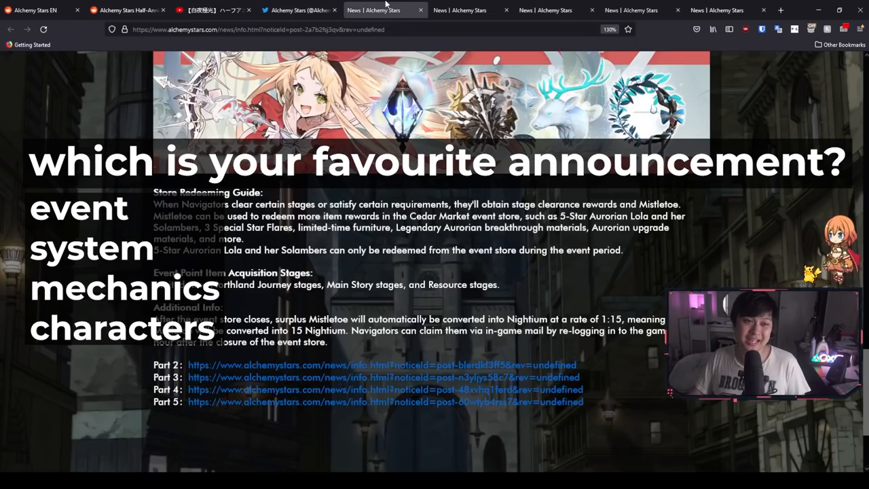
Step: Skim the event and recruitment guarantee news pages, then switch to the Reddit stream recap
scroll("up", 3)
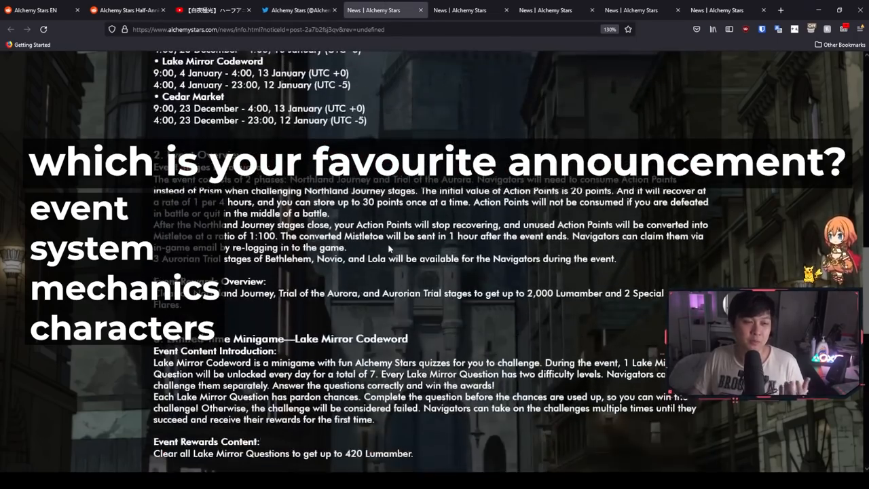
scroll("down", 3)
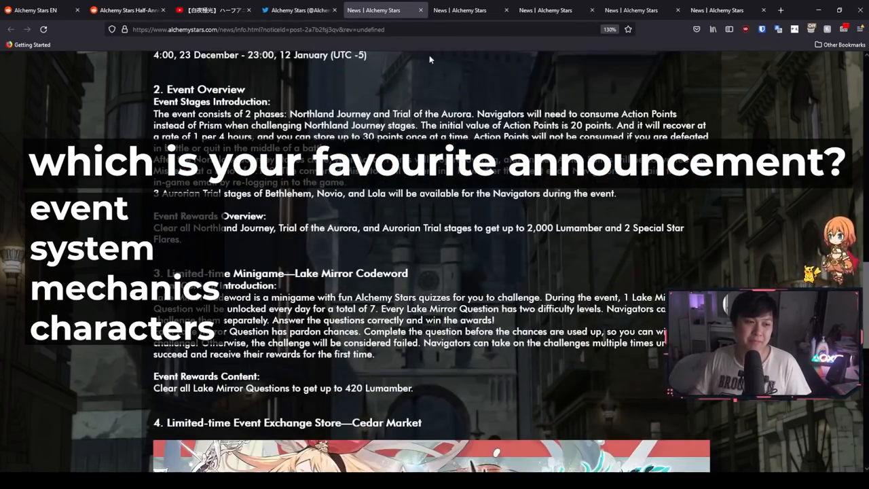
left_click(550, 9)
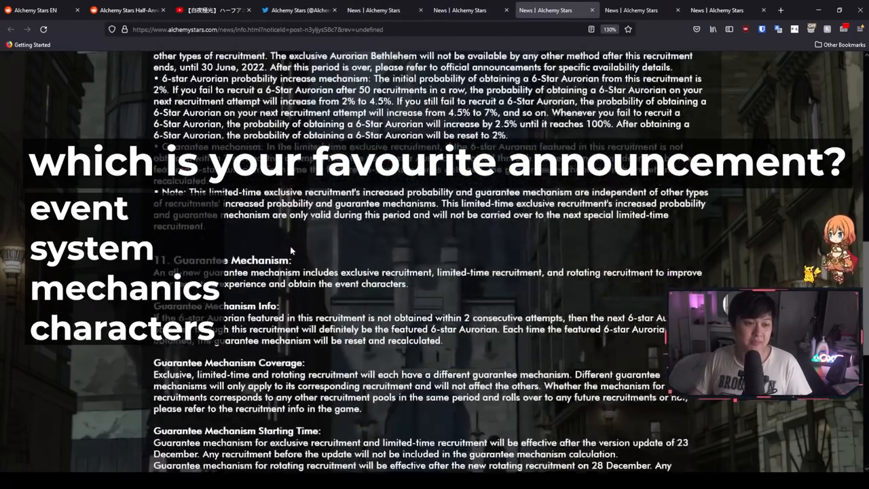
scroll("down", 3)
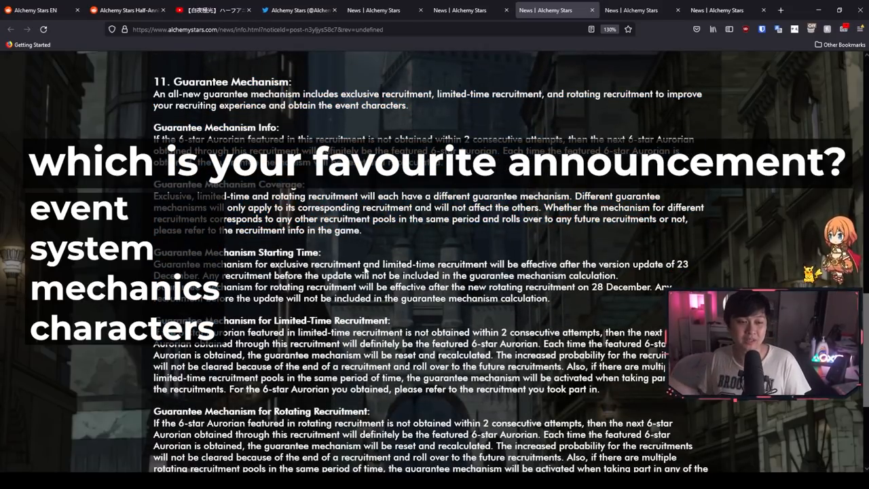
left_click(128, 10)
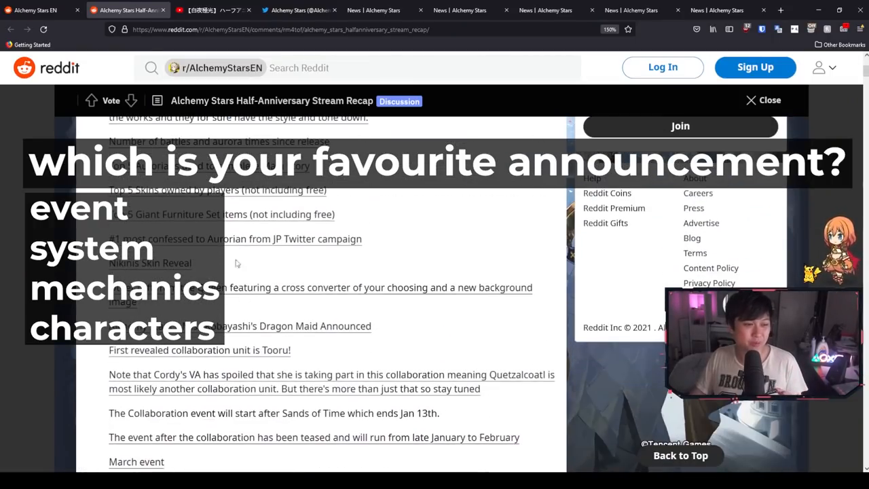
Step: Scroll down the Half-Anniversary Stream Recap post toward the new home system item
scroll("down", 3)
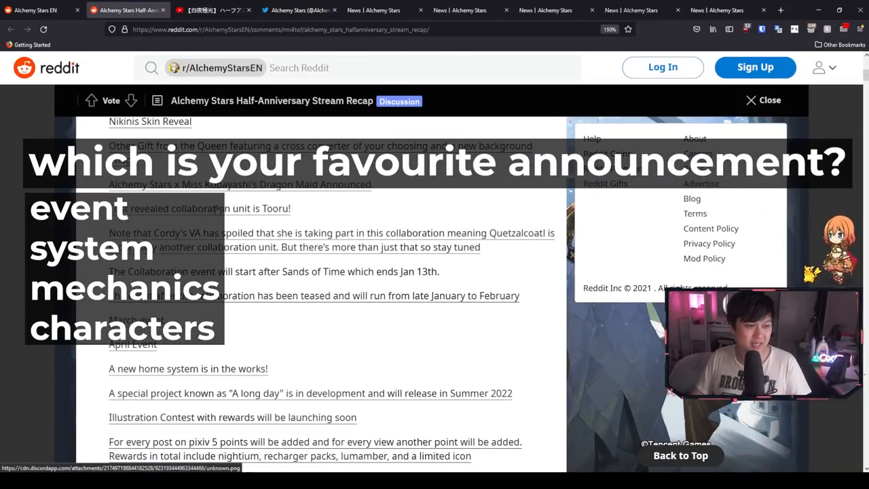
scroll("down", 3)
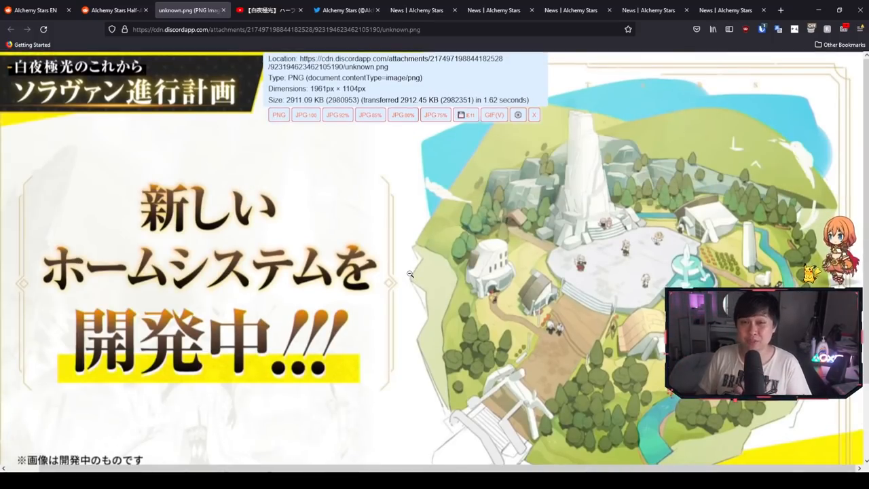
Step: Return to the Alchemy Stars Twitter timeline and look over the Sands of Time and recruitment posts
left_click(347, 10)
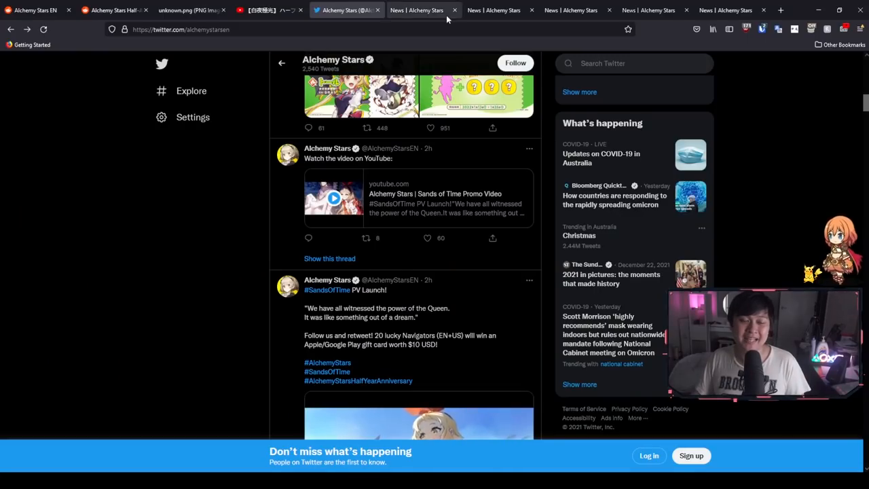
scroll("down", 3)
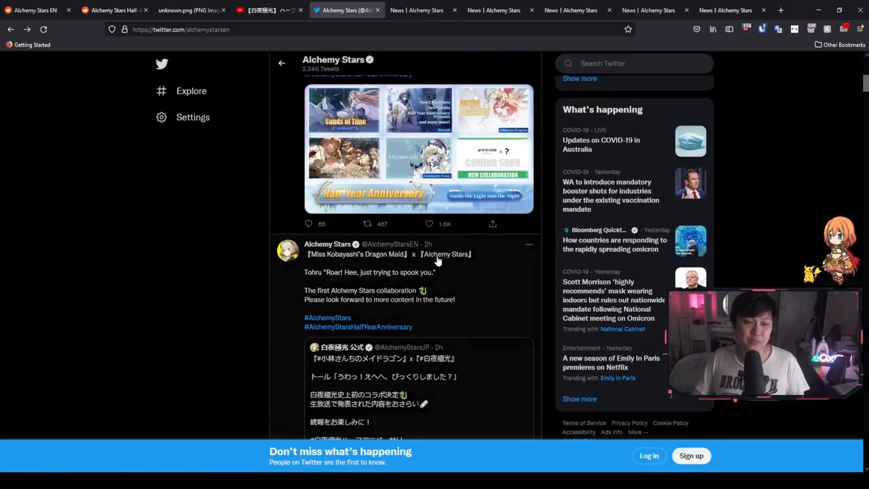
scroll("up", 3)
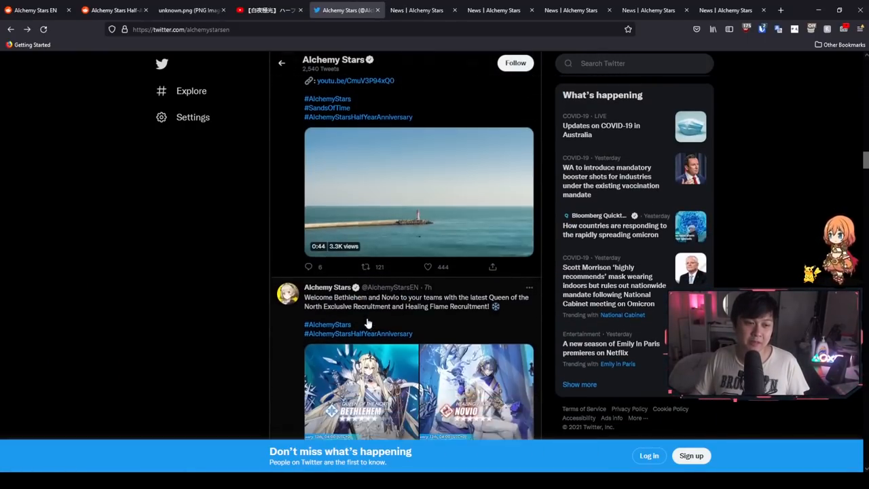